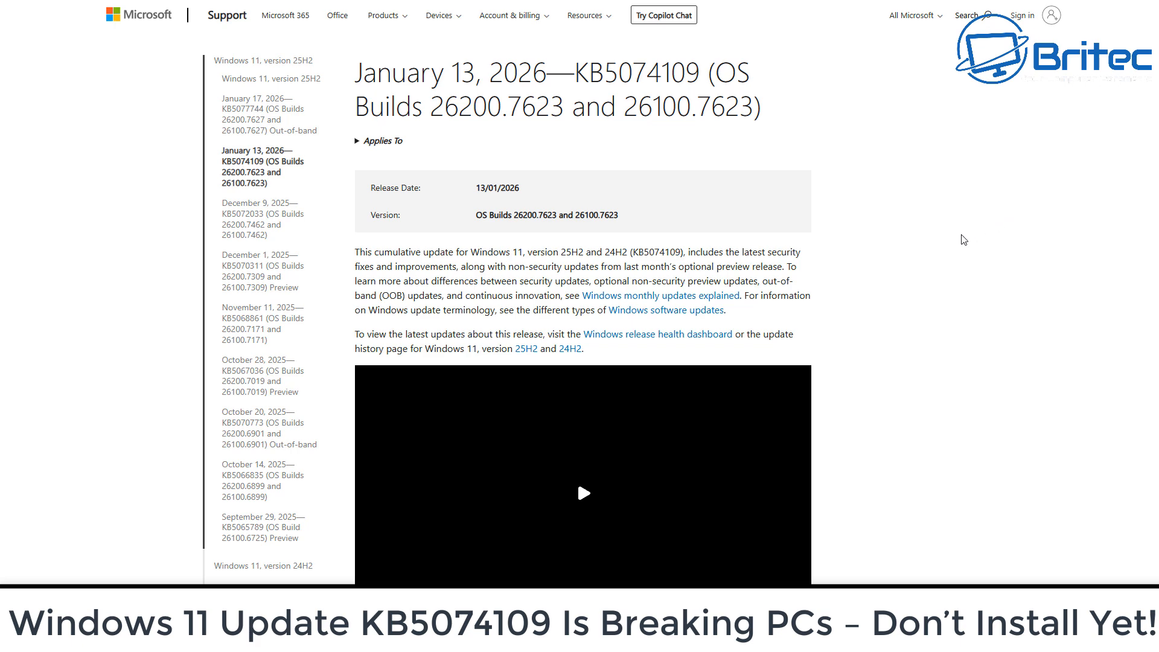
mouse_move(952, 240)
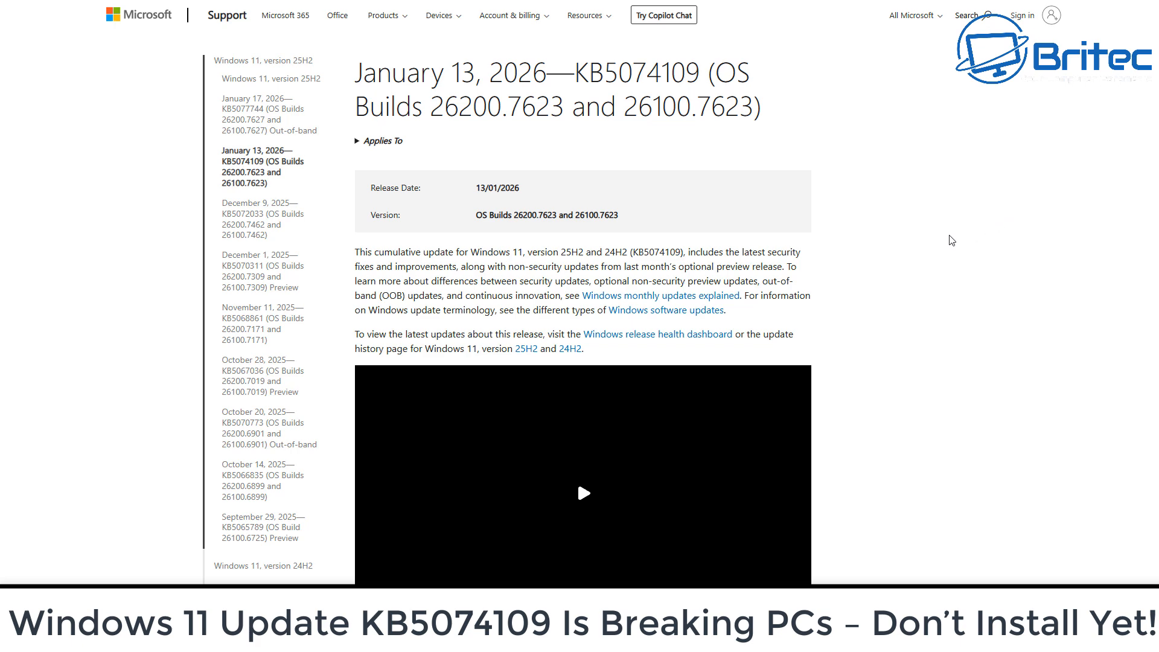
mouse_move(511, 262)
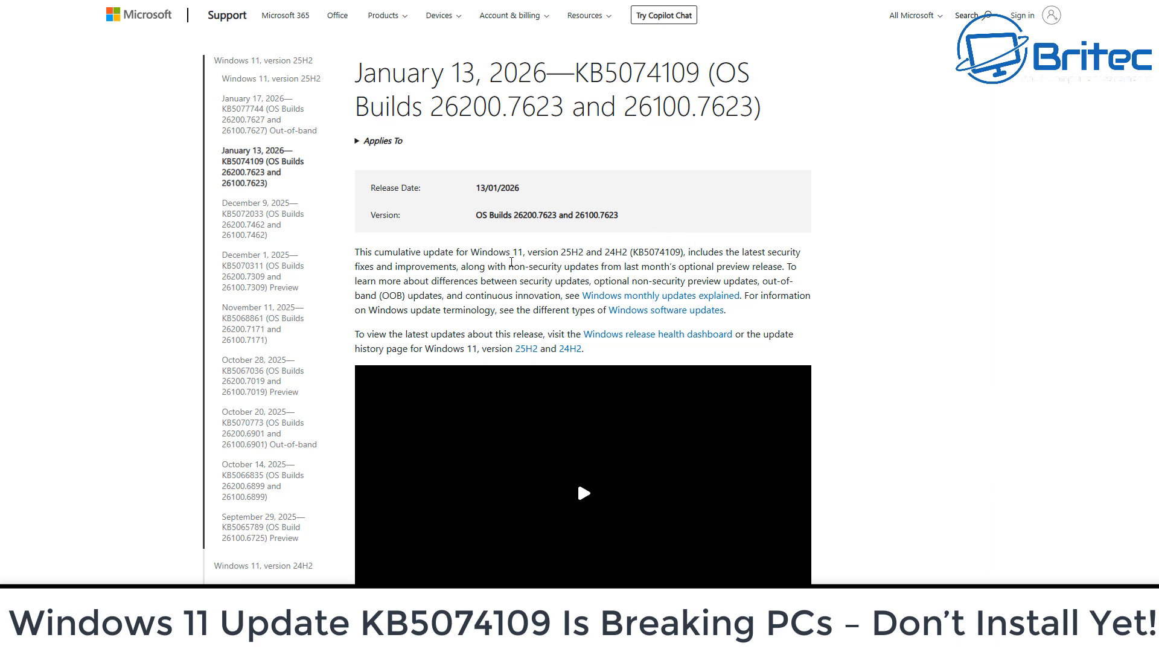
Scroll the KB5074109 notes past Announcements to the Improvements list of networking, power and Secure Boot fixes.
scroll(down, 3)
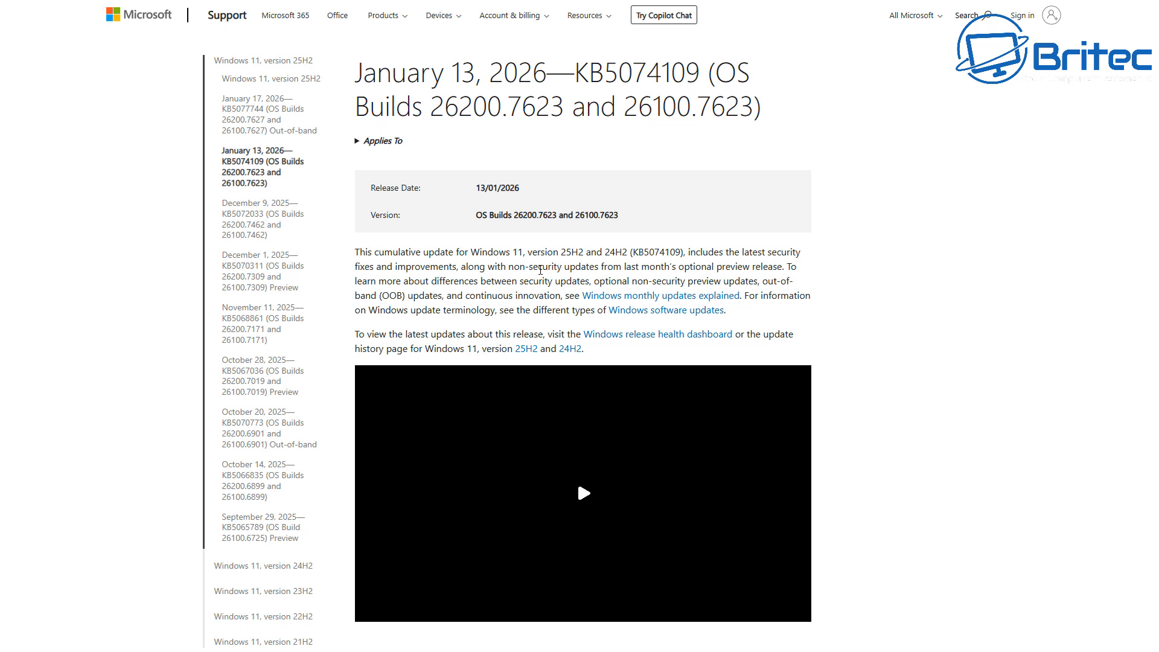
mouse_move(757, 291)
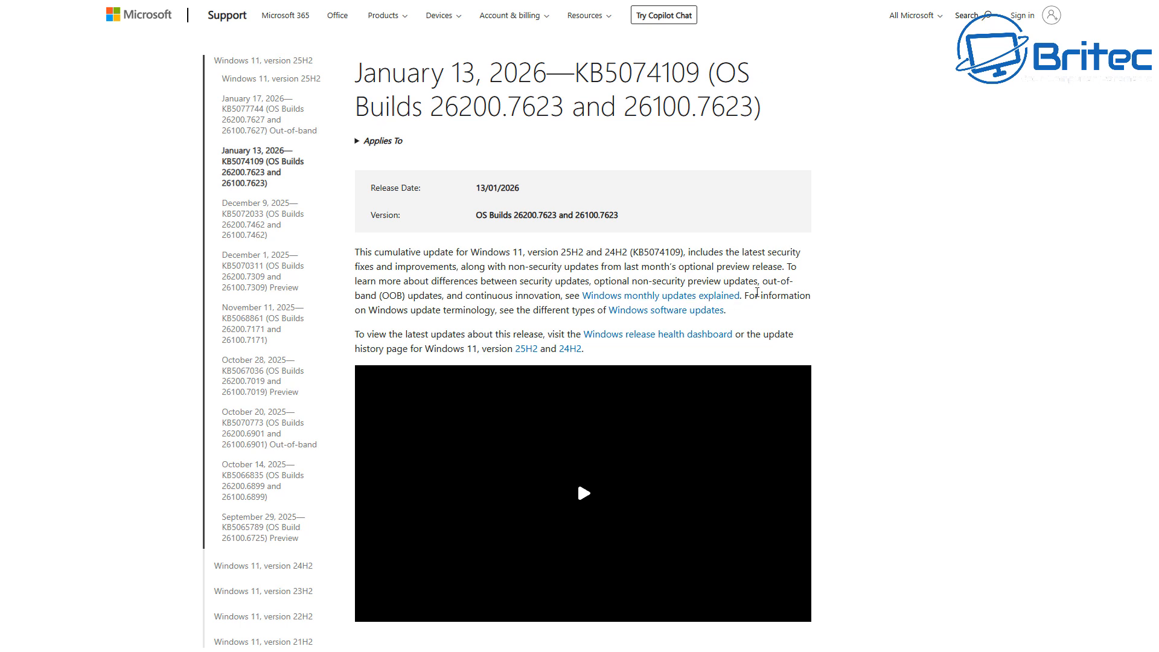
mouse_move(1045, 316)
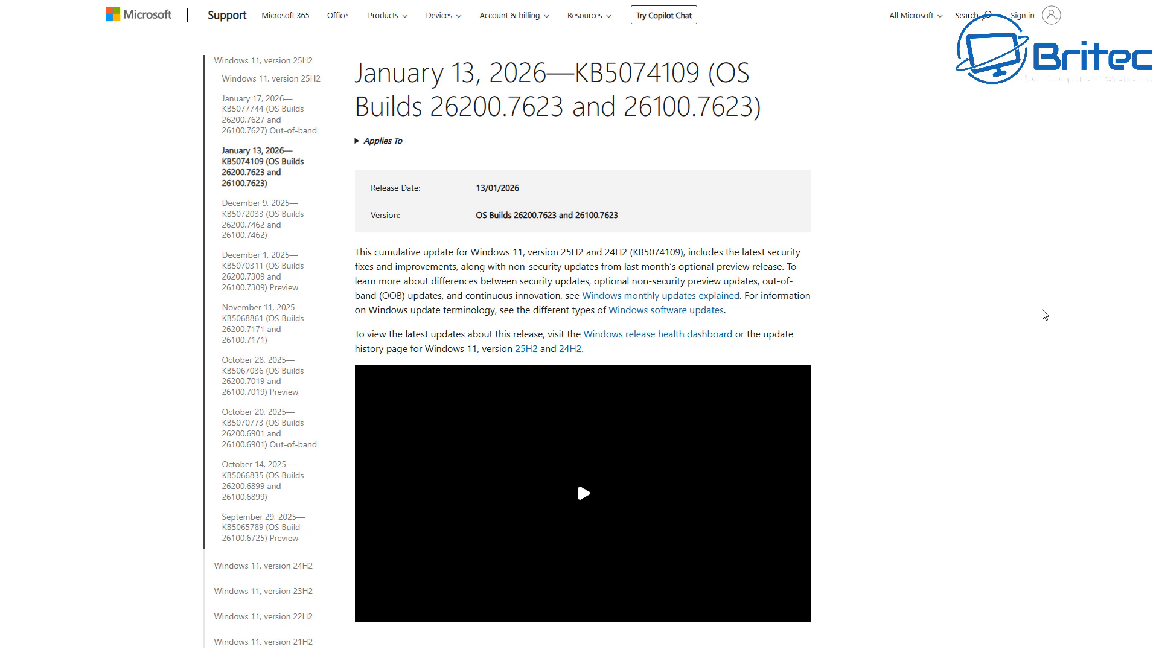
scroll(down, 3)
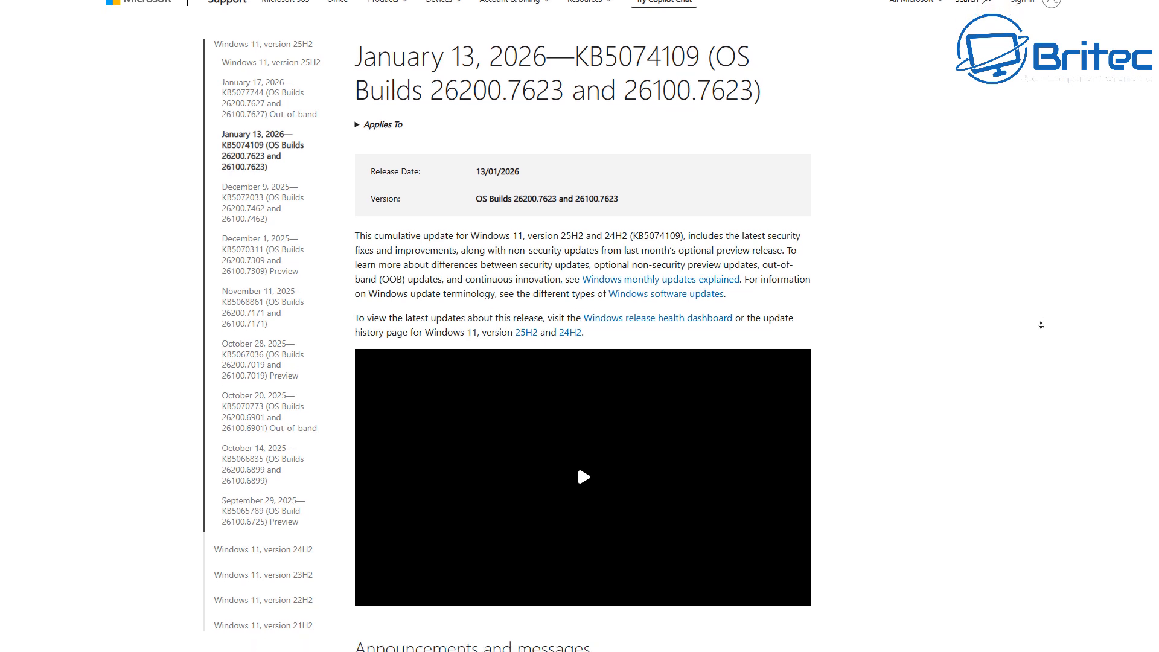
scroll(down, 3)
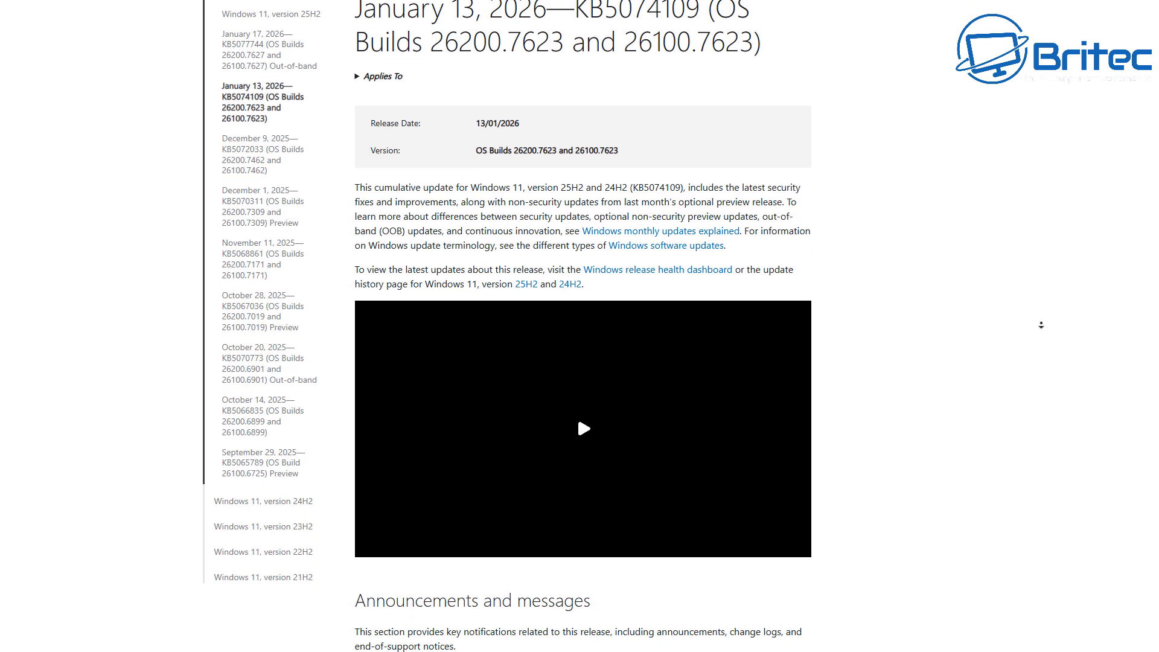
scroll(down, 3)
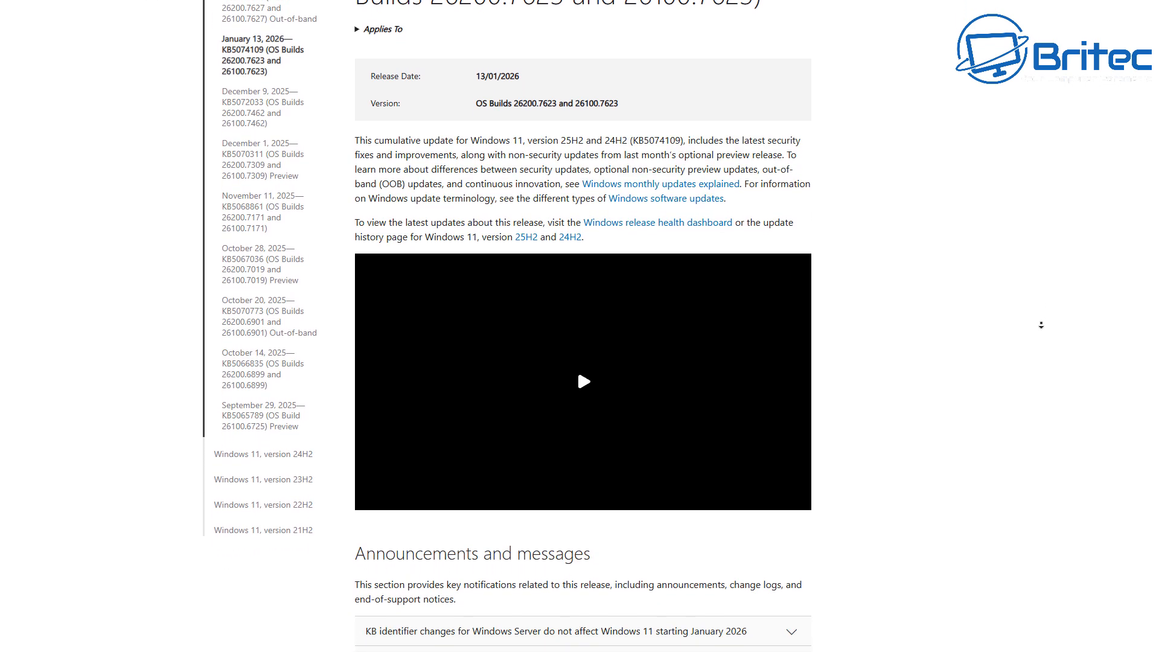
scroll(down, 3)
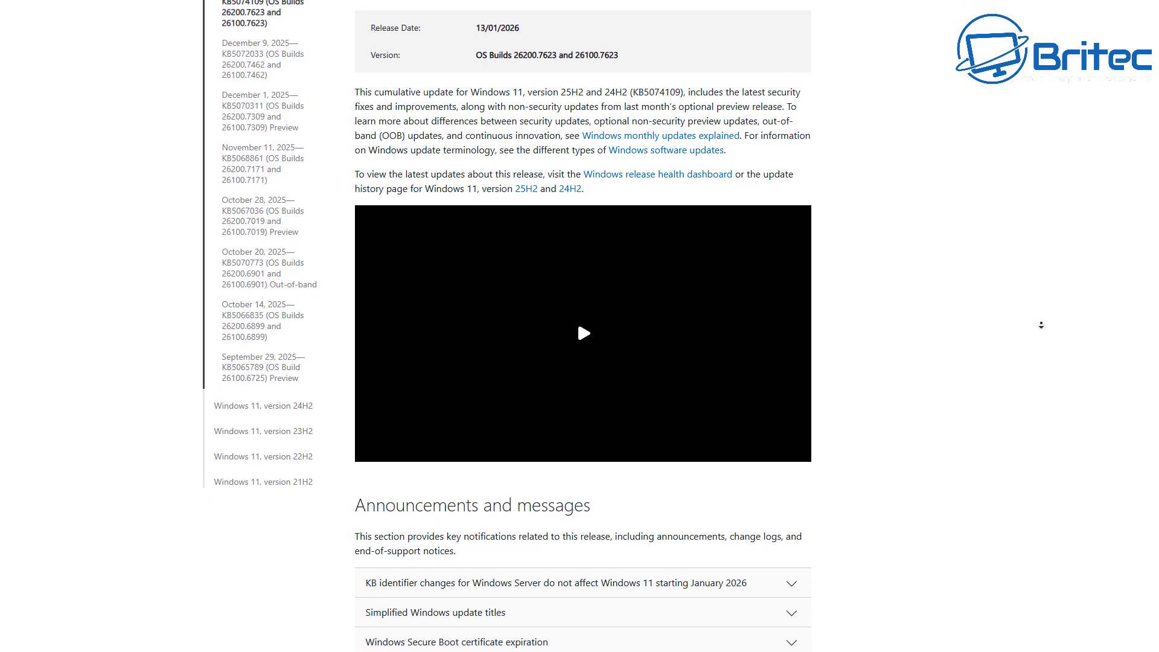
scroll(down, 3)
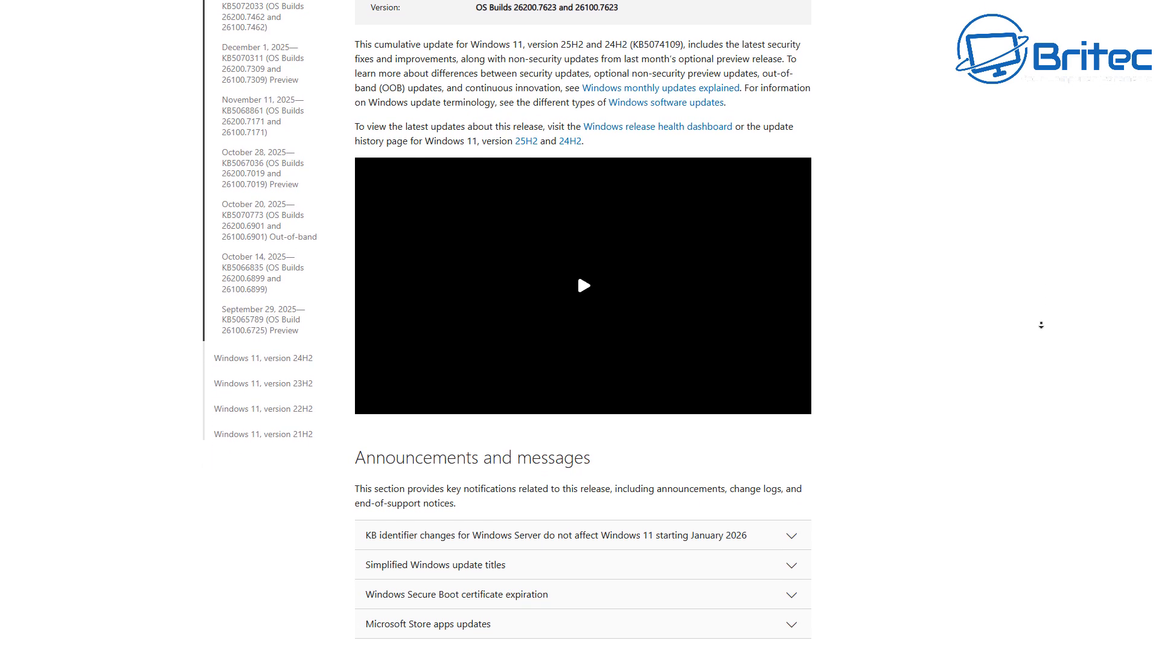
scroll(down, 3)
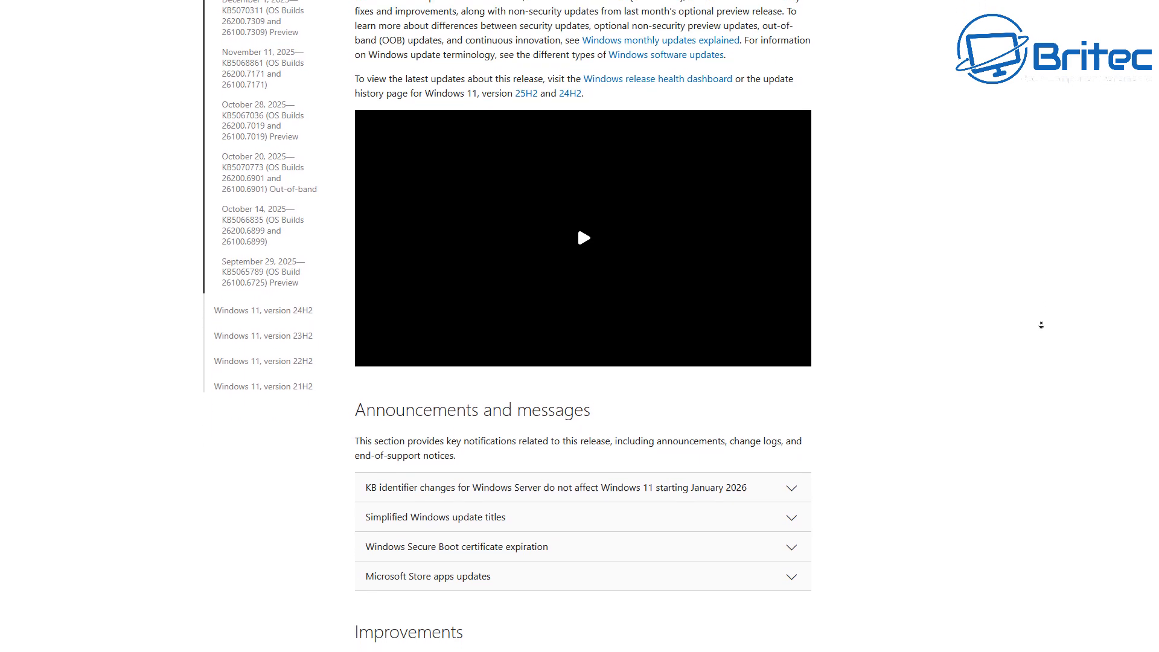
scroll(down, 3)
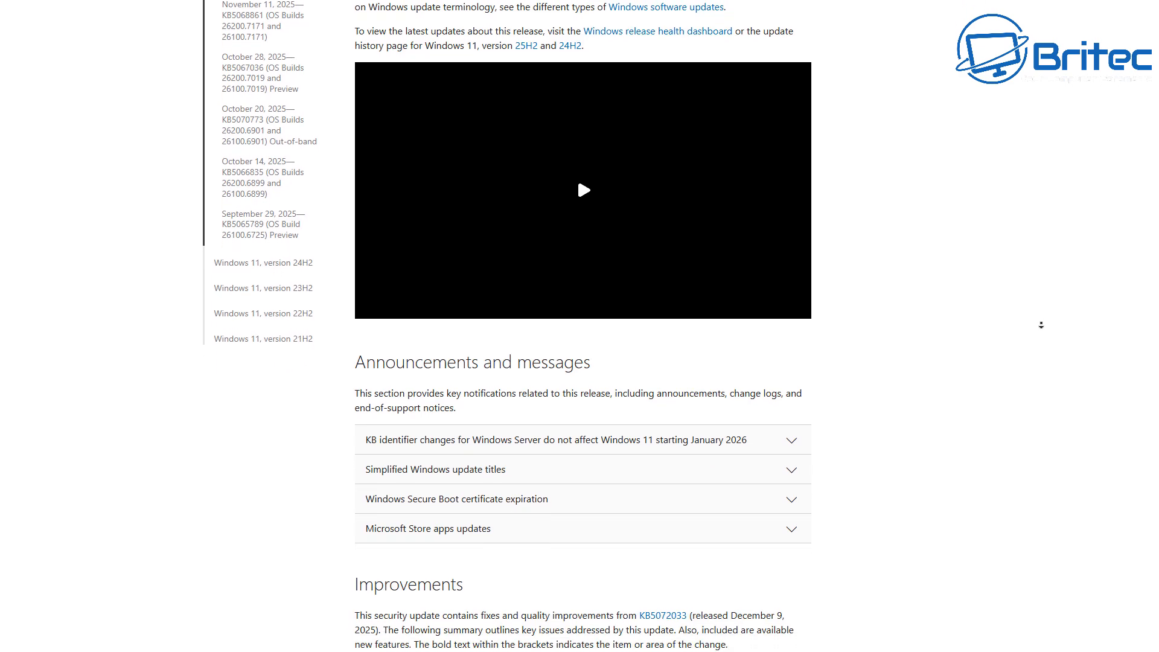
scroll(down, 3)
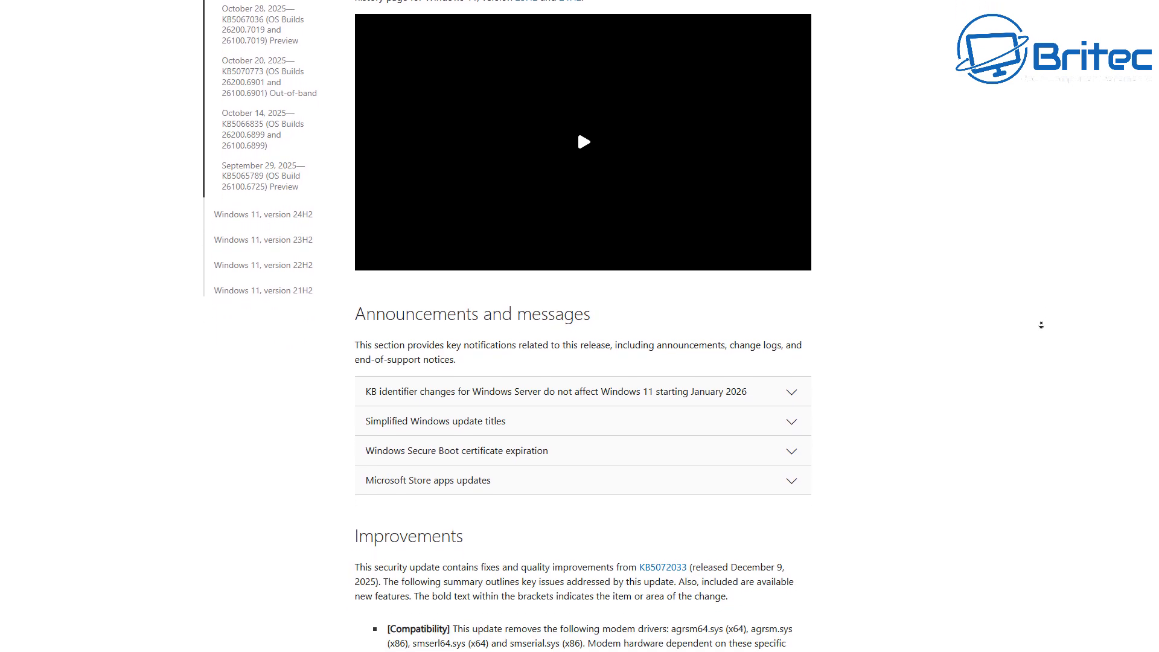
scroll(down, 3)
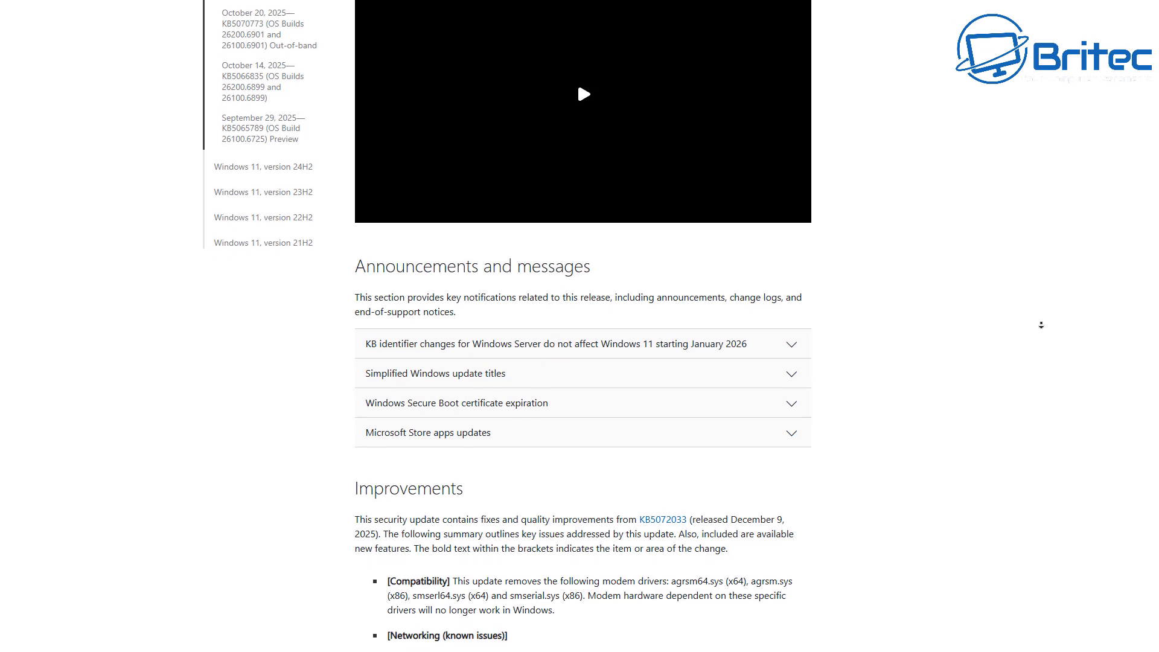
scroll(down, 3)
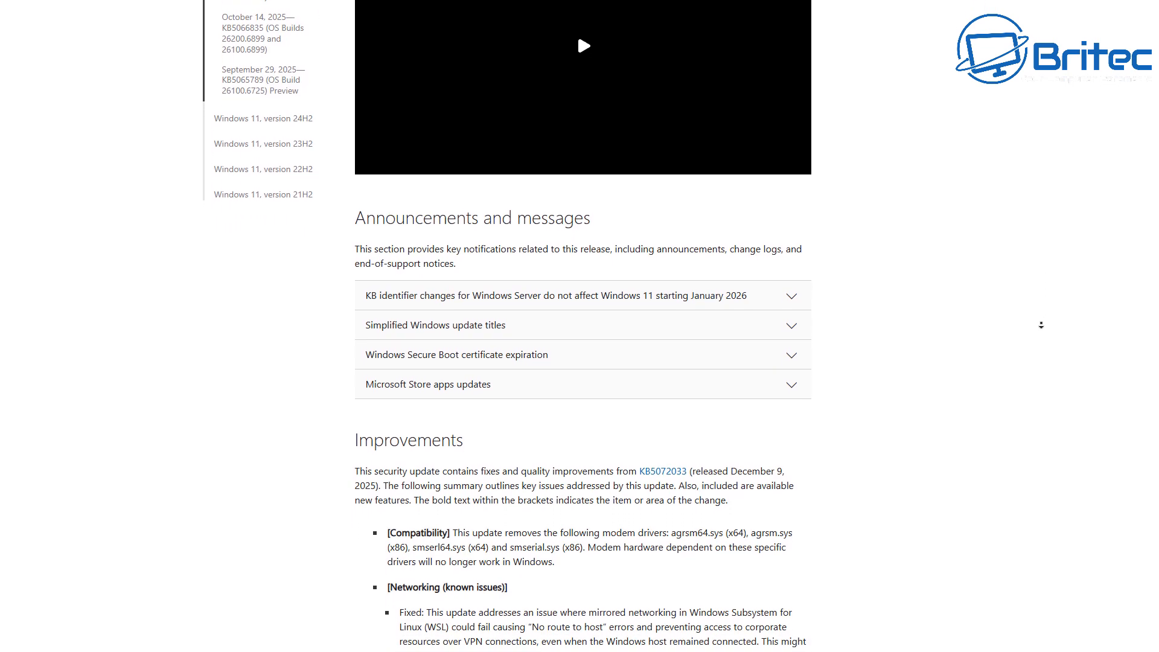
scroll(down, 3)
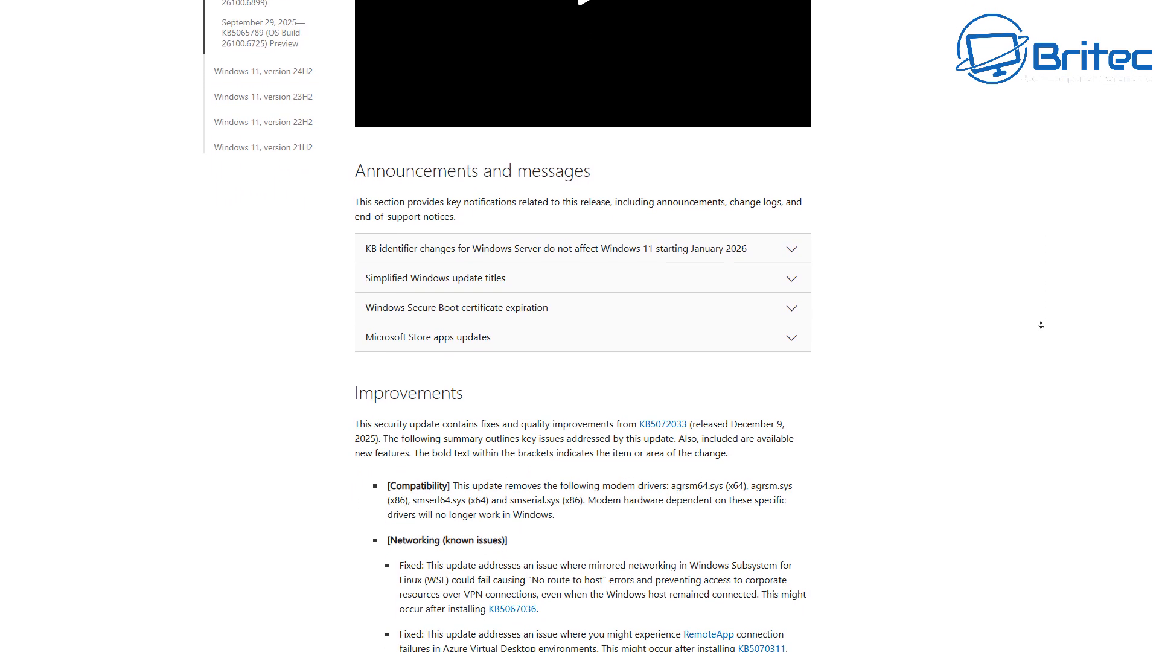
scroll(down, 3)
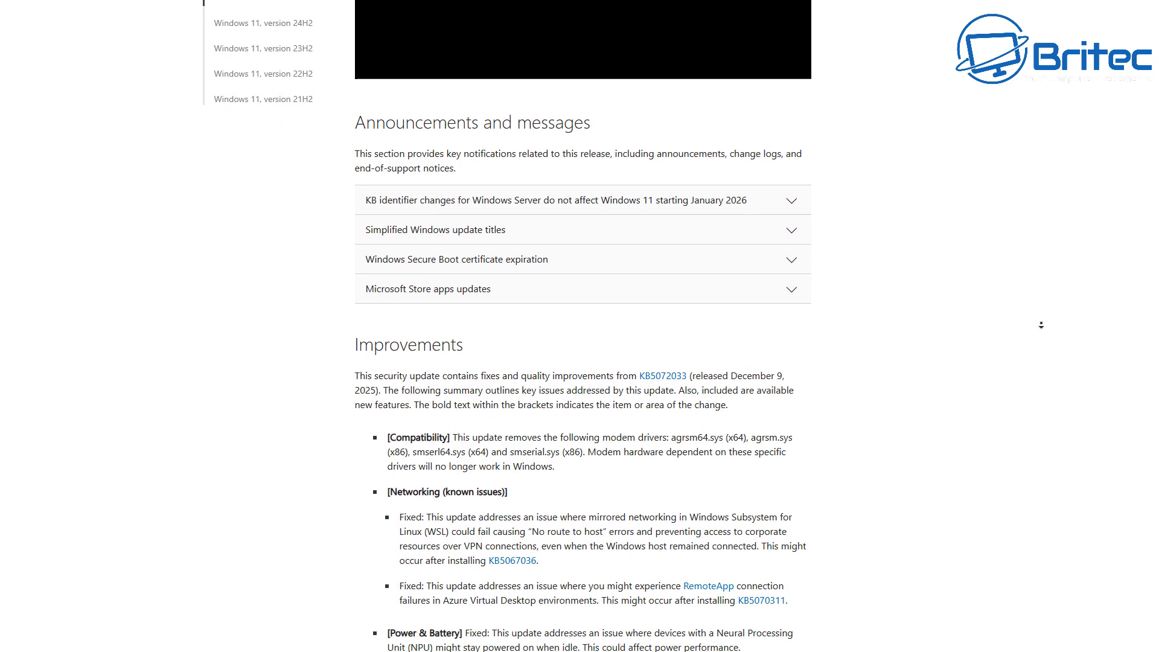
scroll(down, 3)
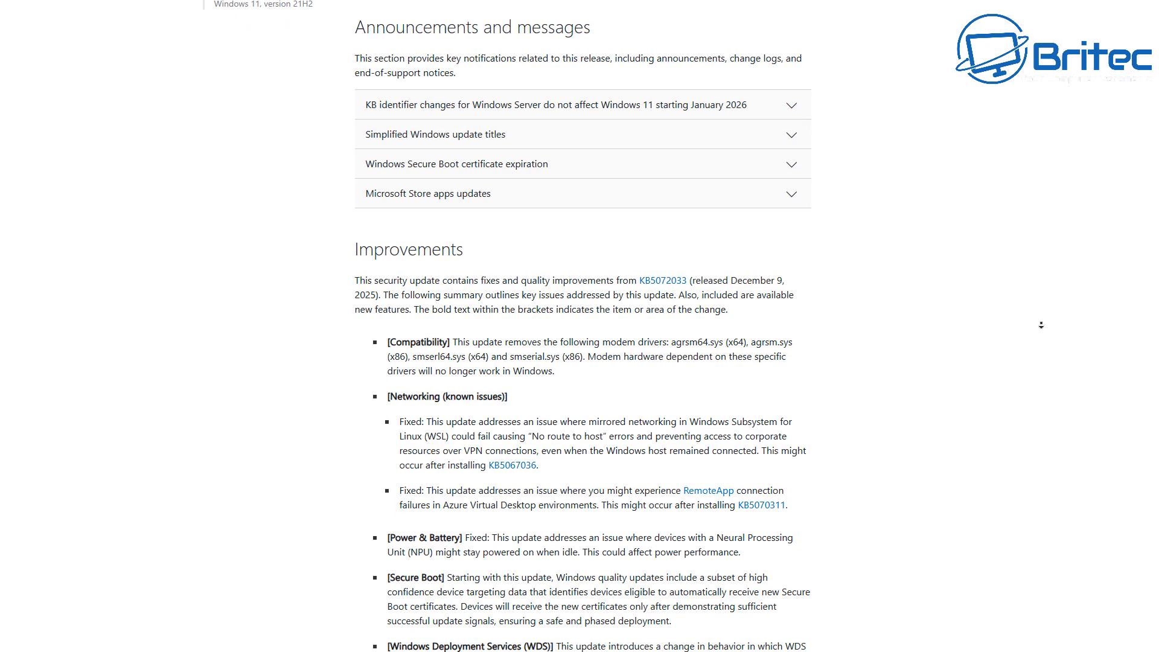
scroll(down, 3)
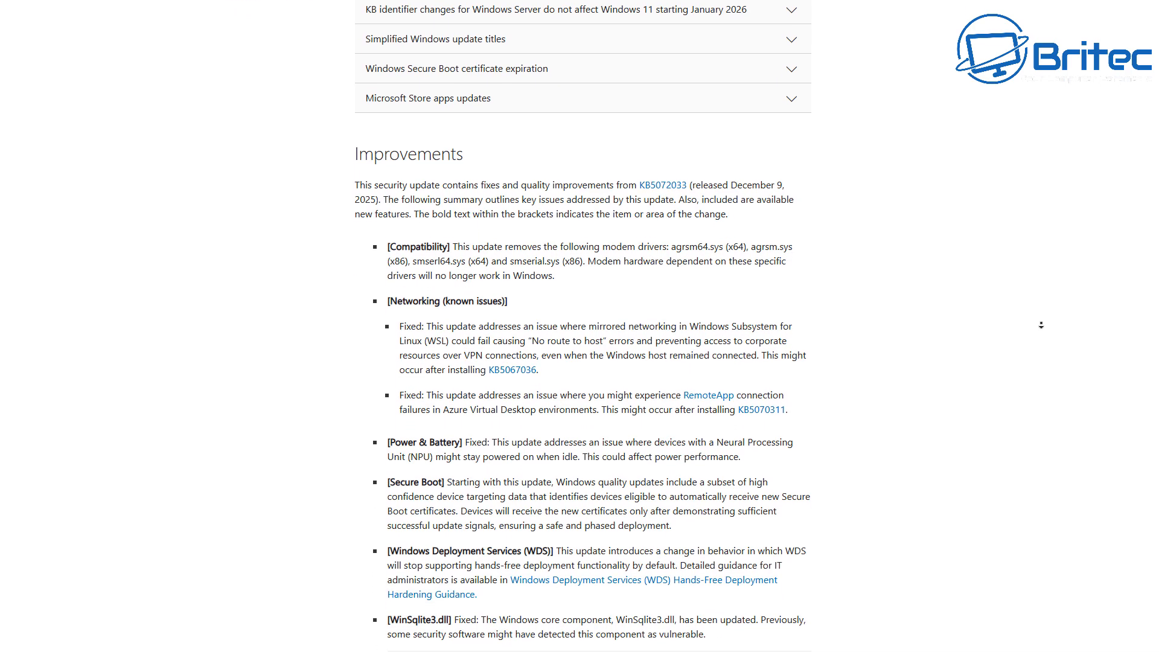
scroll(down, 3)
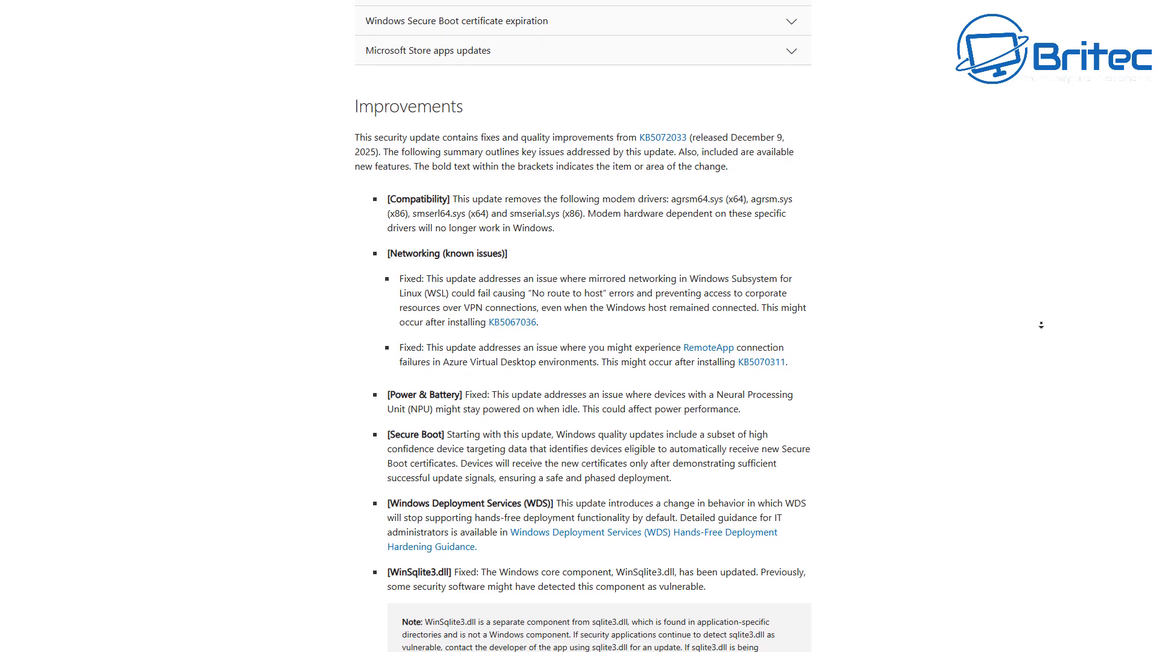
scroll(down, 3)
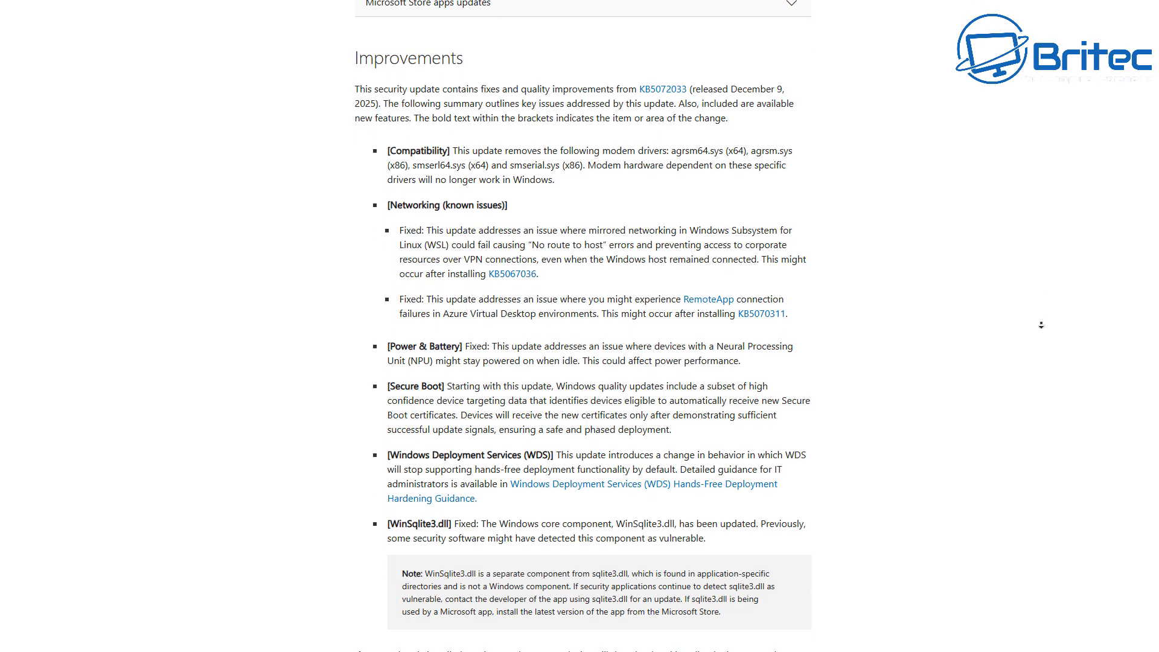
scroll(down, 3)
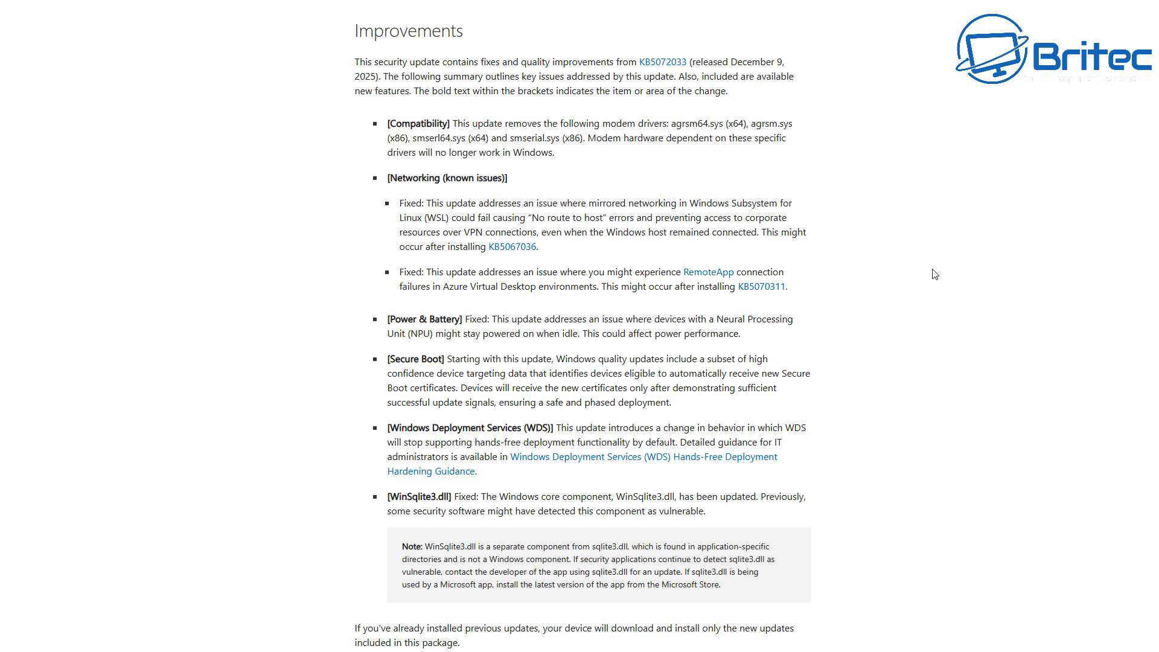
mouse_move(311, 105)
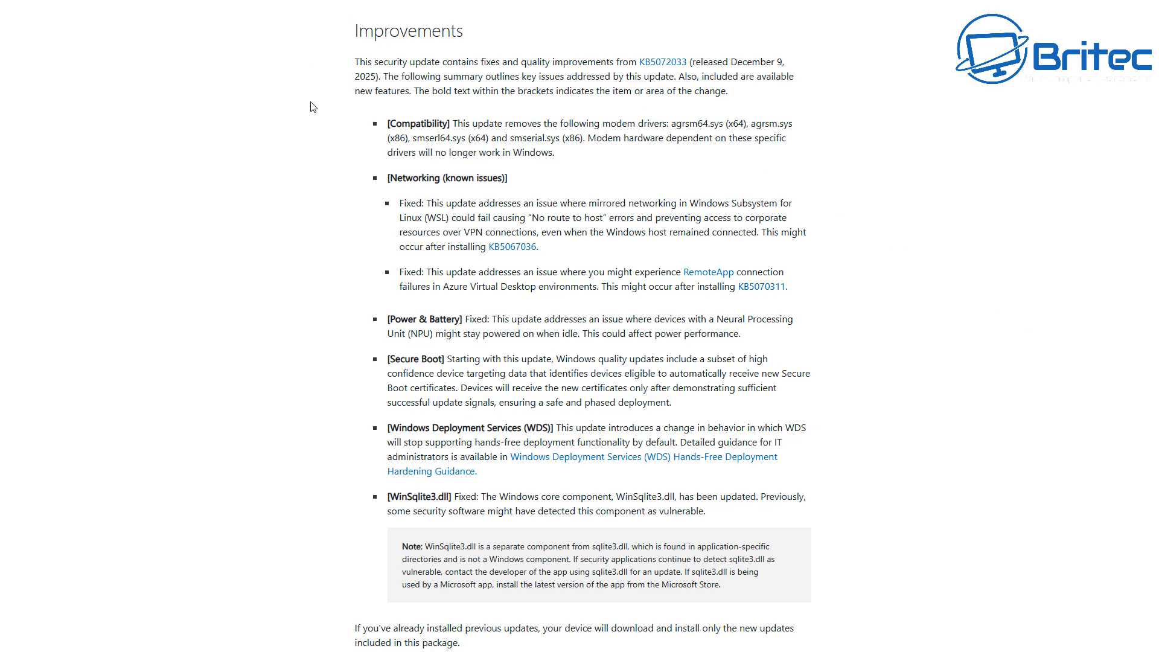
mouse_move(313, 159)
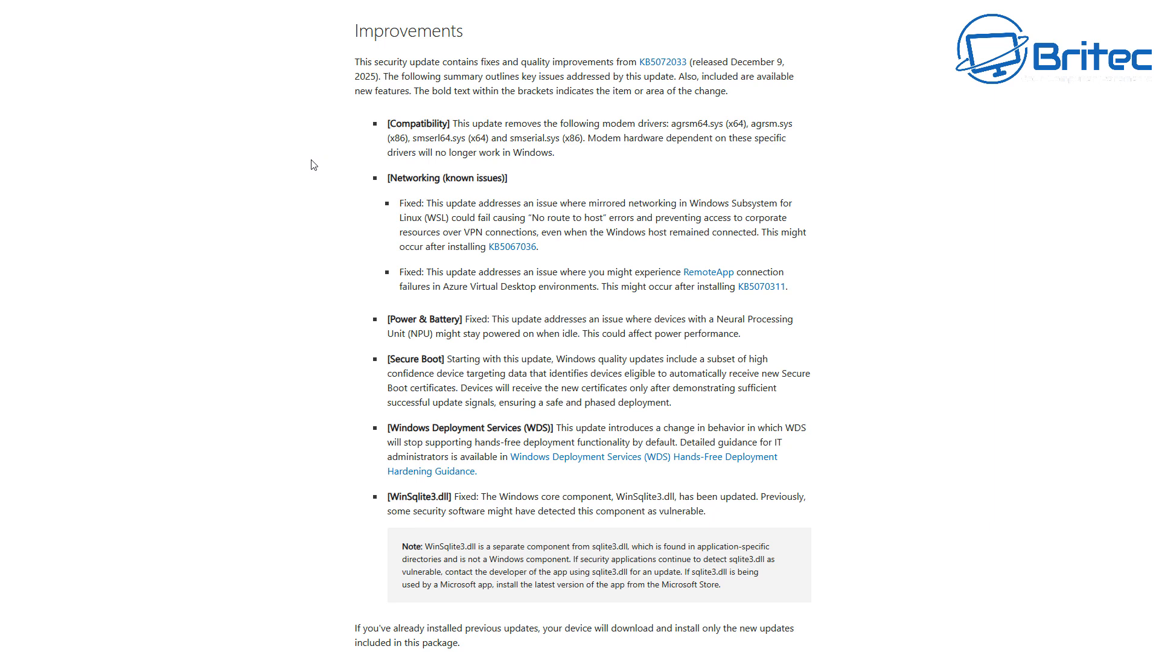
mouse_move(311, 173)
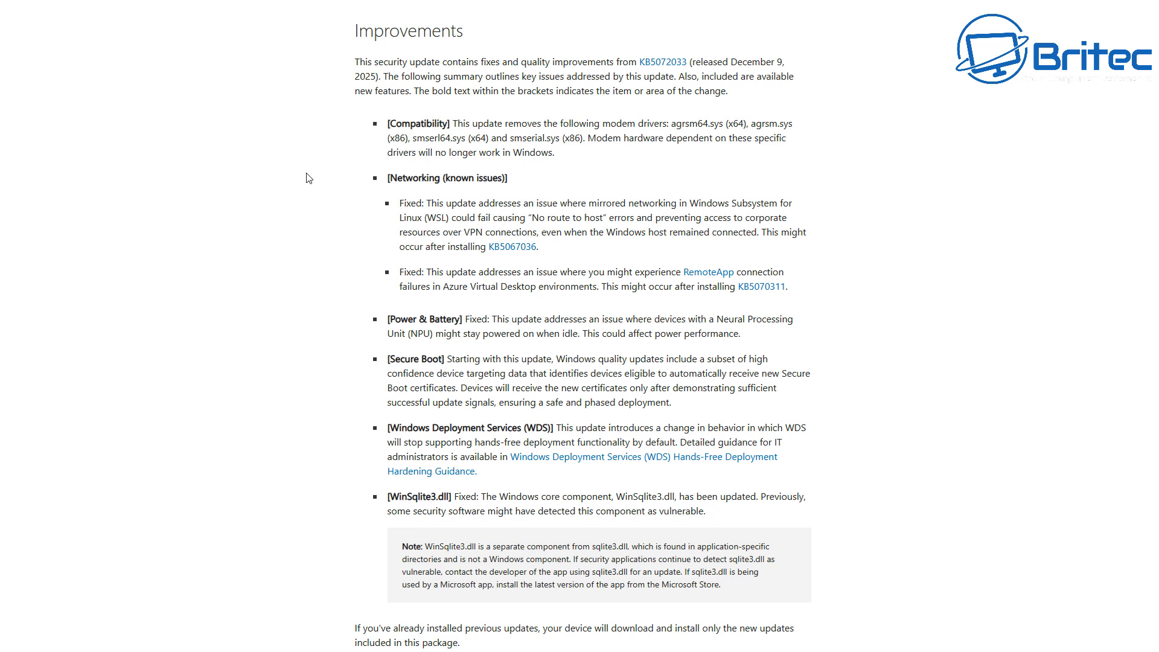
mouse_move(291, 205)
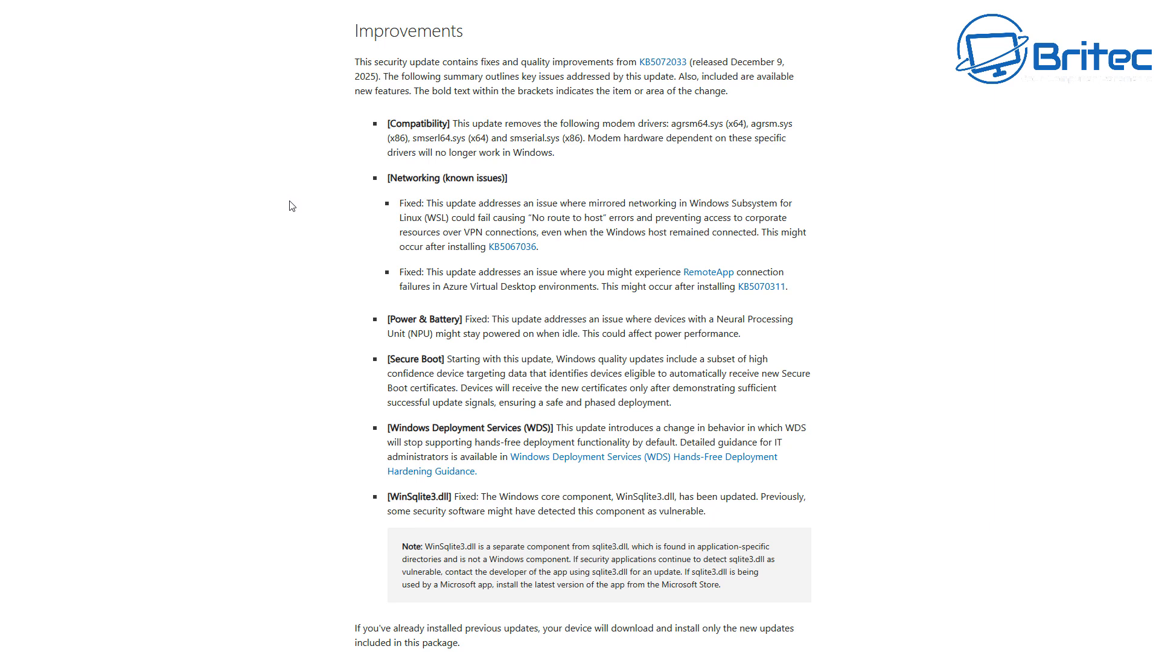
mouse_move(274, 286)
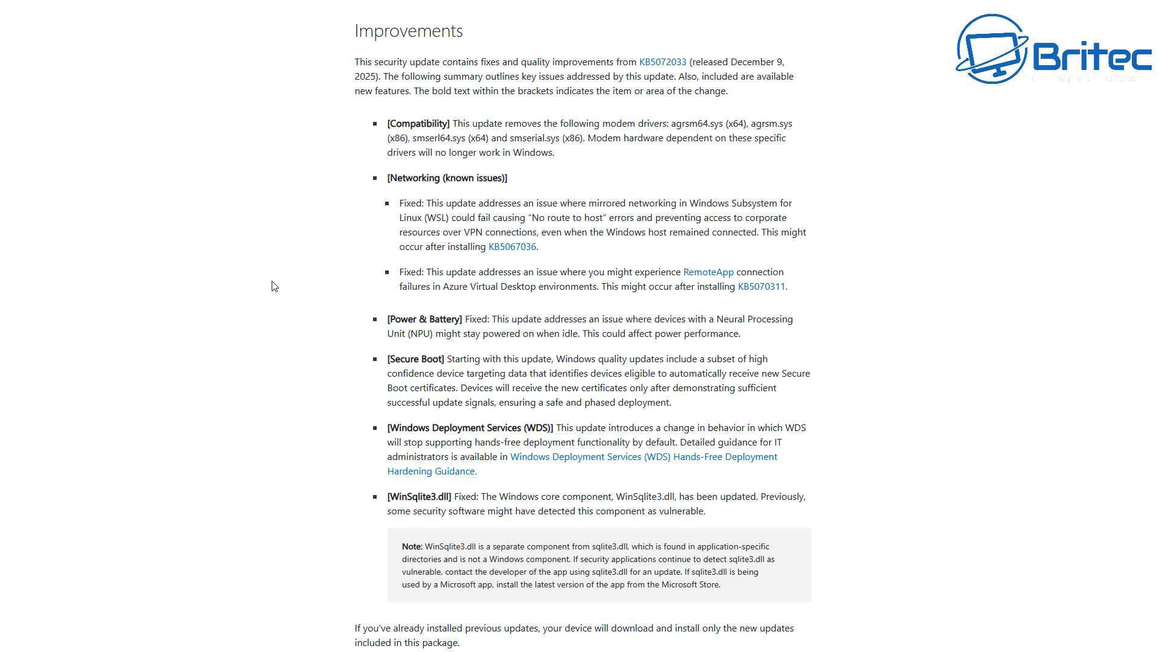
mouse_move(254, 313)
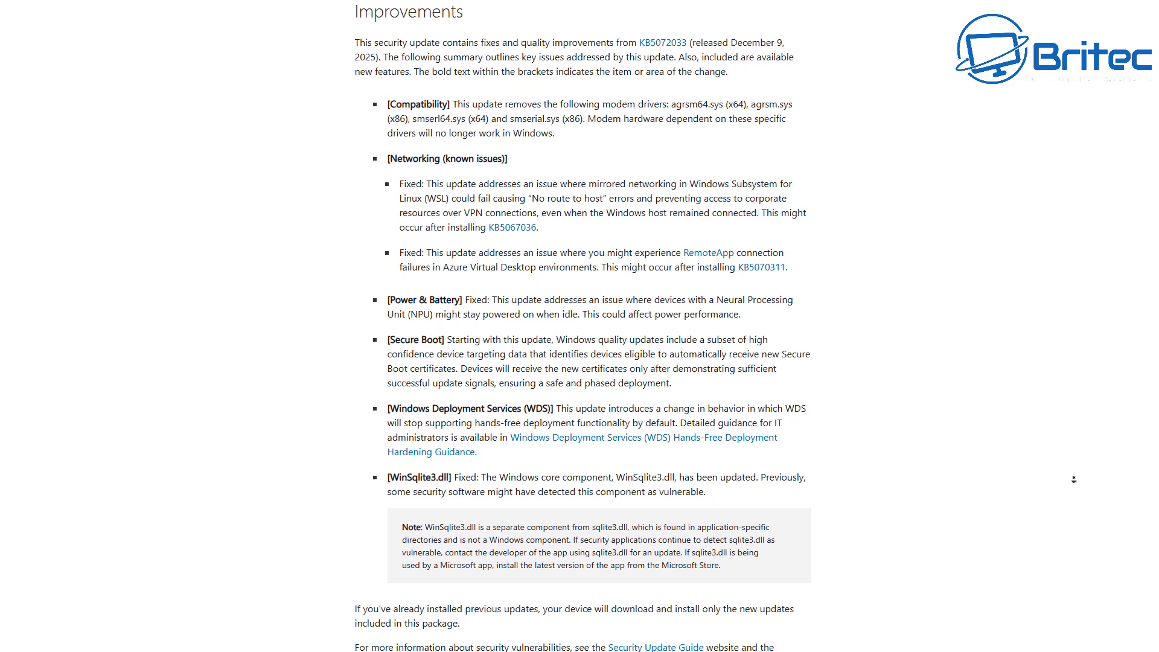
scroll(down, 3)
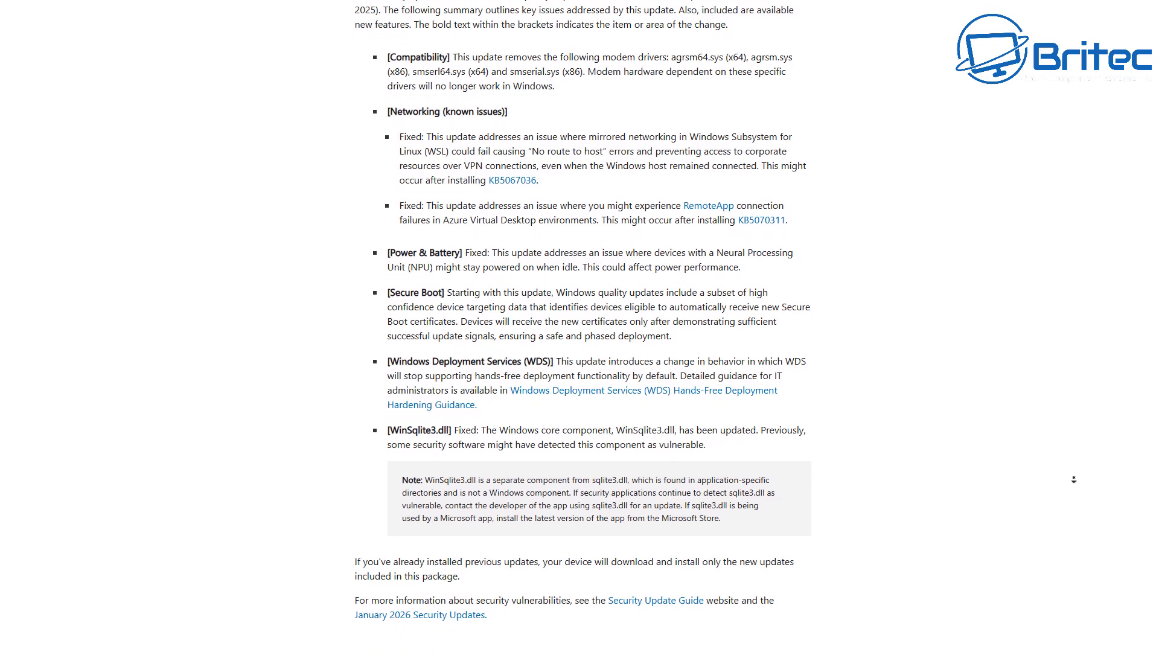
scroll(down, 3)
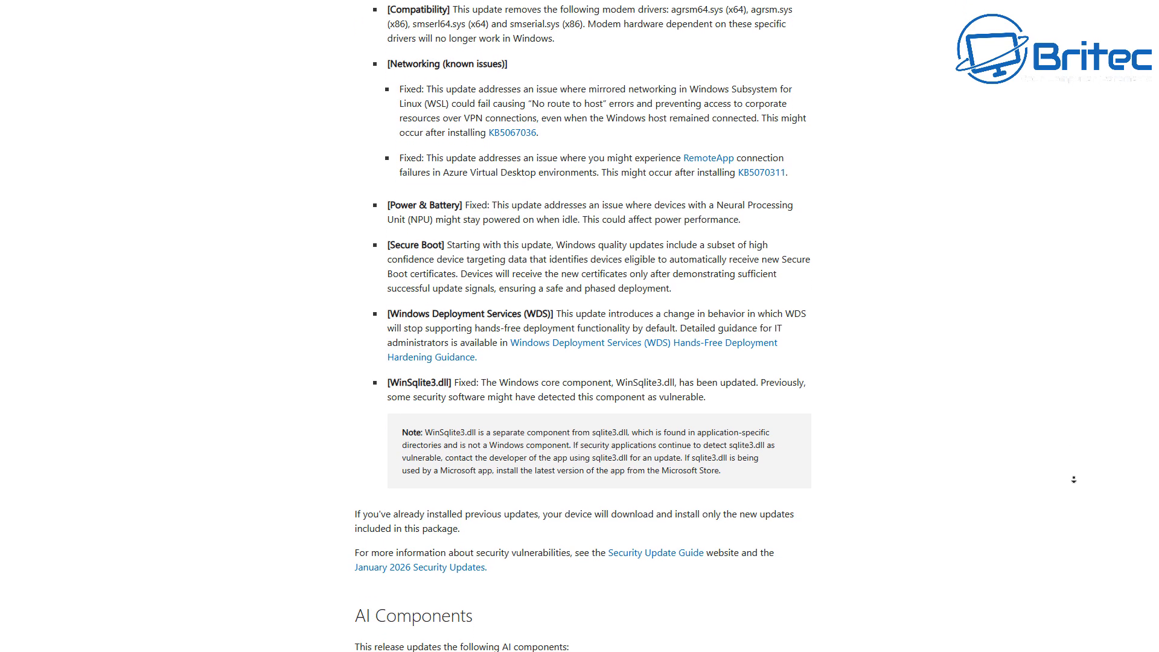
scroll(down, 3)
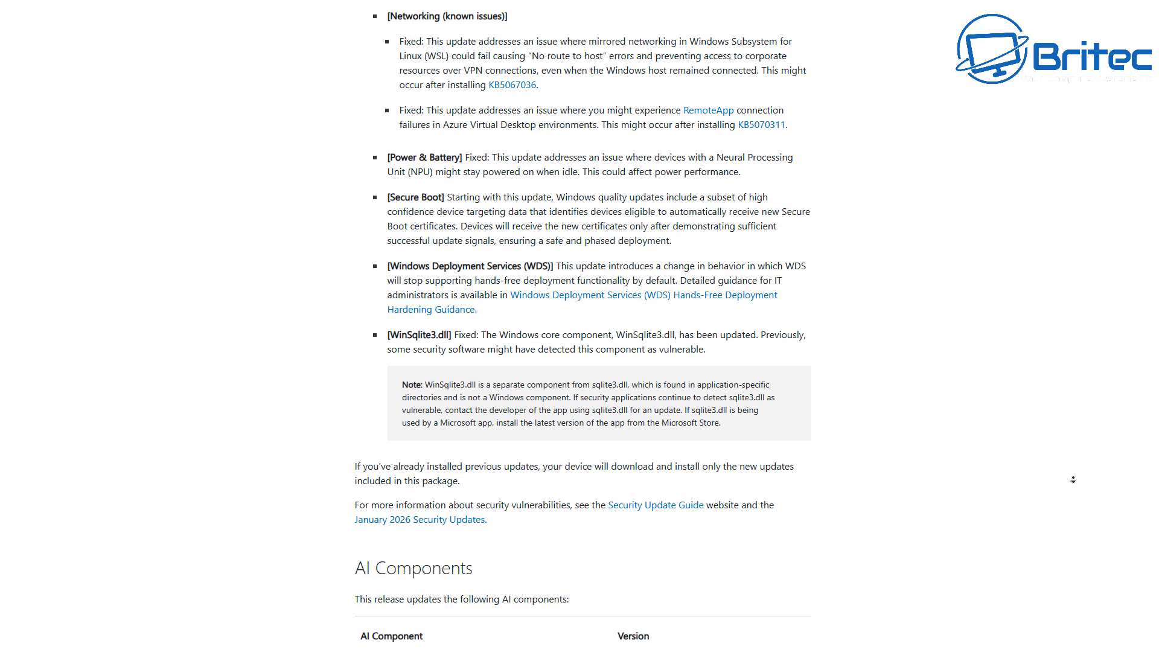
scroll(down, 3)
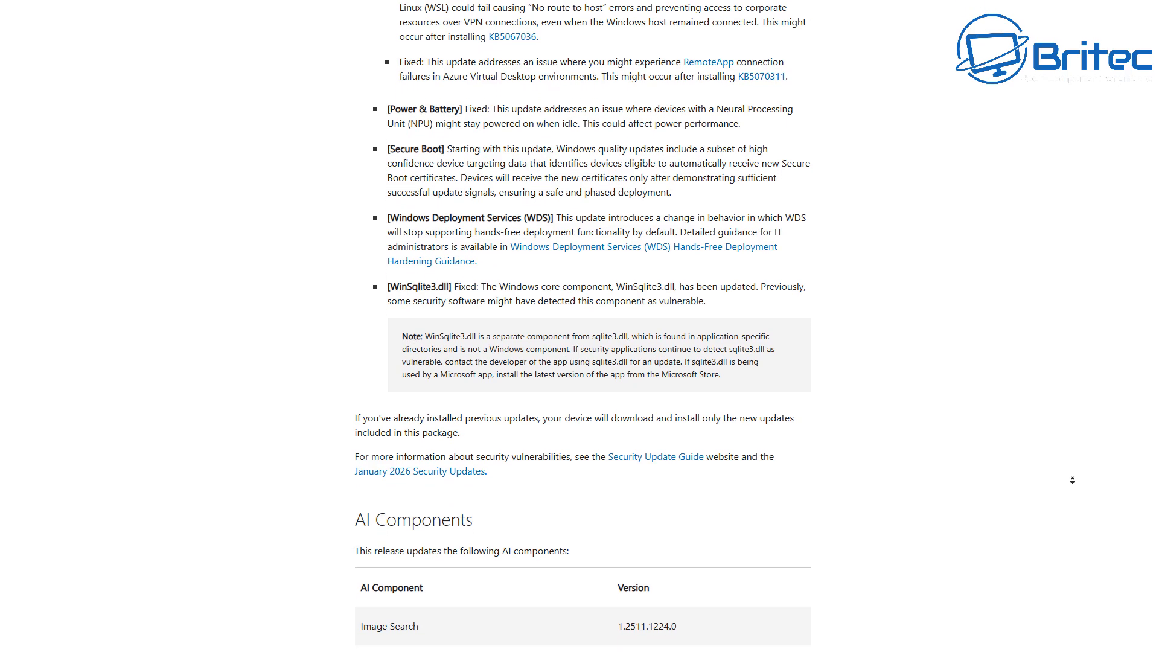
scroll(down, 3)
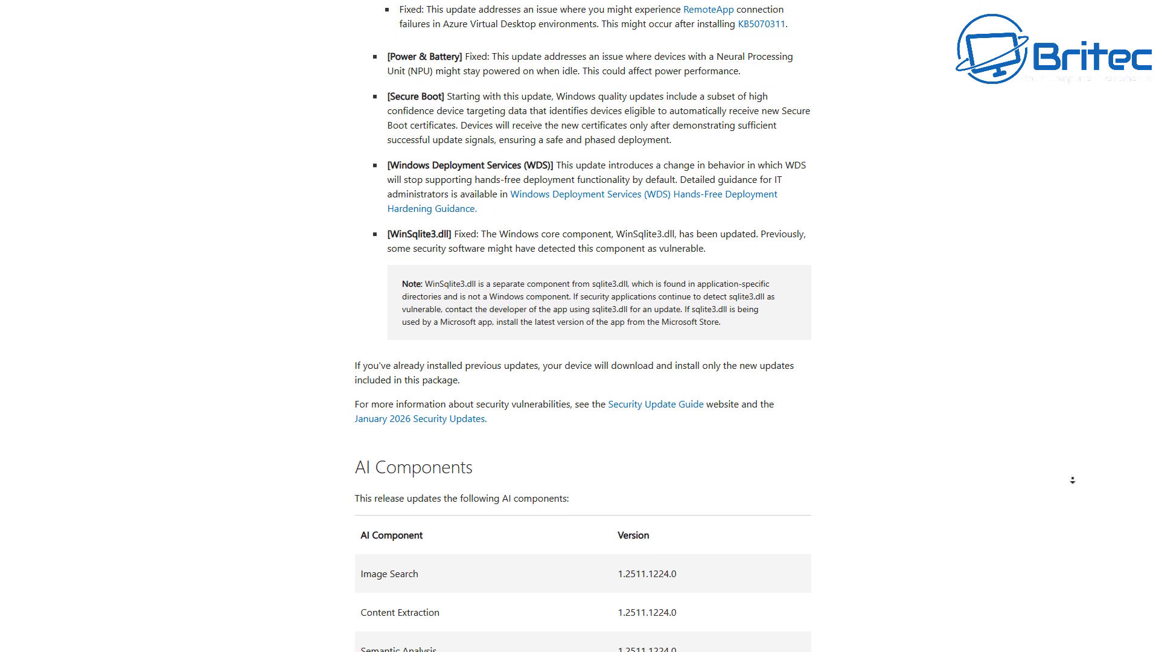
scroll(down, 3)
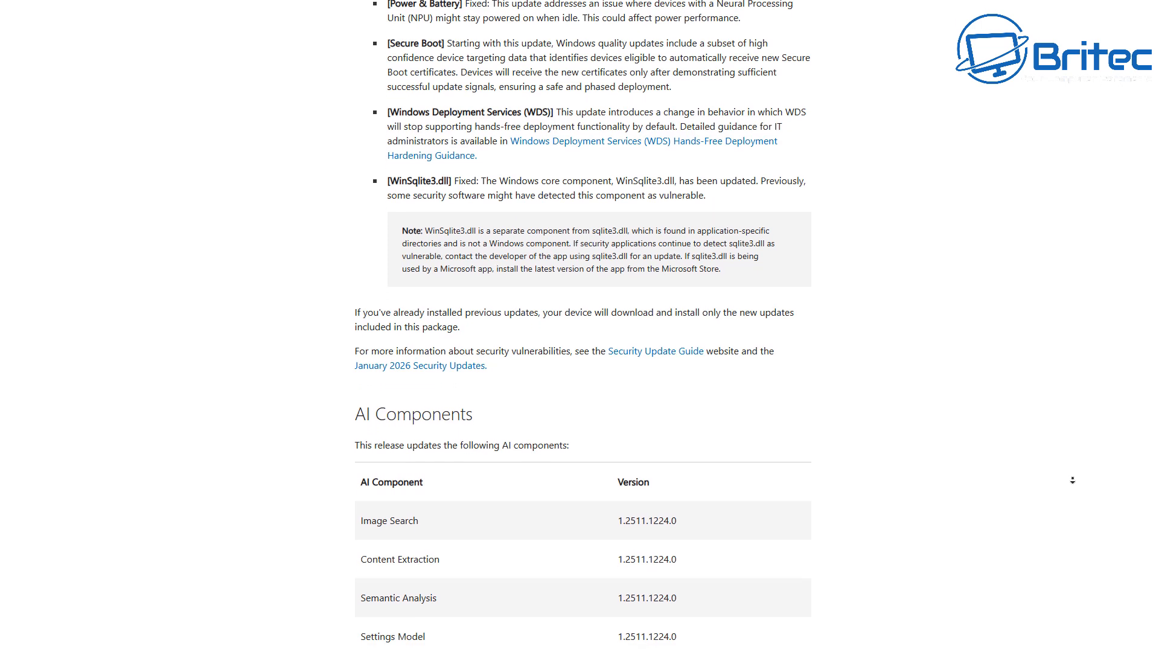
scroll(down, 3)
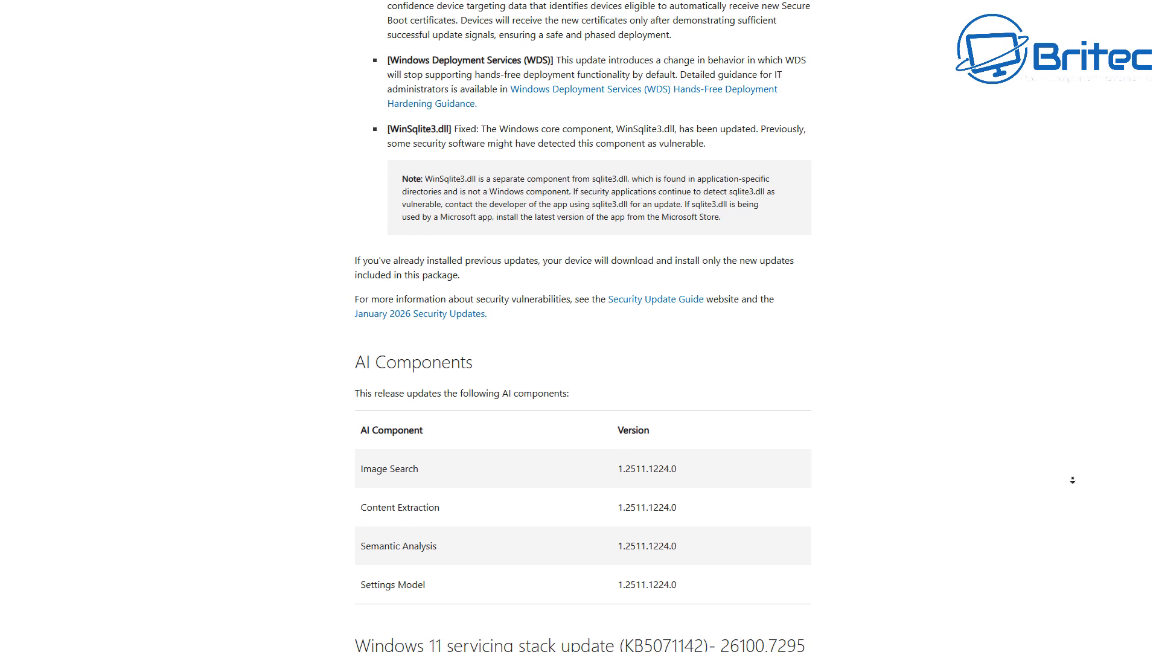
scroll(down, 3)
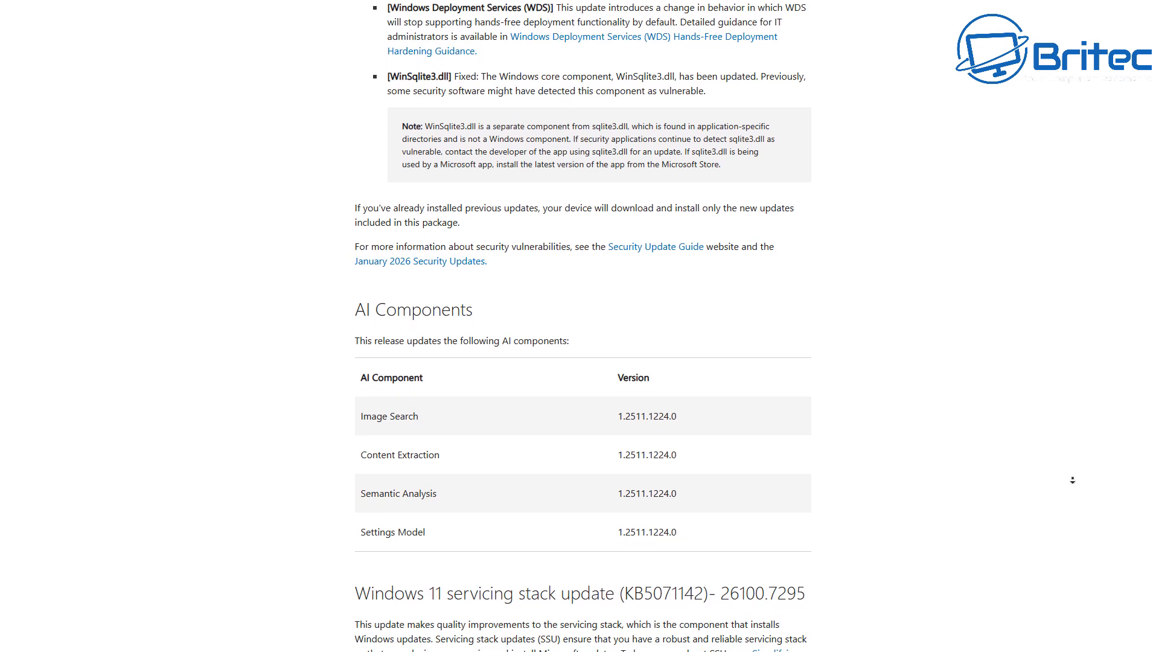
scroll(down, 3)
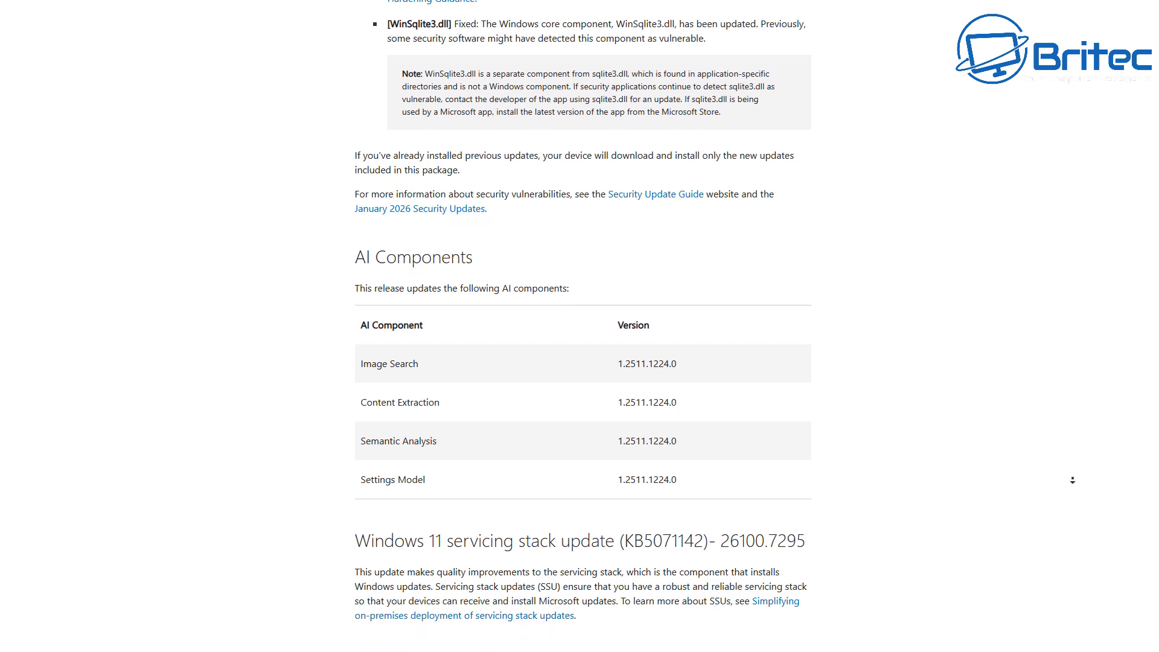
scroll(down, 3)
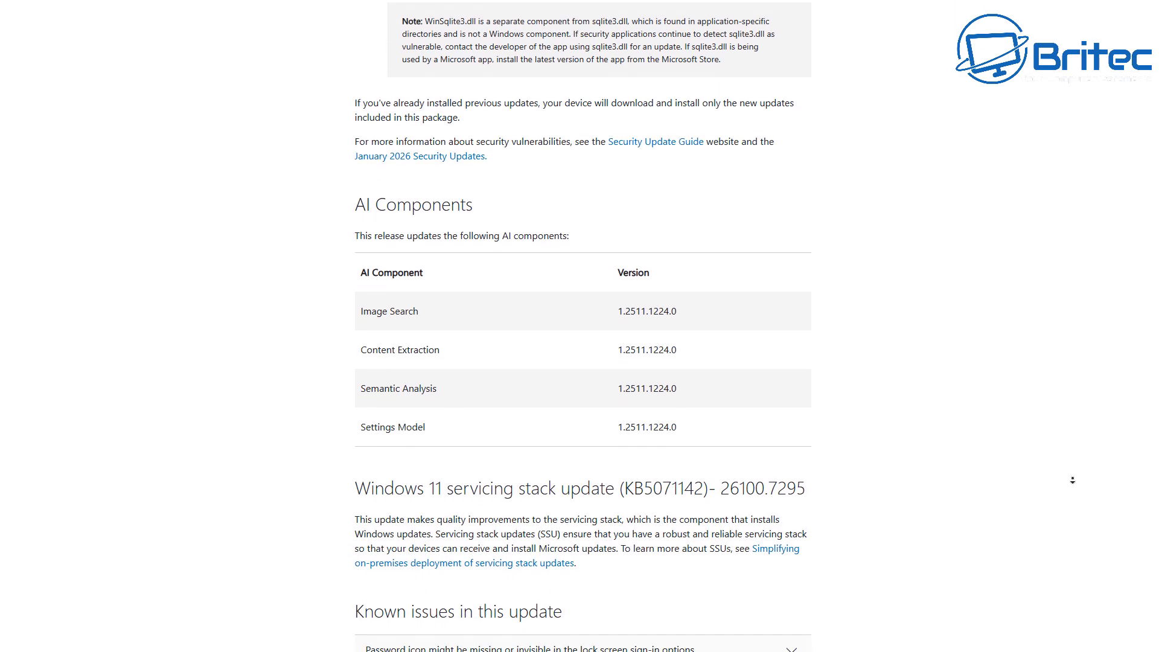
scroll(down, 3)
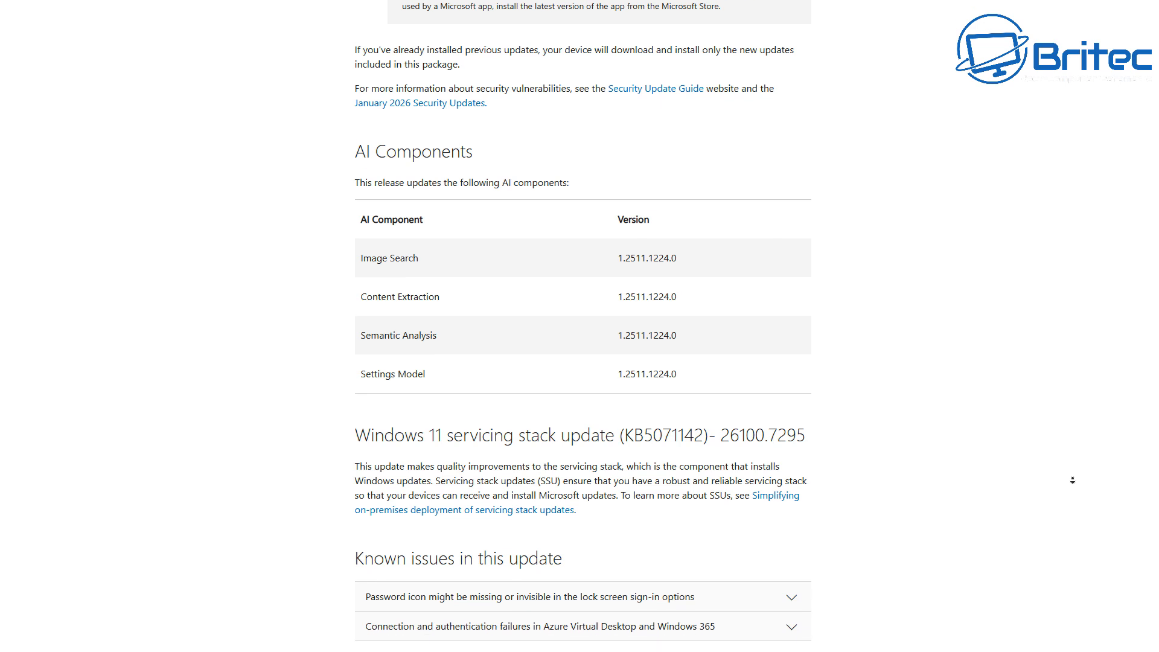
scroll(down, 3)
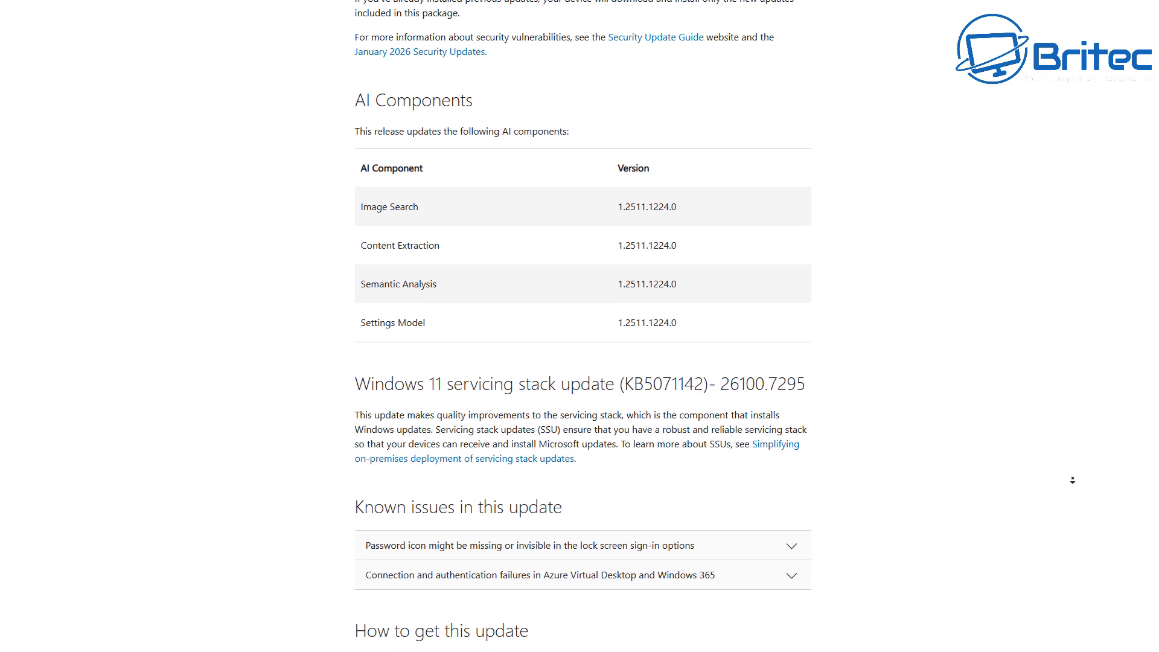
scroll(down, 3)
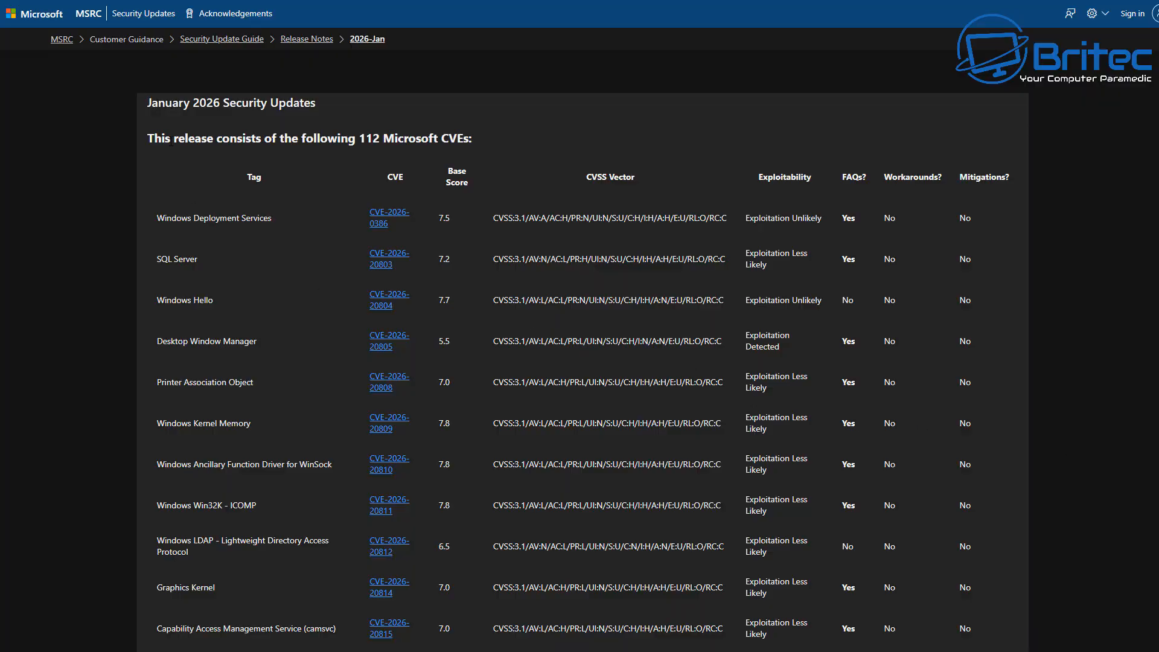
mouse_move(396, 153)
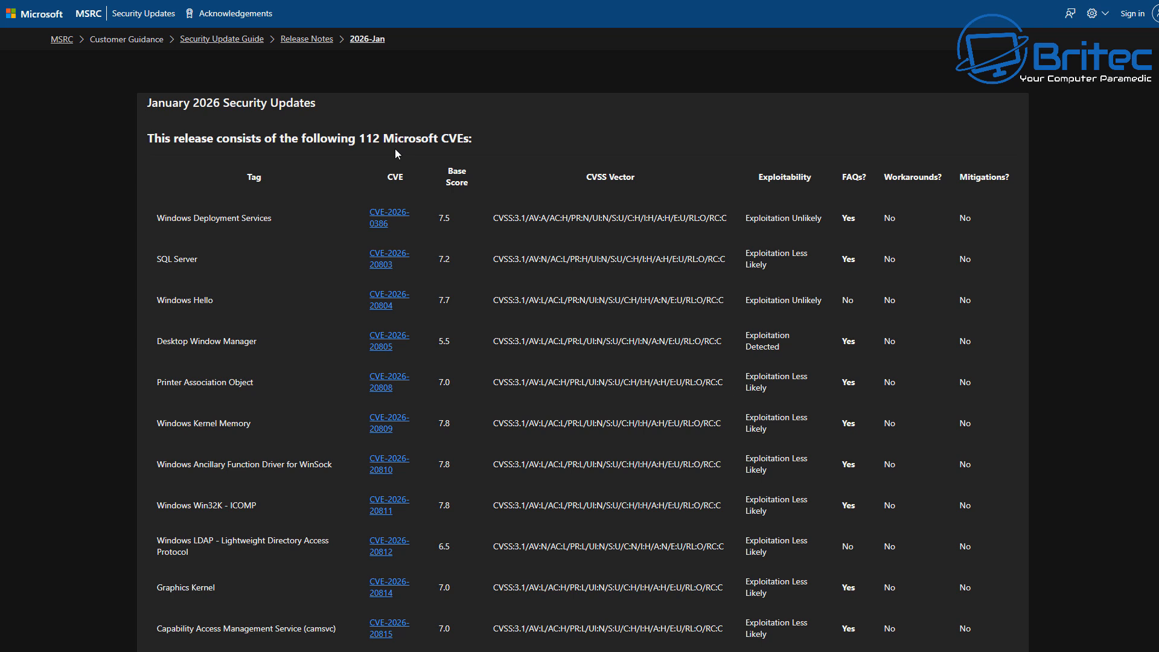
mouse_move(553, 370)
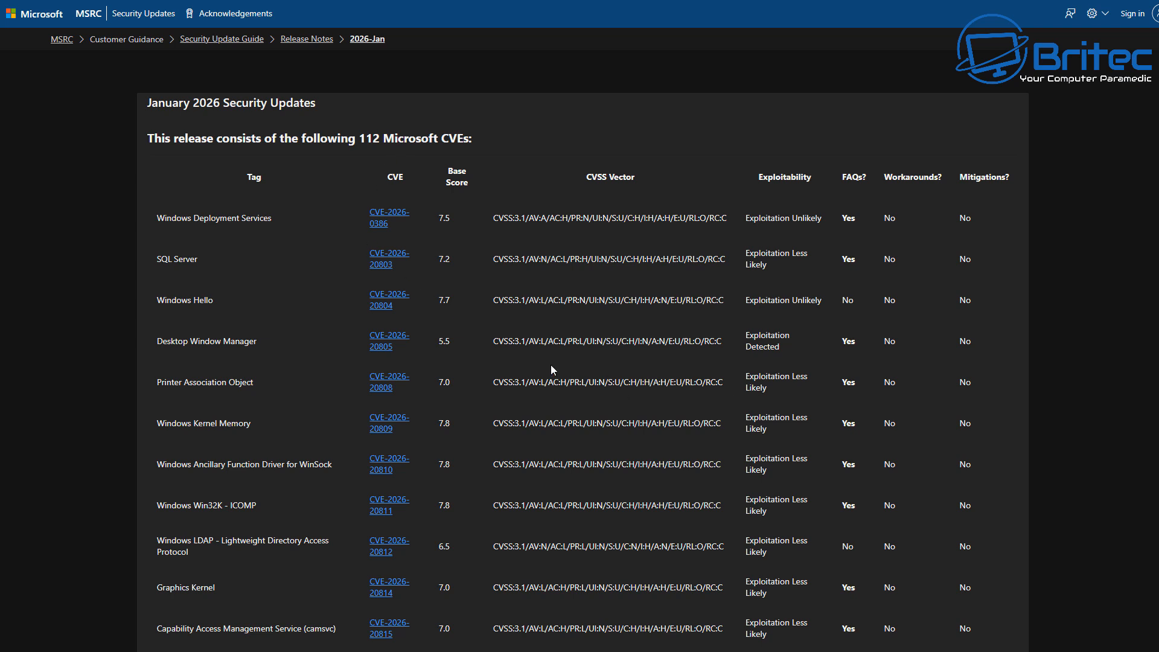
mouse_move(452, 405)
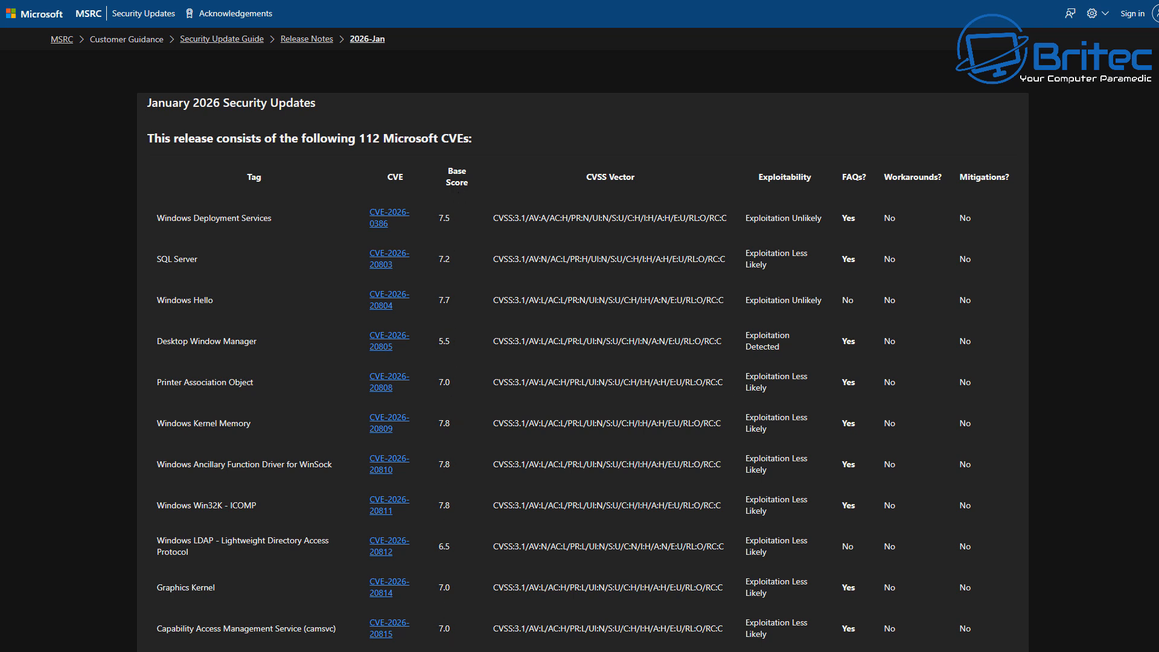
mouse_move(384, 346)
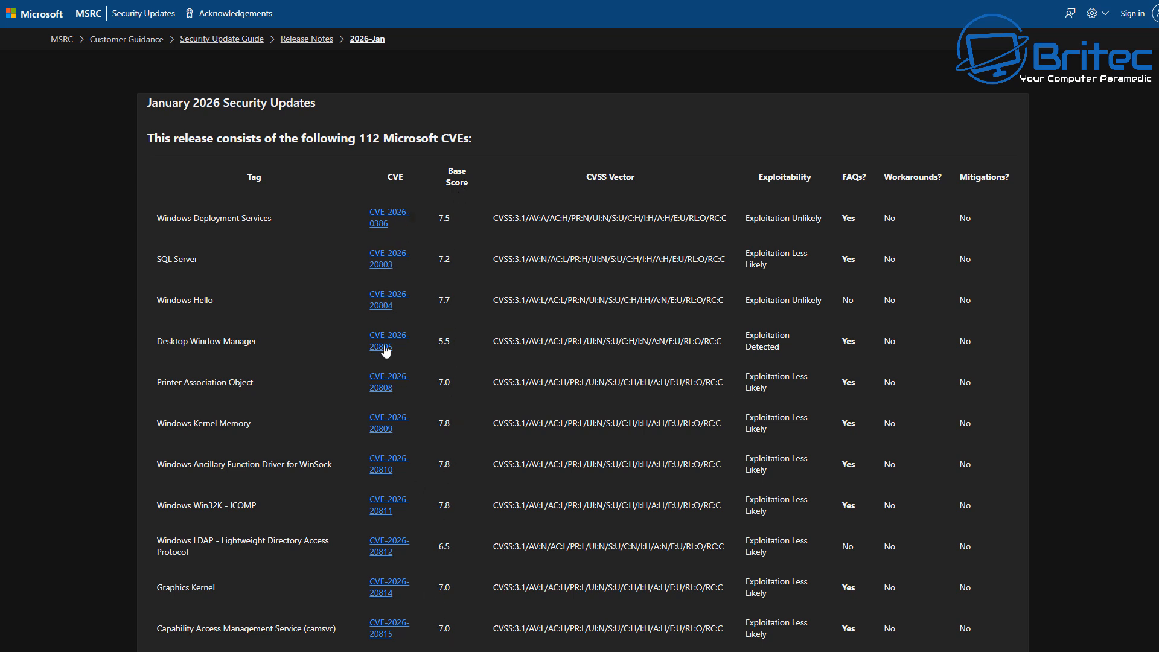
mouse_move(1081, 293)
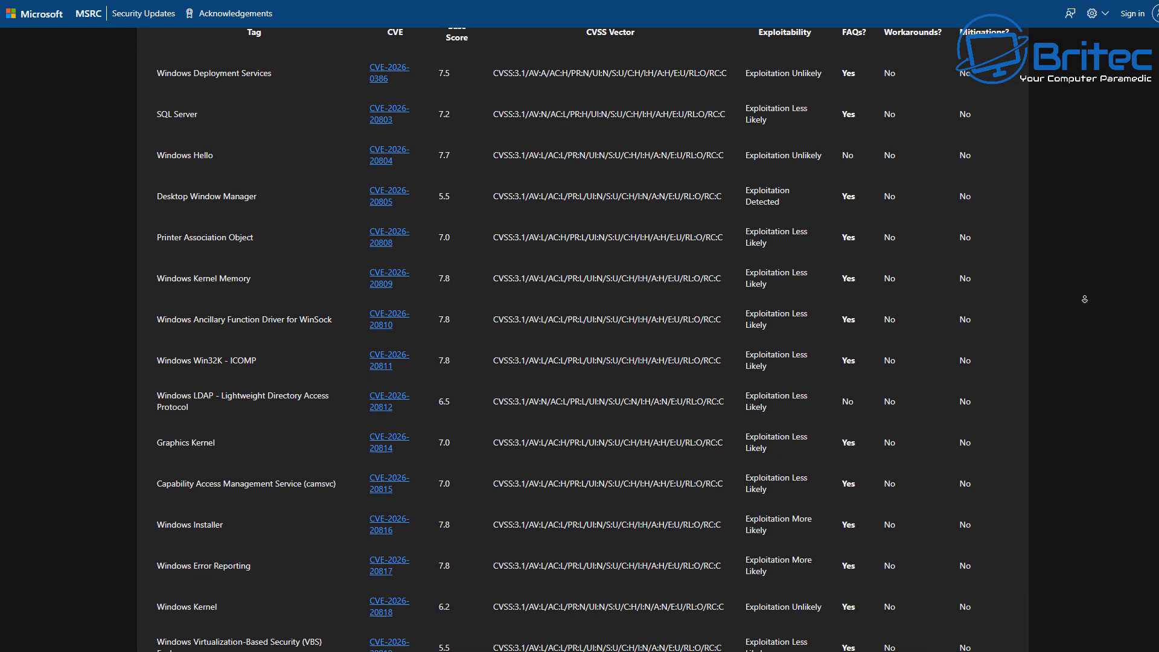
Scroll the MSRC CVE table past Windows NTFS down to the Windows DWM row, CVE-2026-20842.
scroll(down, 3)
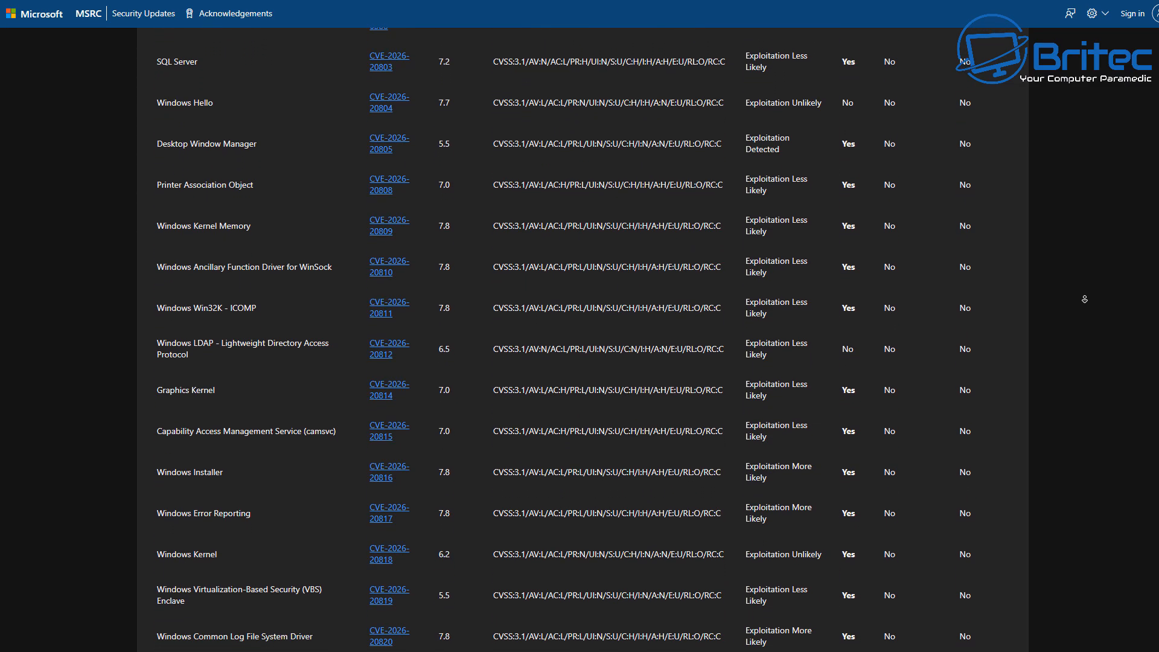
scroll(down, 3)
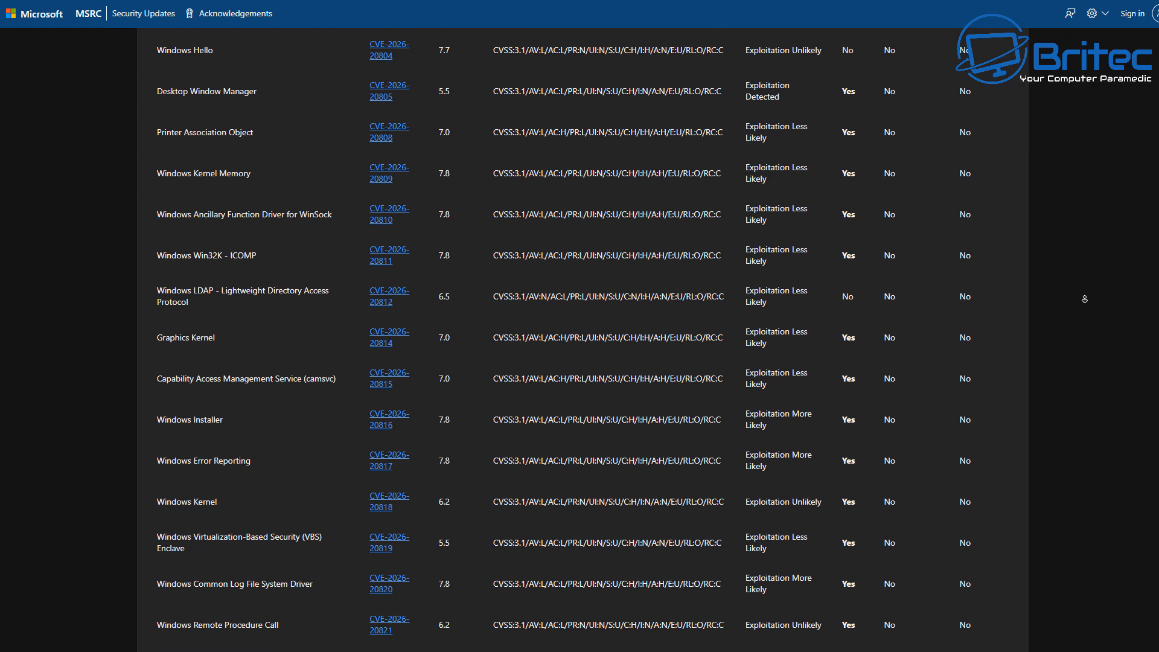
scroll(down, 3)
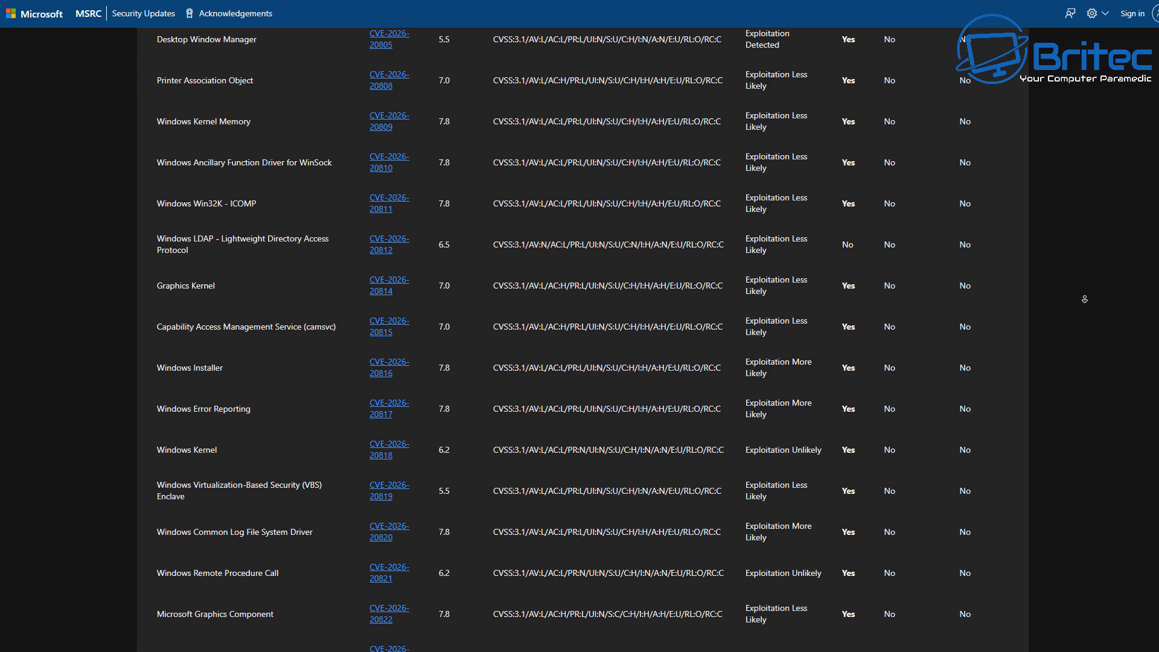
scroll(down, 3)
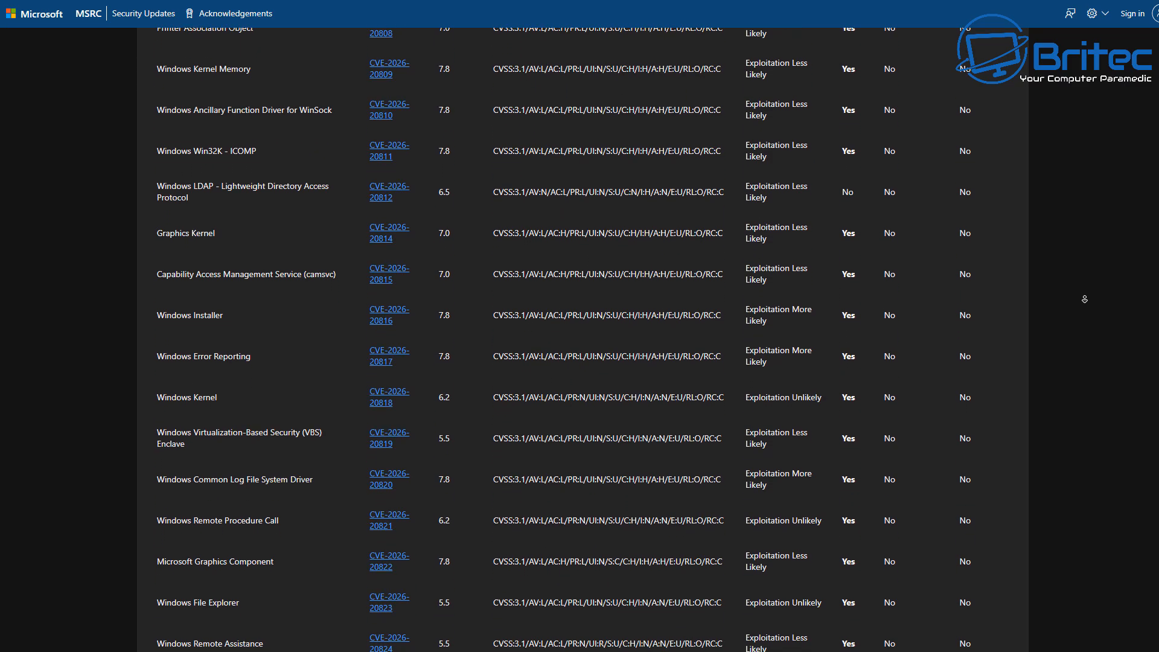
scroll(down, 3)
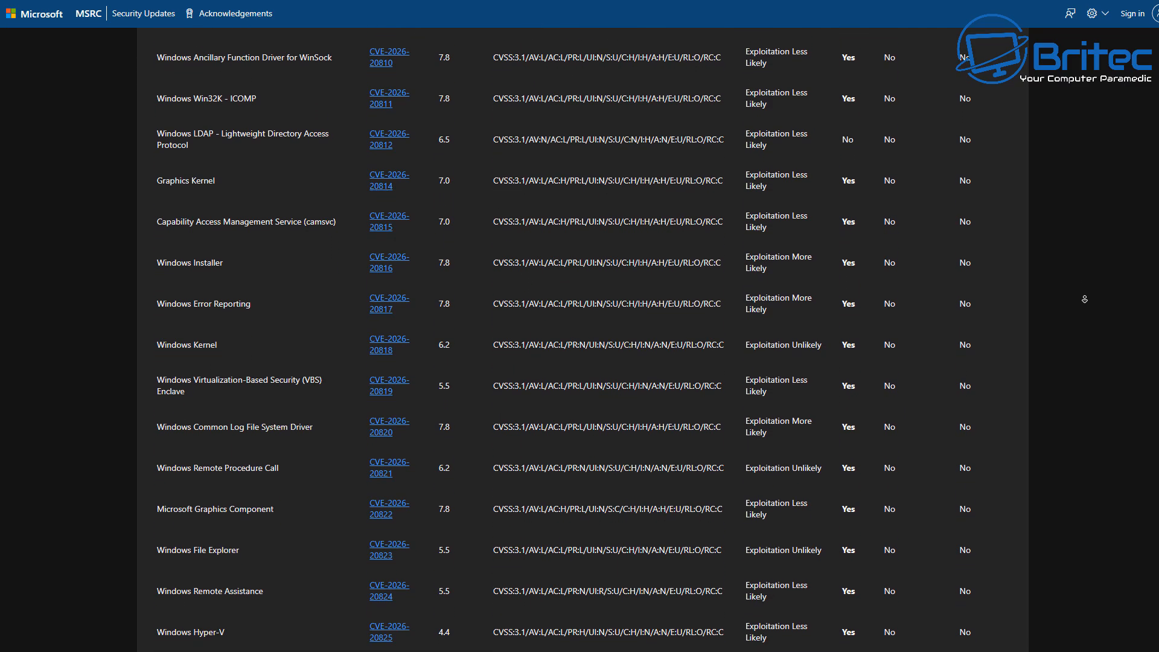
scroll(down, 3)
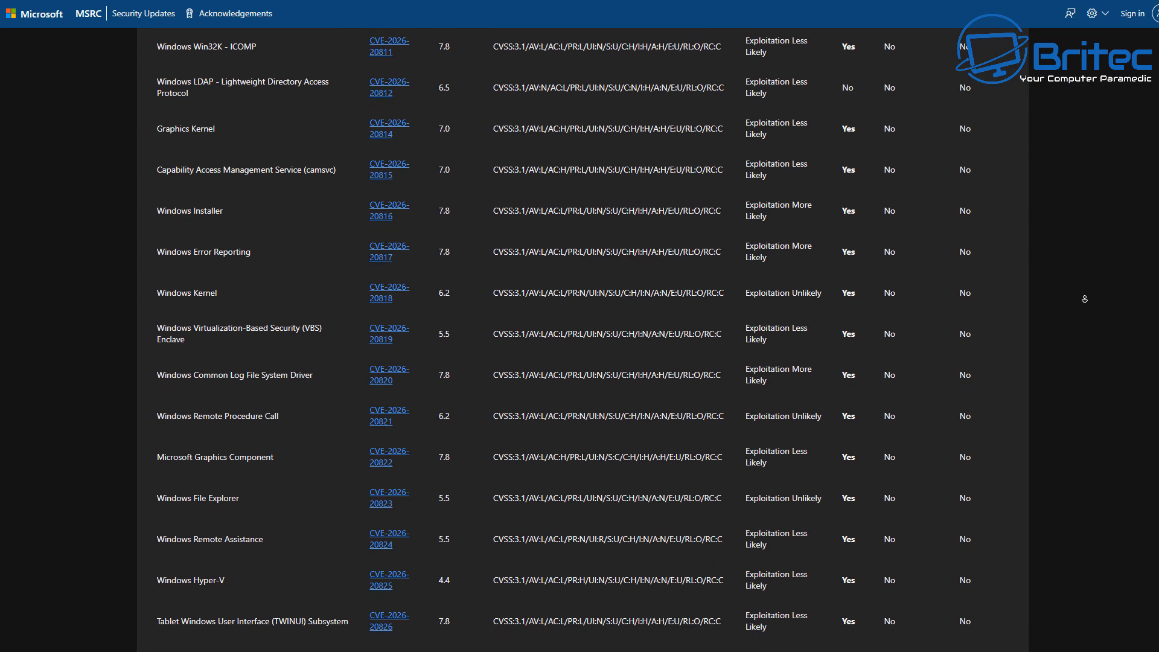
scroll(down, 3)
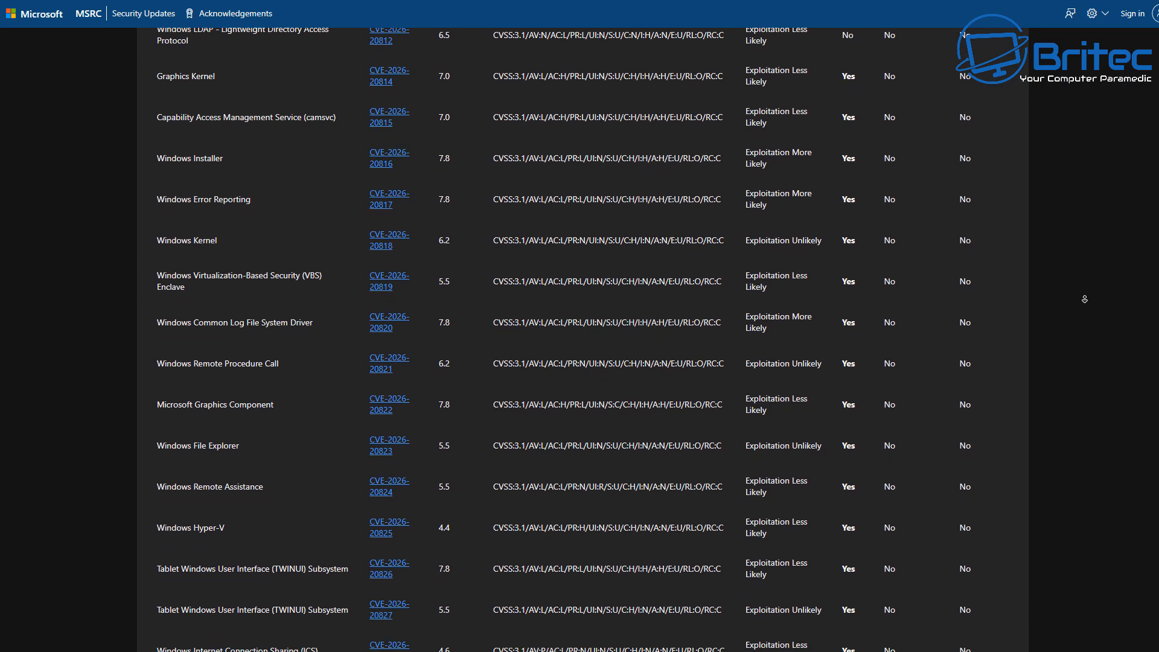
scroll(down, 3)
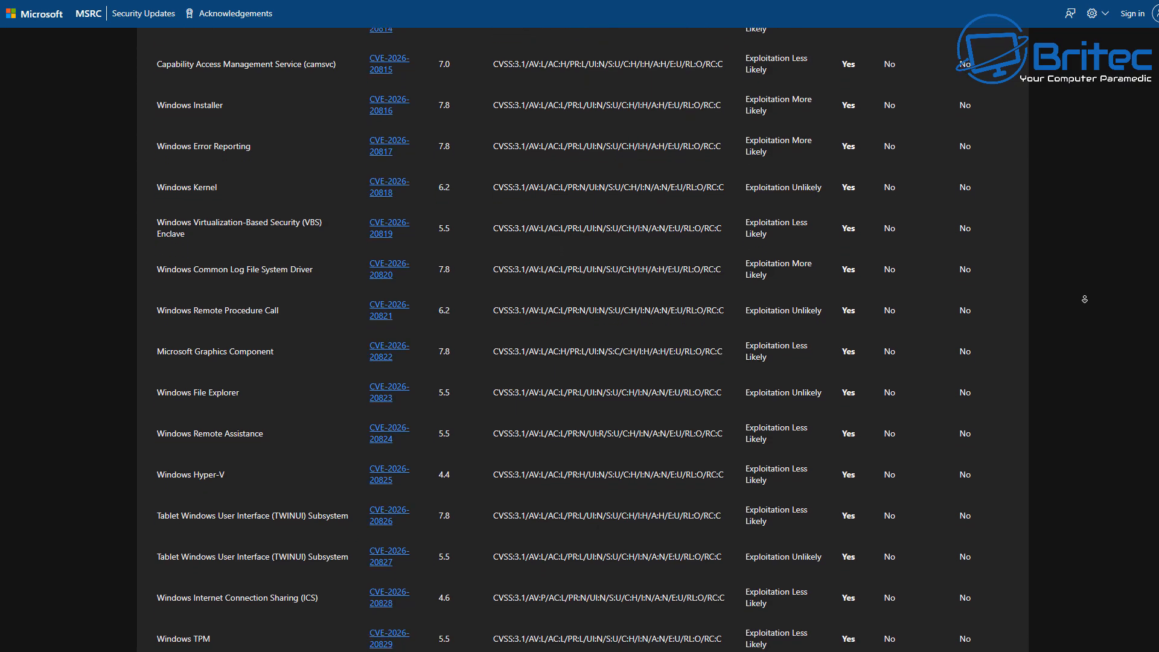
scroll(down, 3)
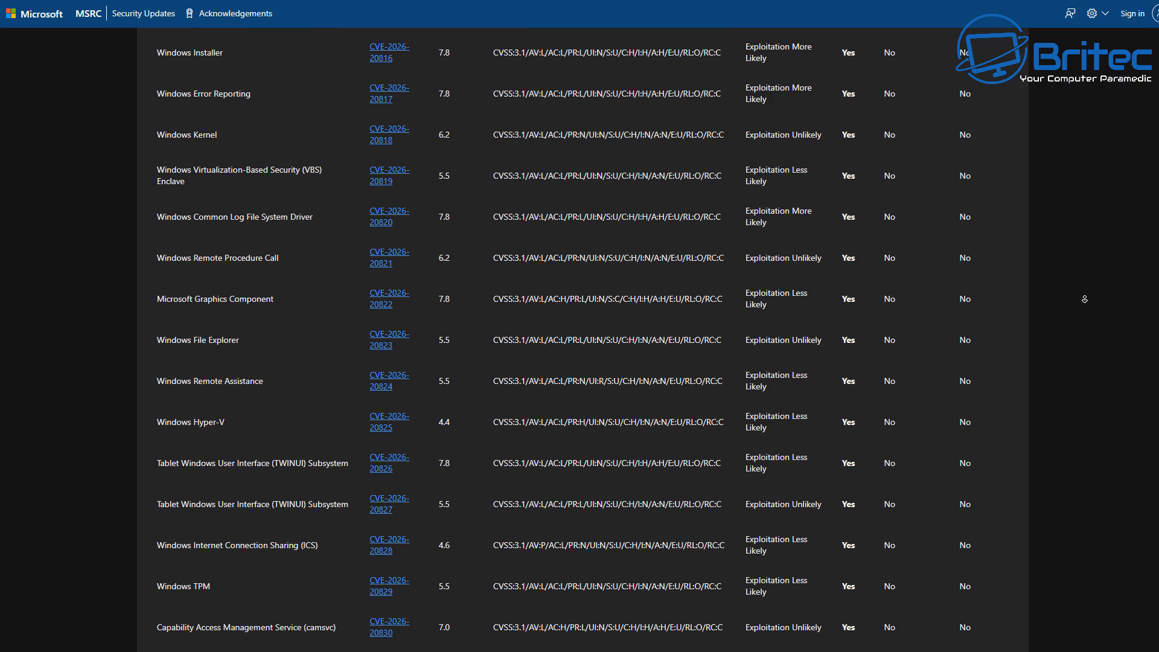
scroll(down, 3)
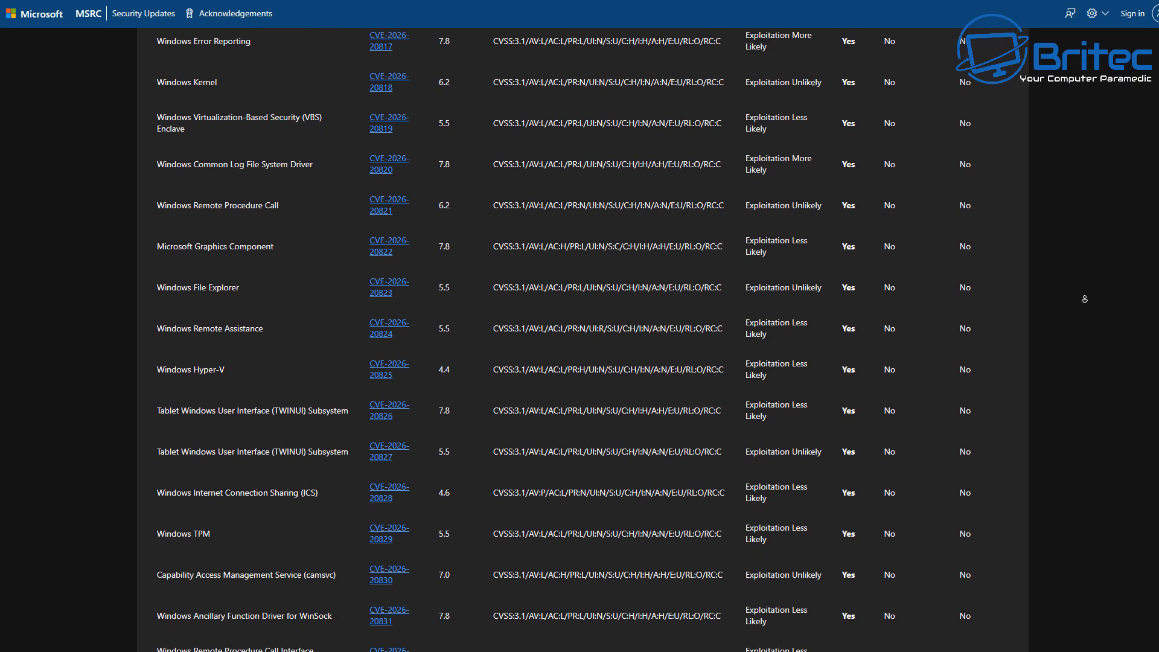
scroll(down, 3)
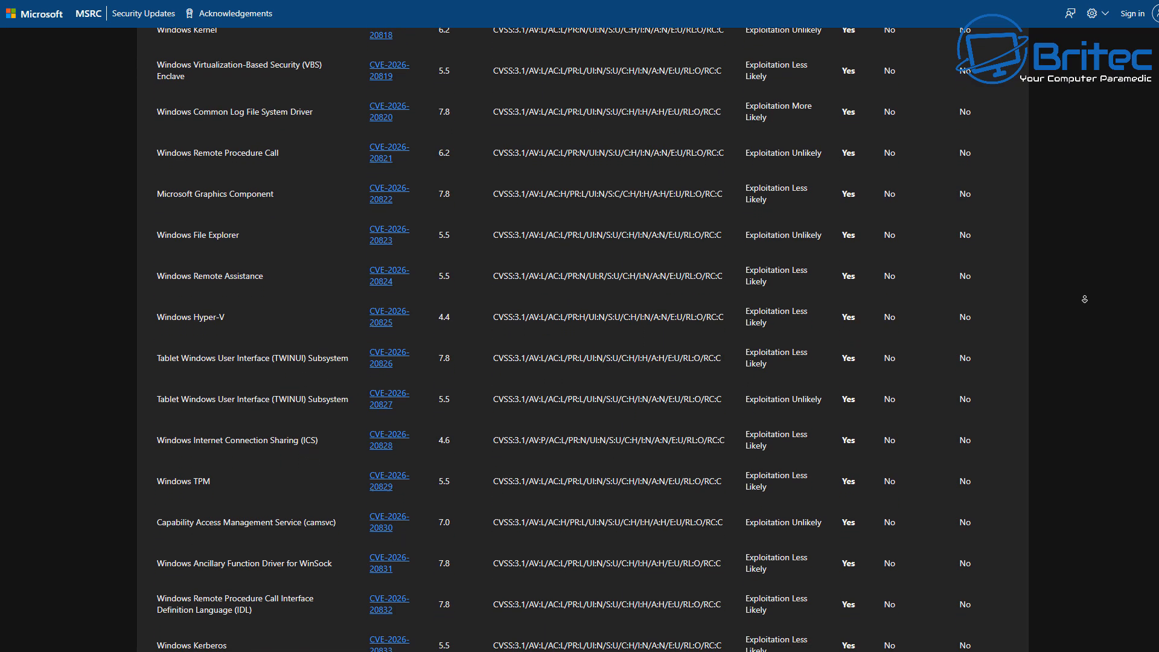
scroll(down, 3)
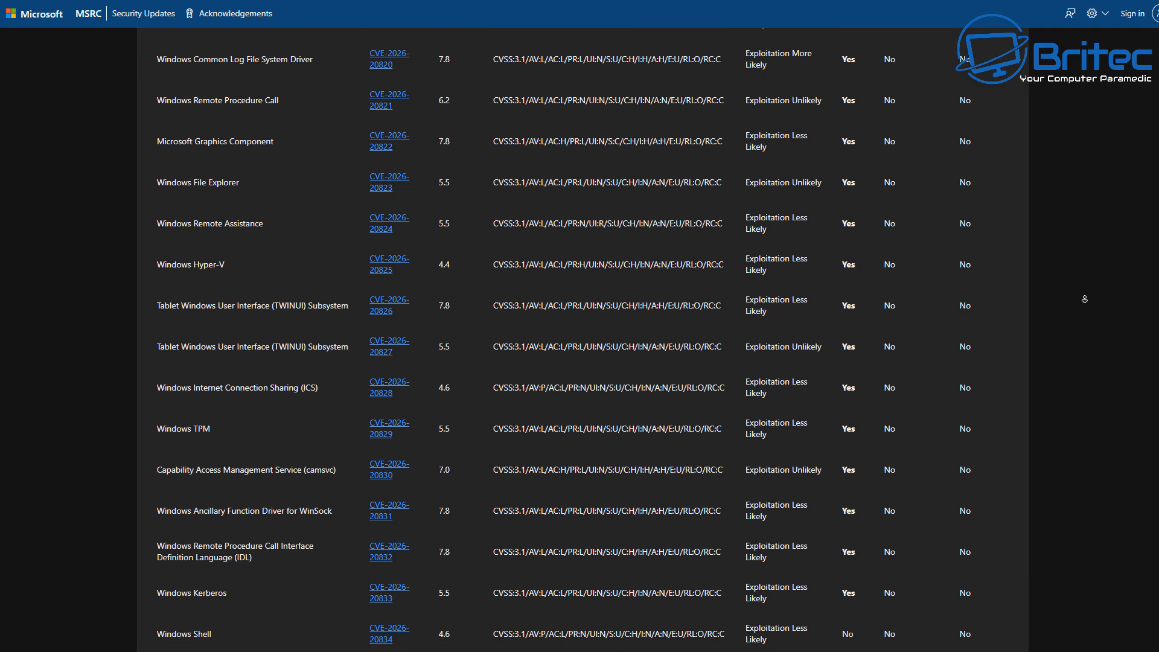
scroll(down, 3)
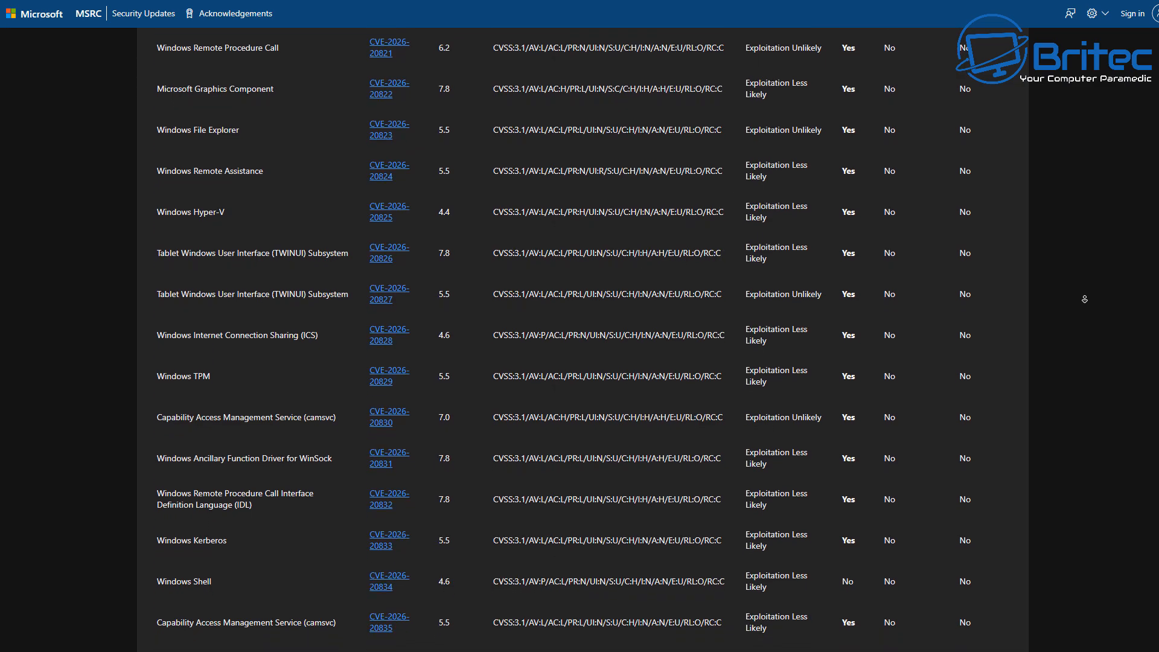
scroll(down, 3)
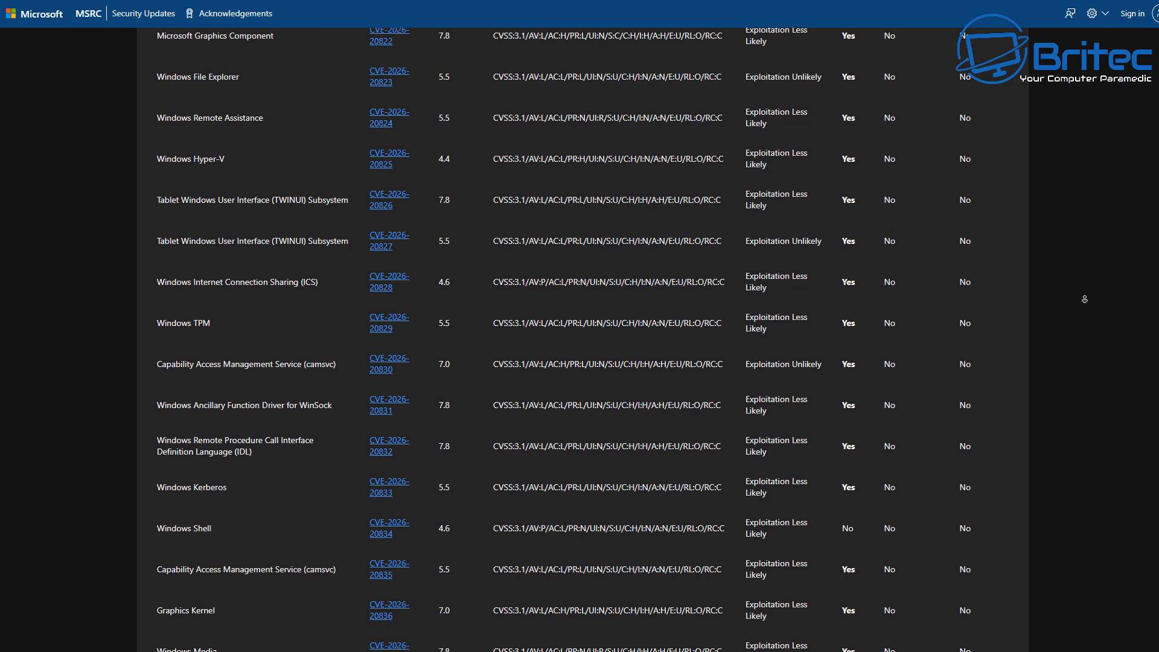
scroll(down, 3)
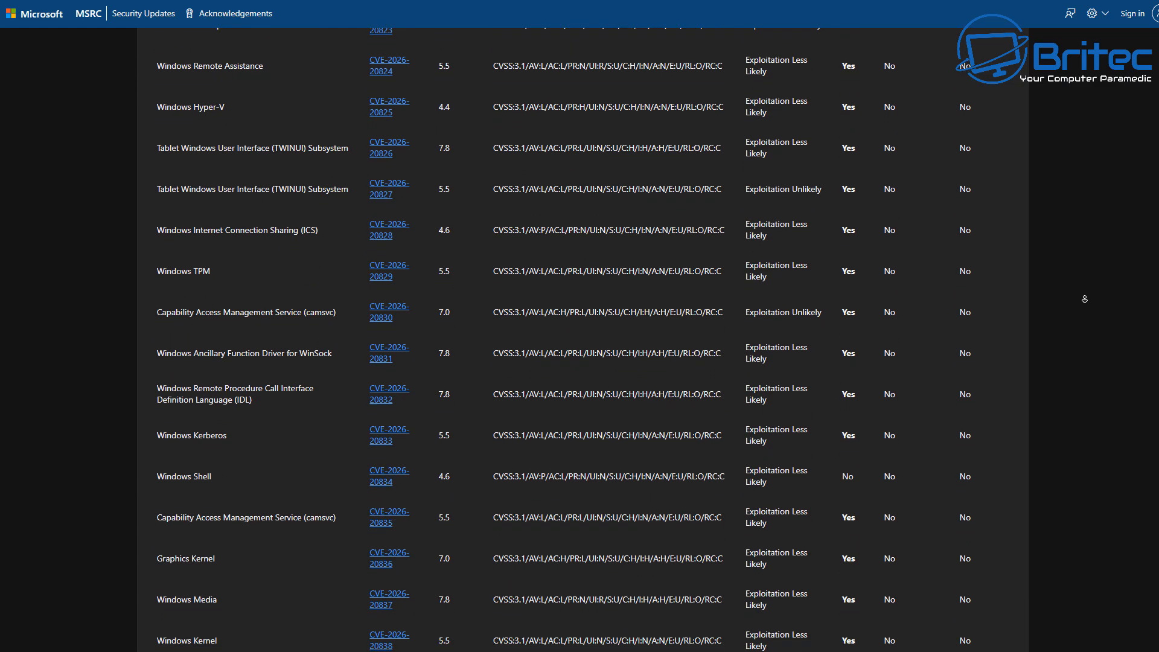
scroll(down, 3)
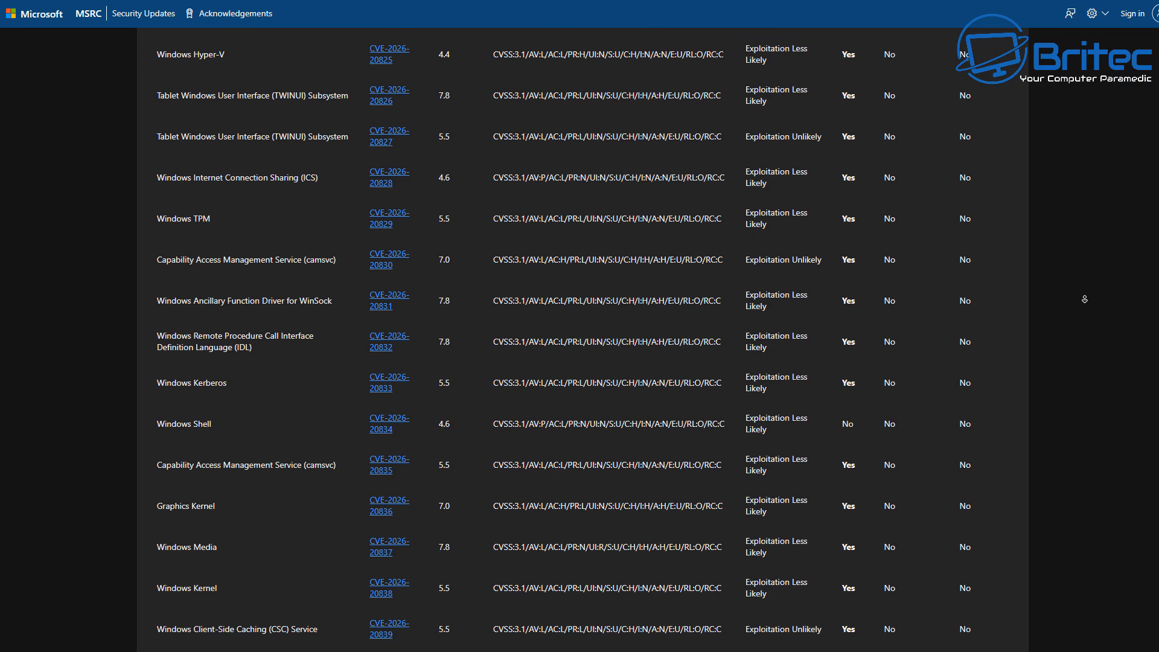
scroll(down, 3)
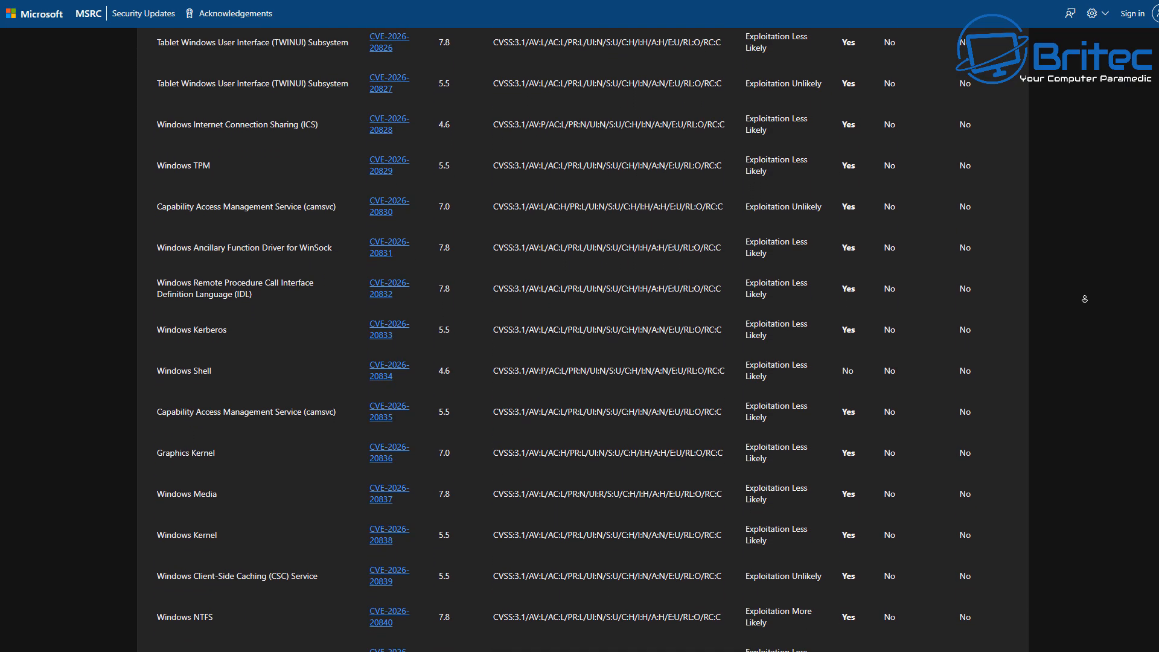
scroll(down, 3)
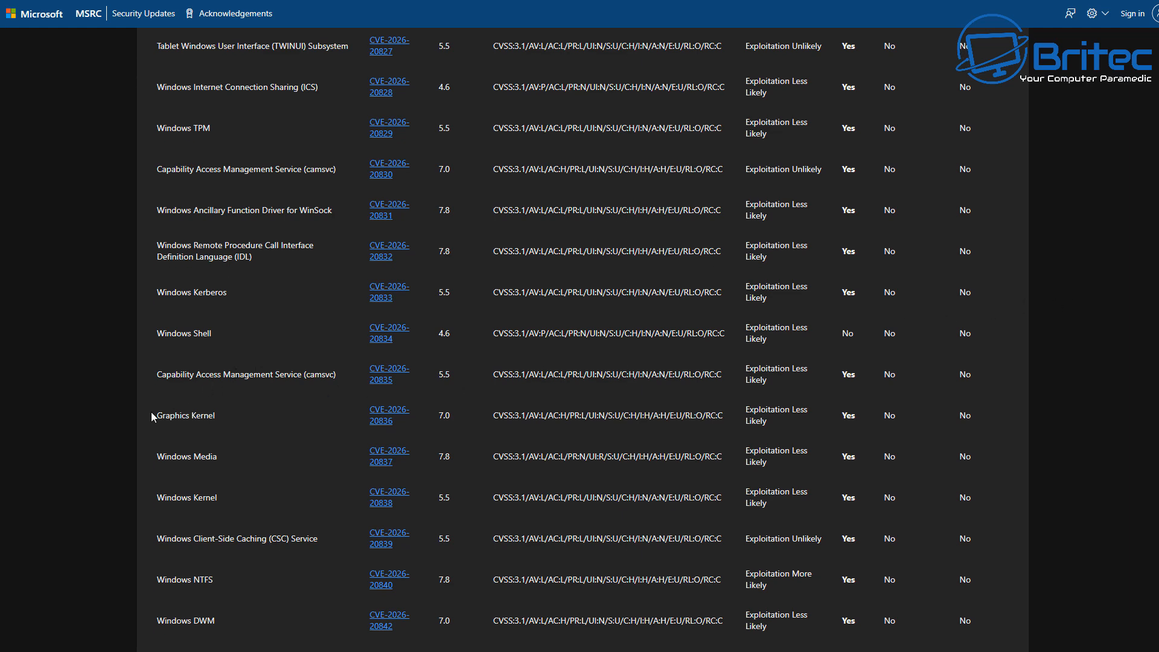
Scroll past Windows NTFS and Windows Hello to the Windows Server Update Service row, CVE-2026-20856.
double_click(185, 415)
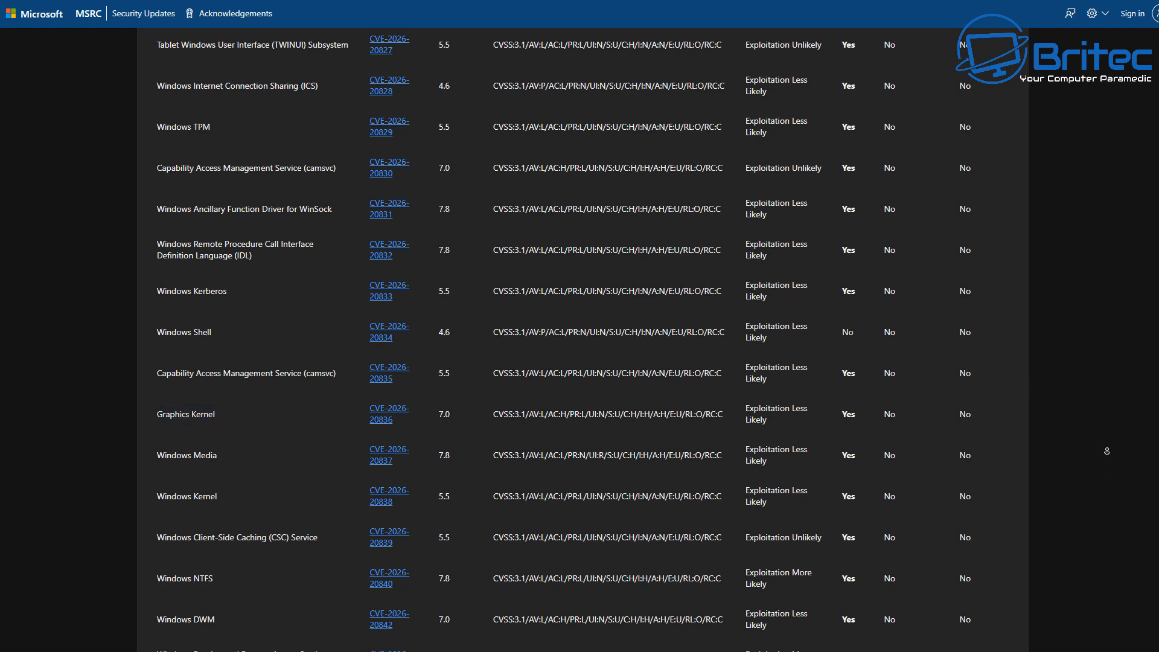
scroll(down, 3)
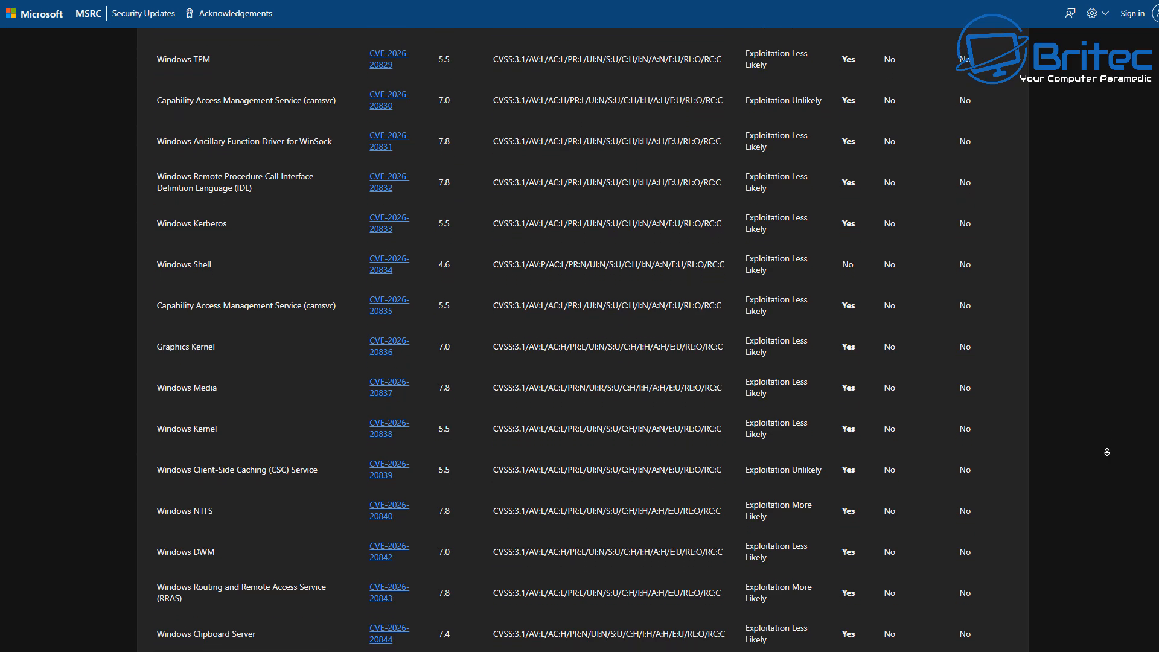
scroll(down, 3)
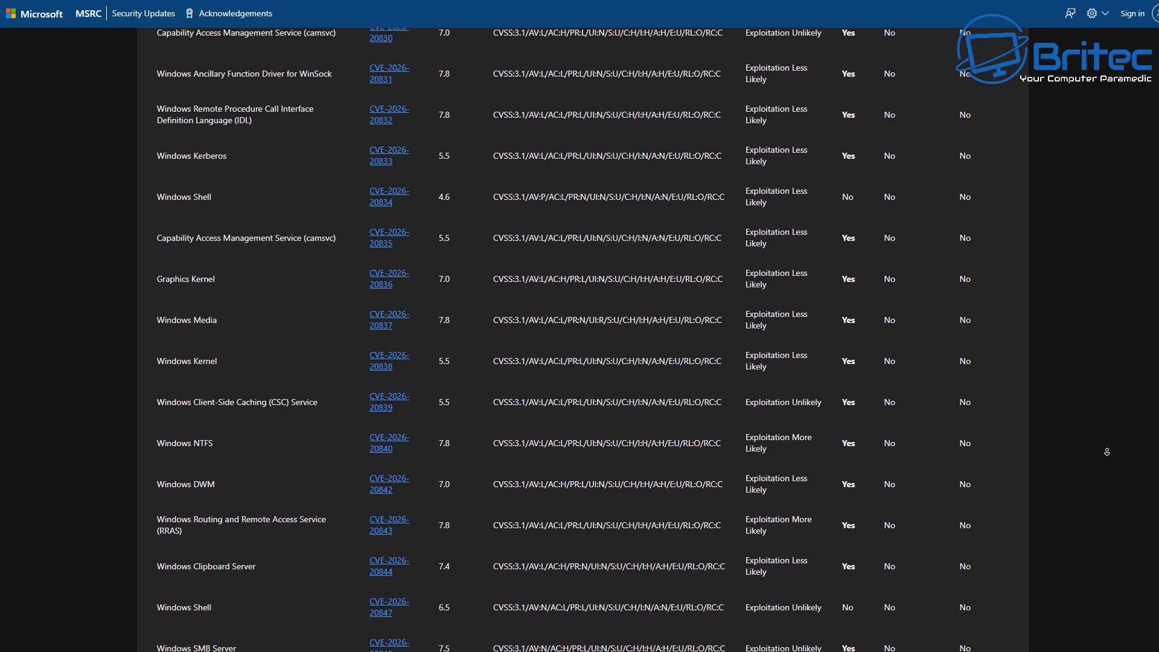
scroll(down, 3)
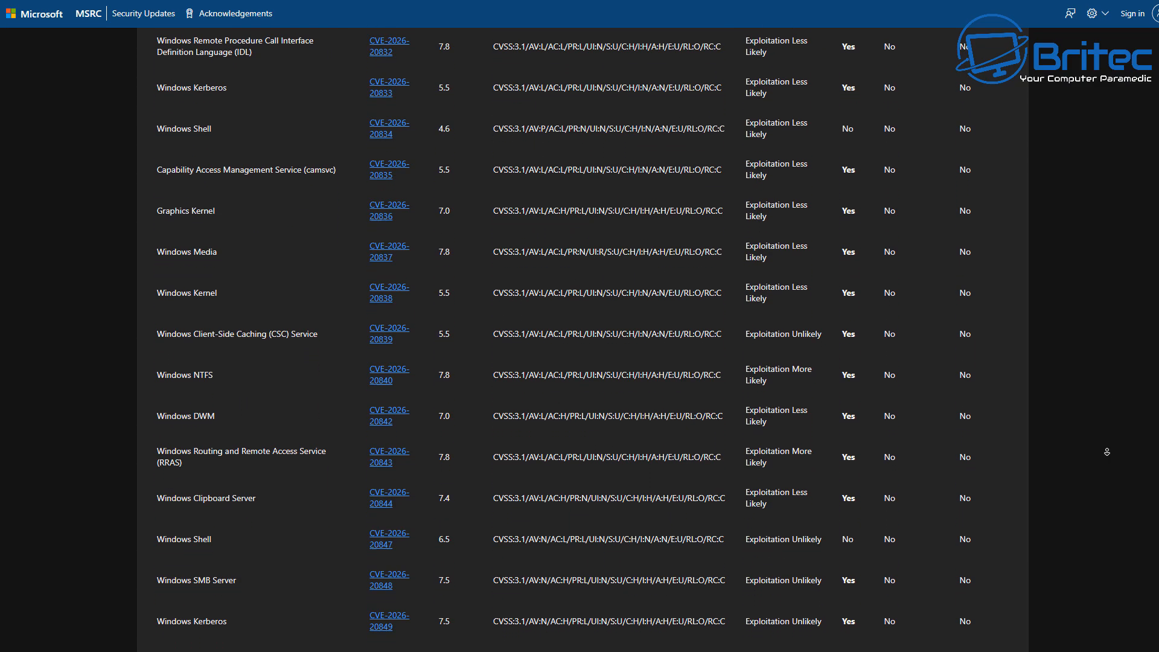
scroll(down, 3)
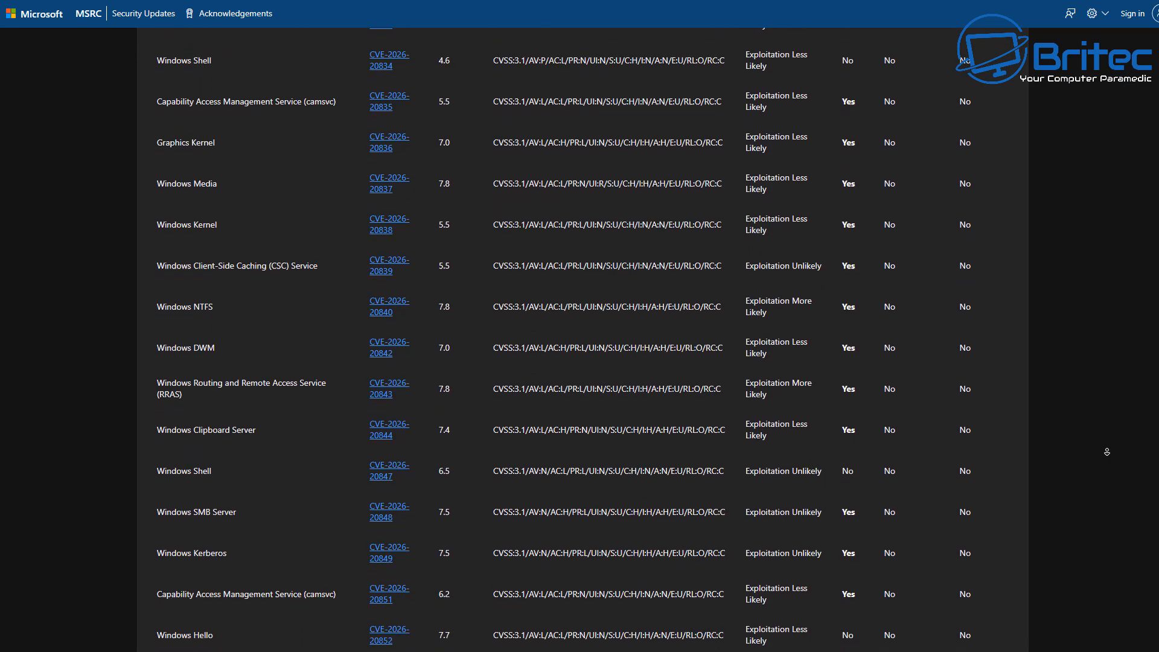
scroll(down, 3)
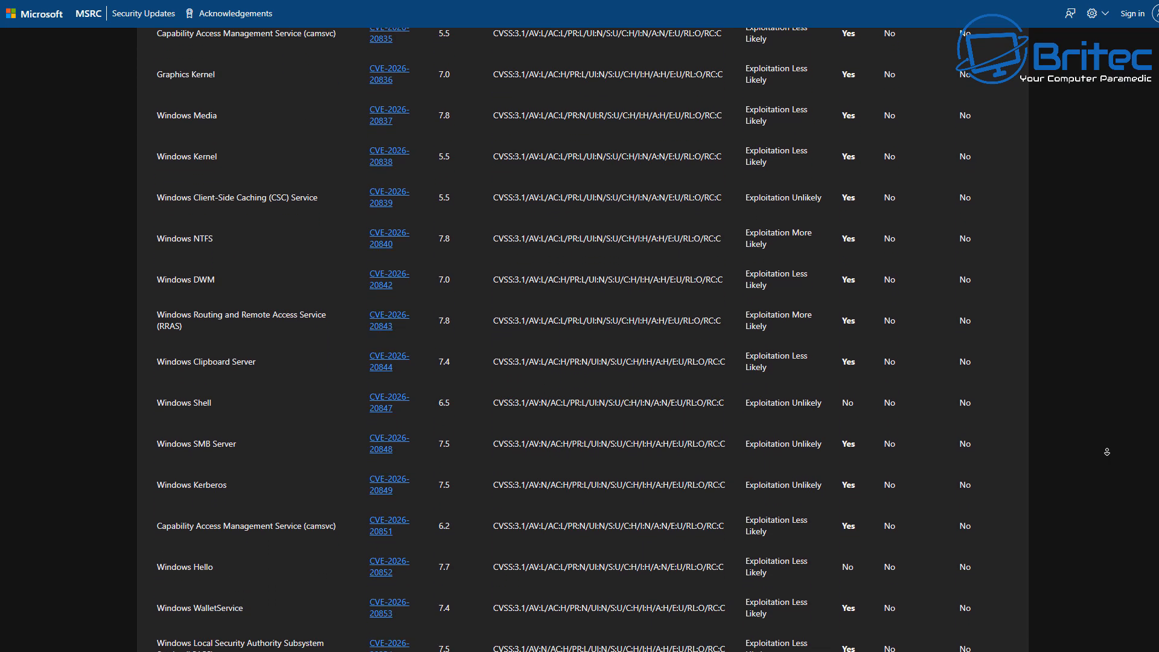
scroll(down, 3)
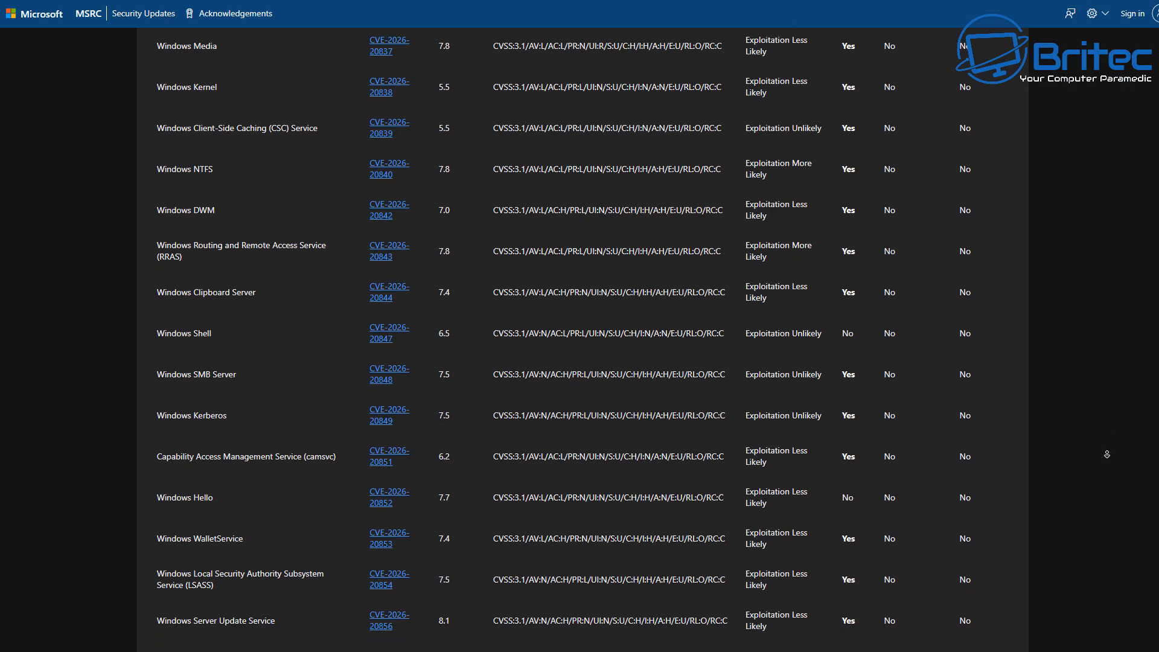
scroll(down, 3)
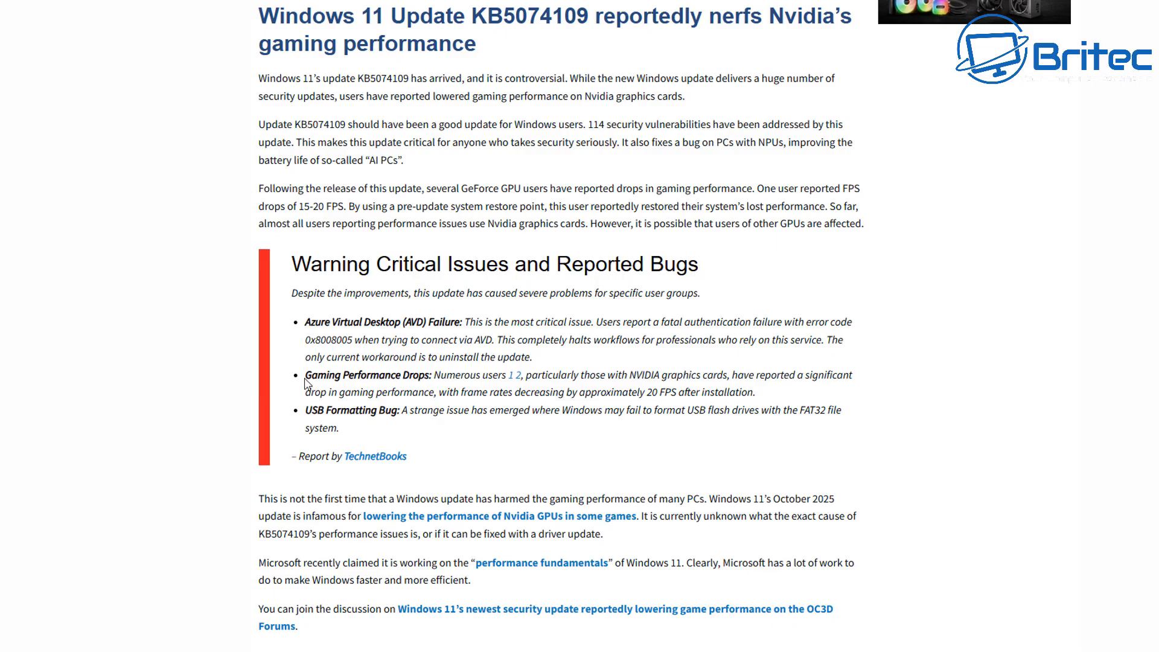
mouse_move(814, 395)
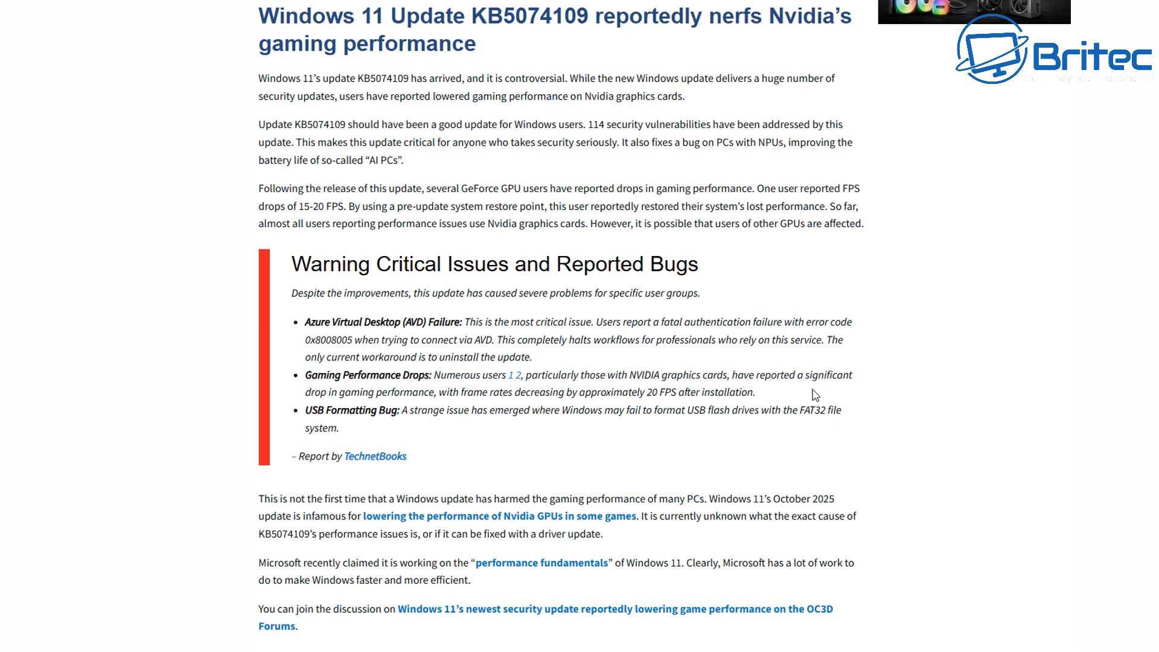
mouse_move(636, 405)
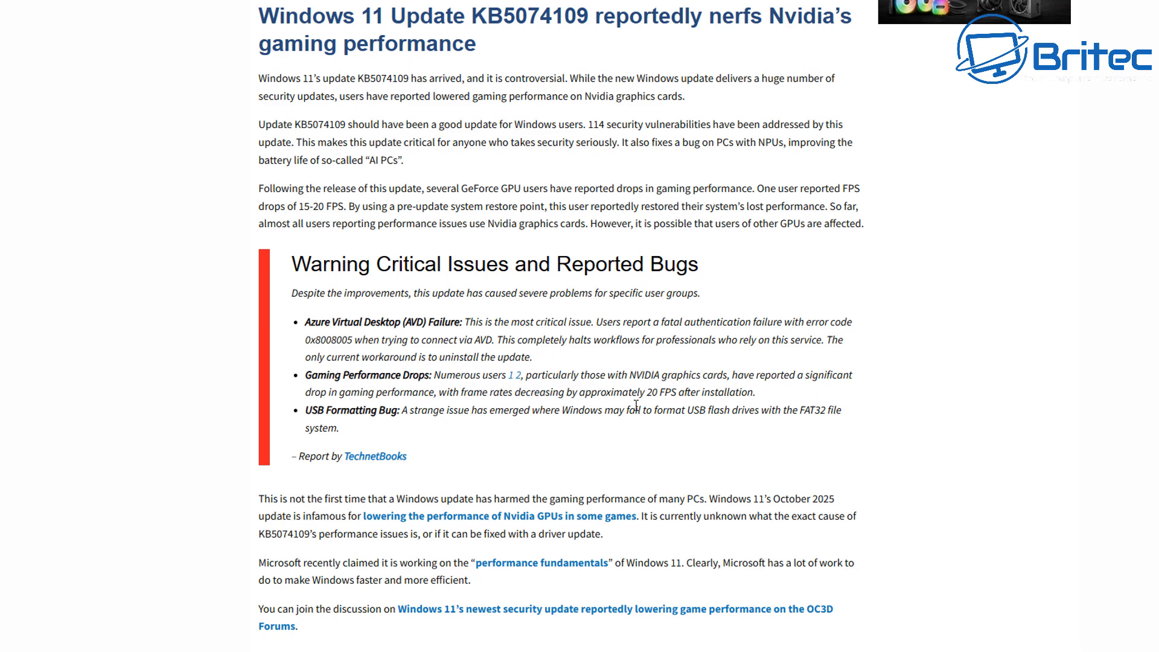
mouse_move(722, 405)
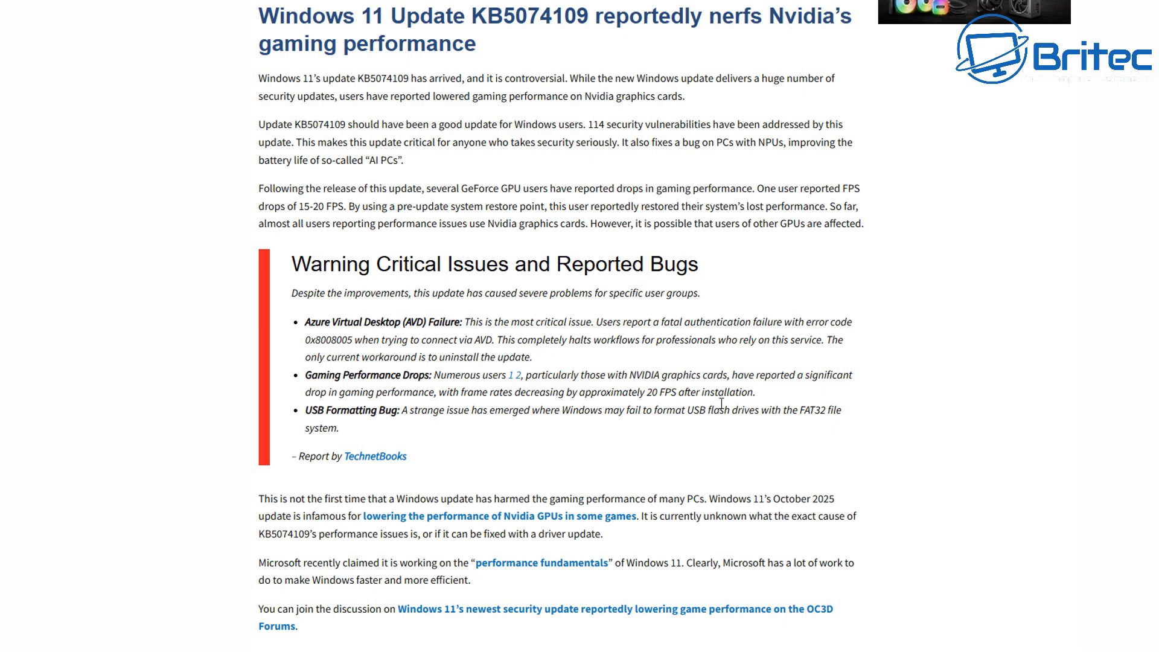
mouse_move(590, 404)
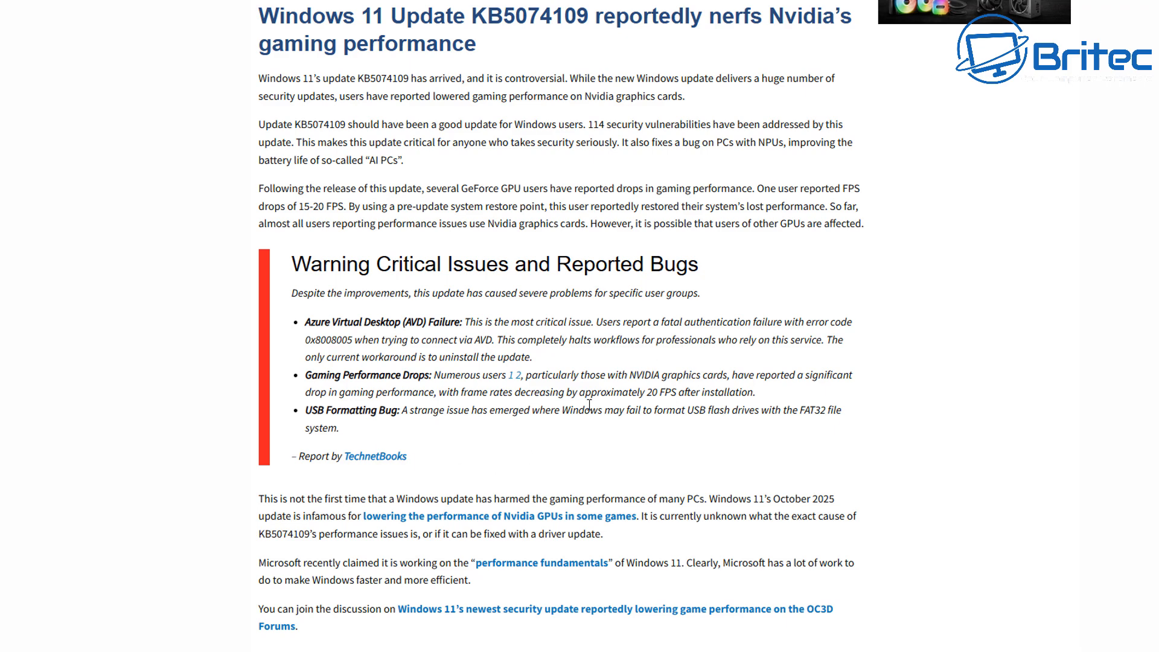
mouse_move(375, 456)
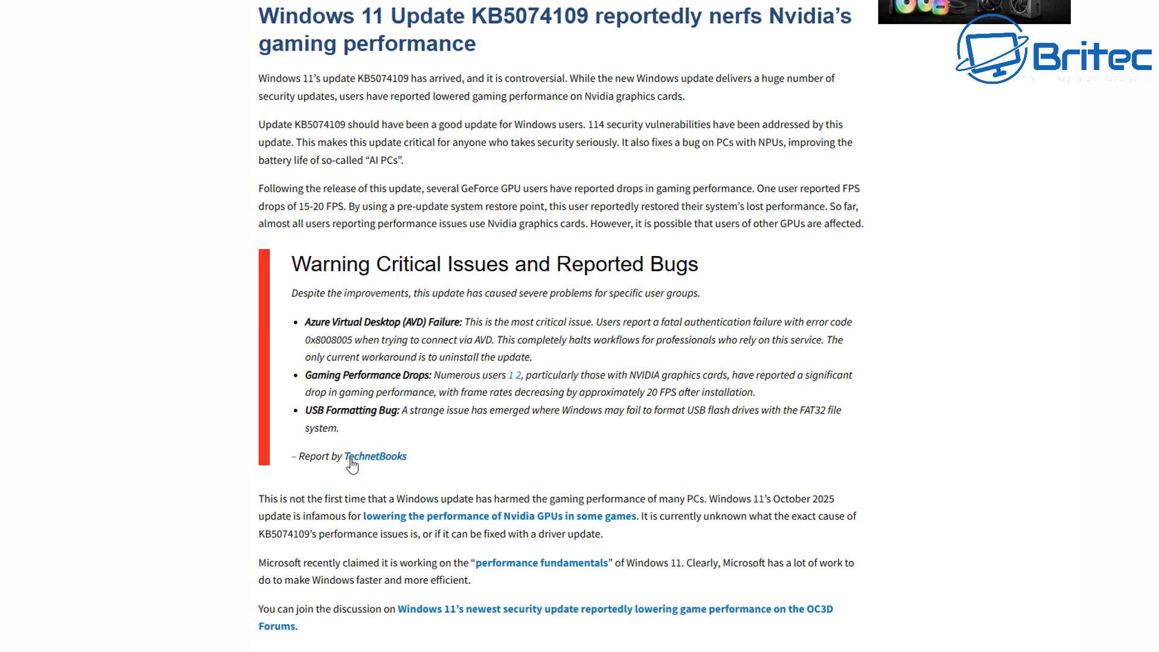
Open the cited TechnetBooks report and scroll to the embedded before/after FPS test tweets.
click(375, 457)
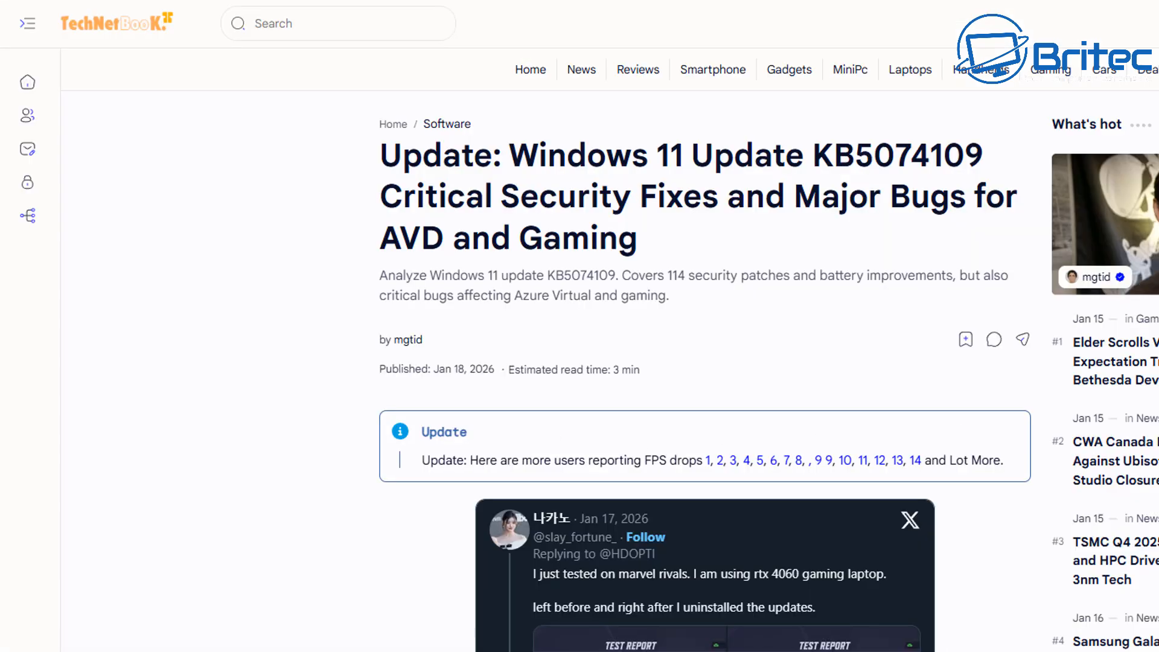
mouse_move(432, 310)
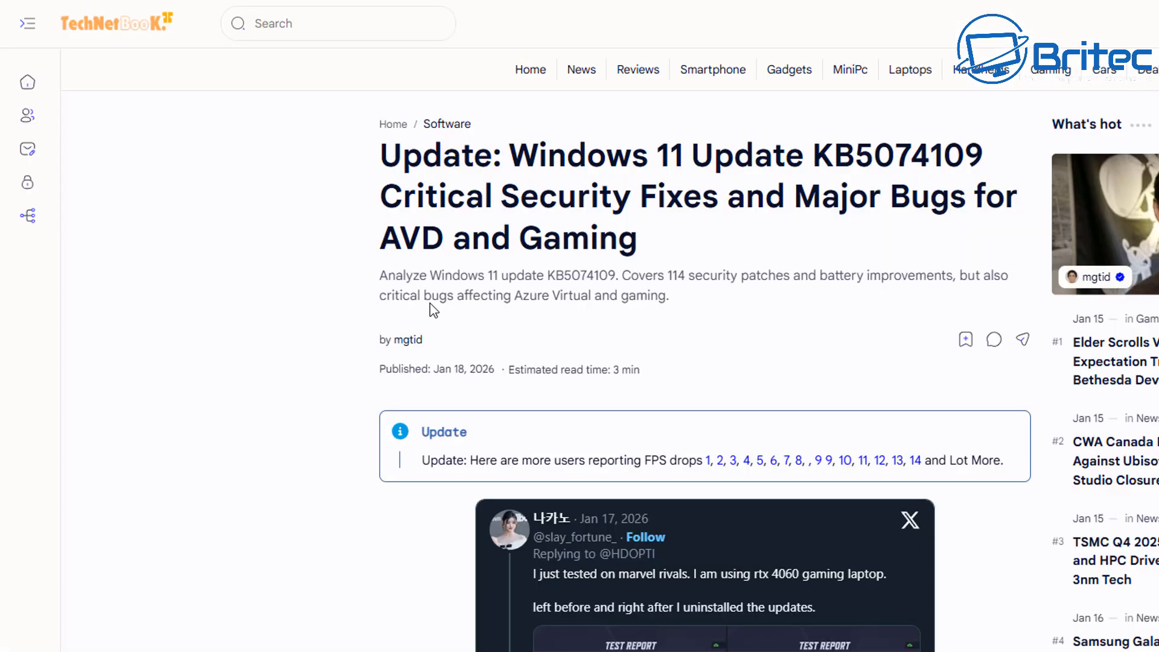
mouse_move(852, 285)
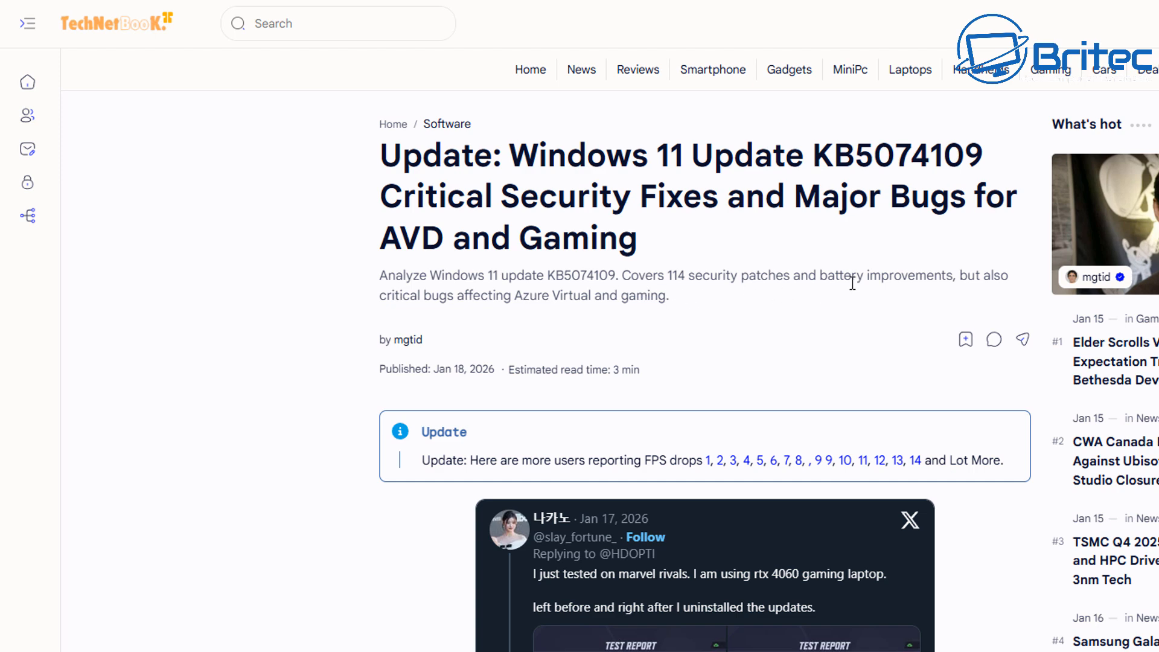
mouse_move(1031, 307)
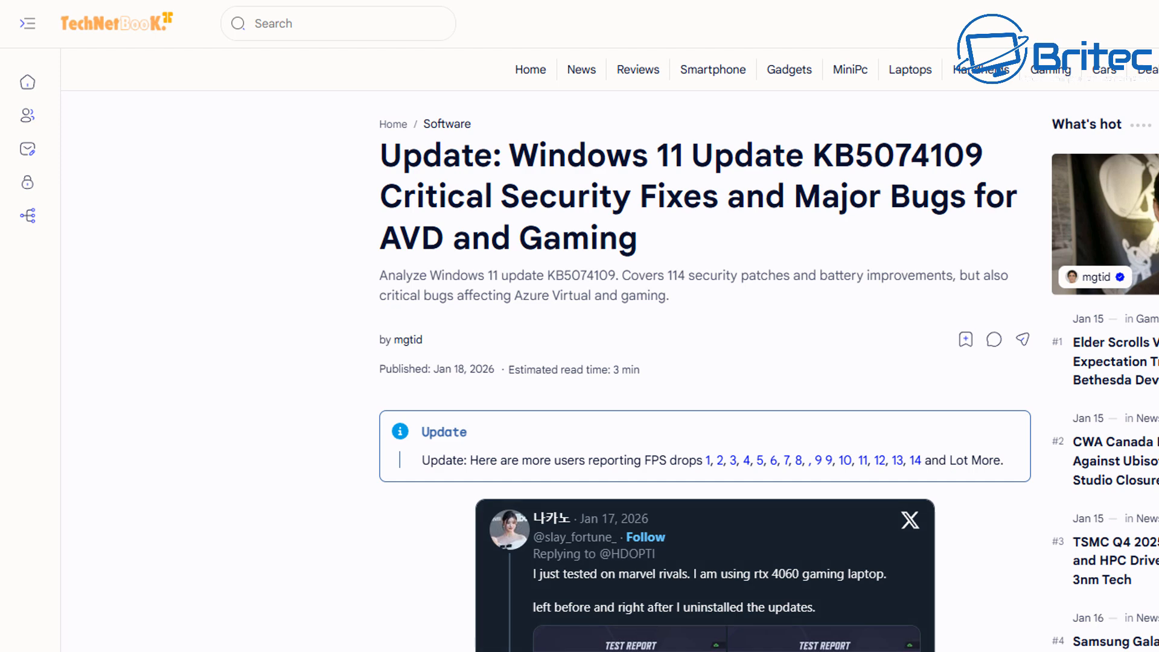
scroll(down, 3)
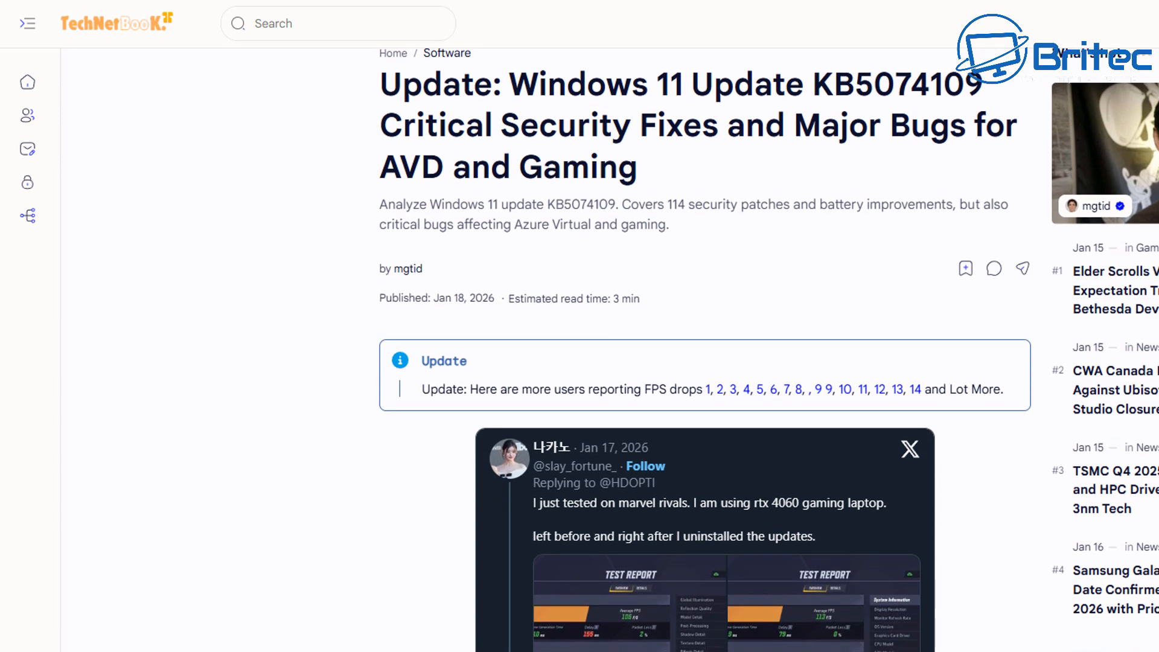
scroll(down, 3)
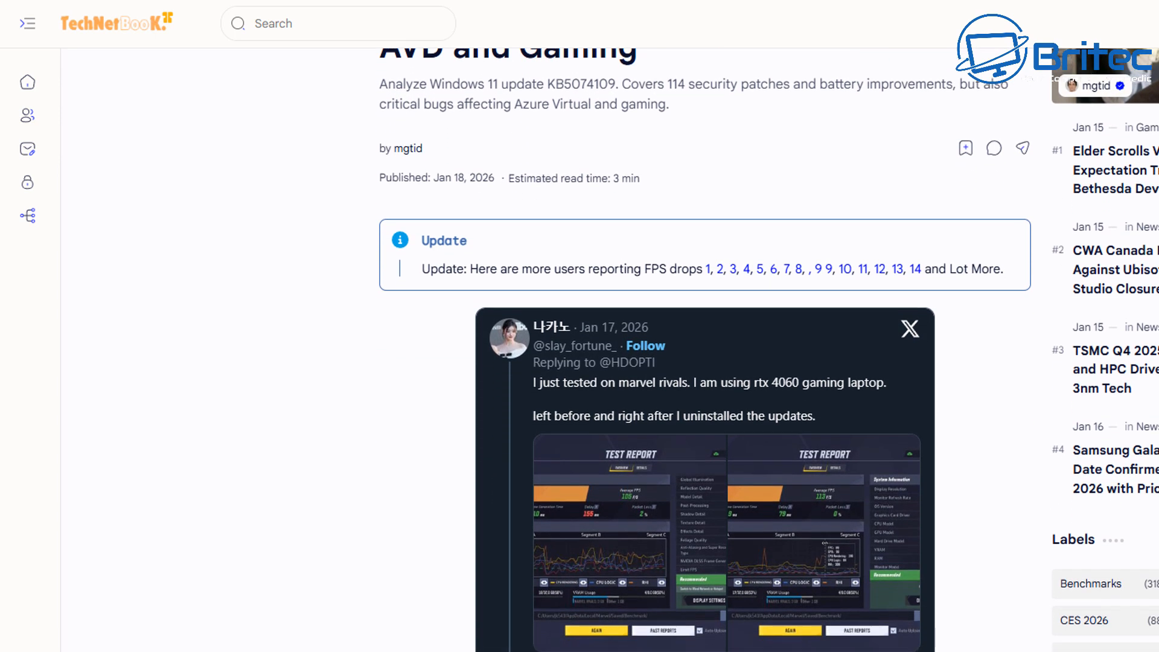
scroll(down, 3)
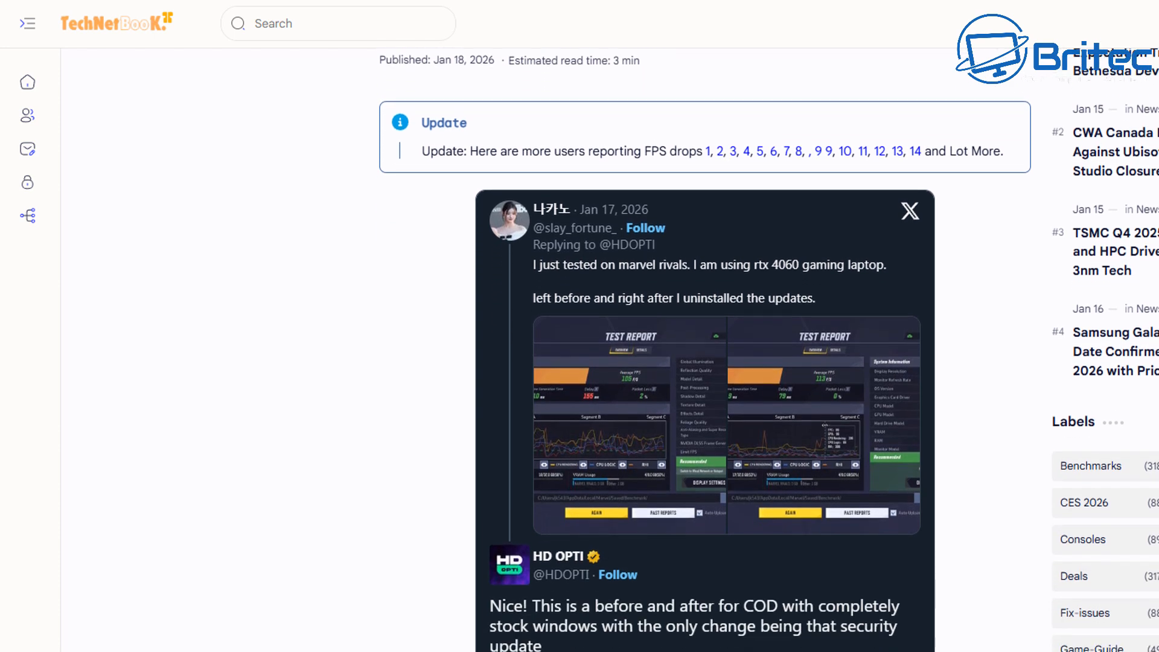
scroll(down, 3)
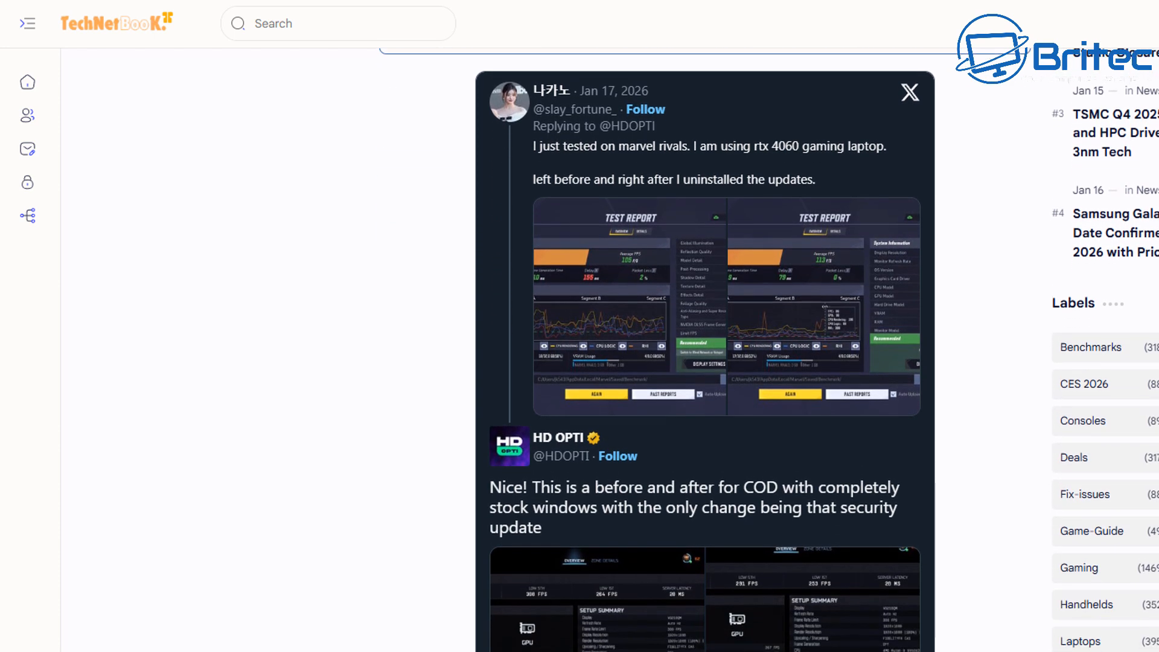
scroll(down, 3)
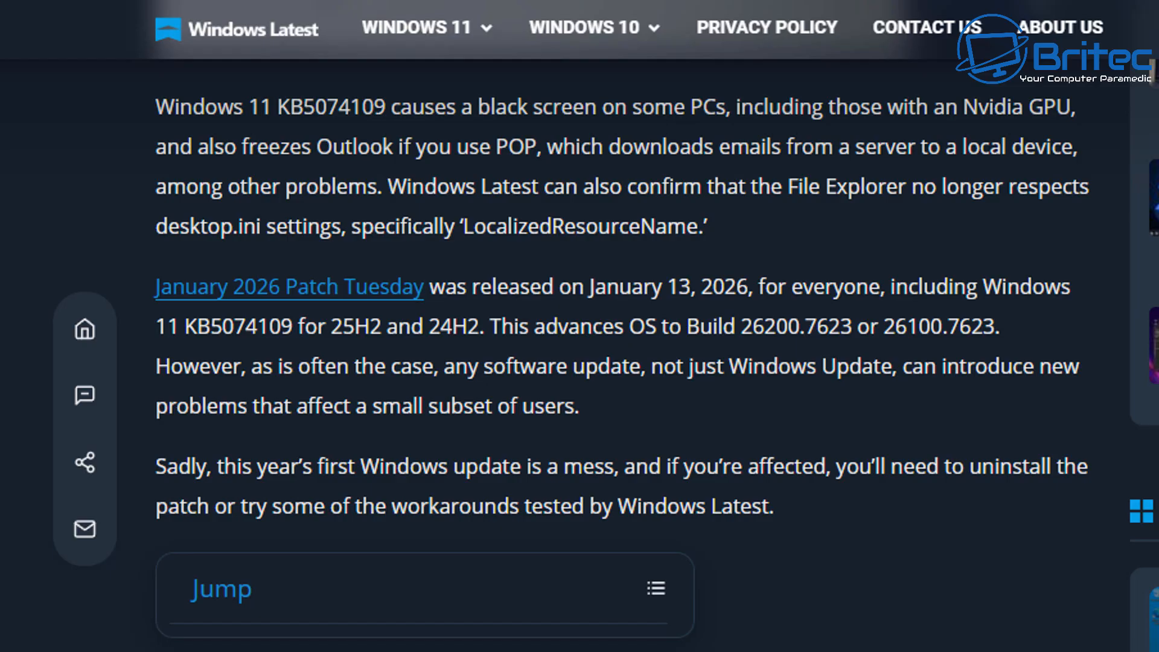
mouse_move(270, 218)
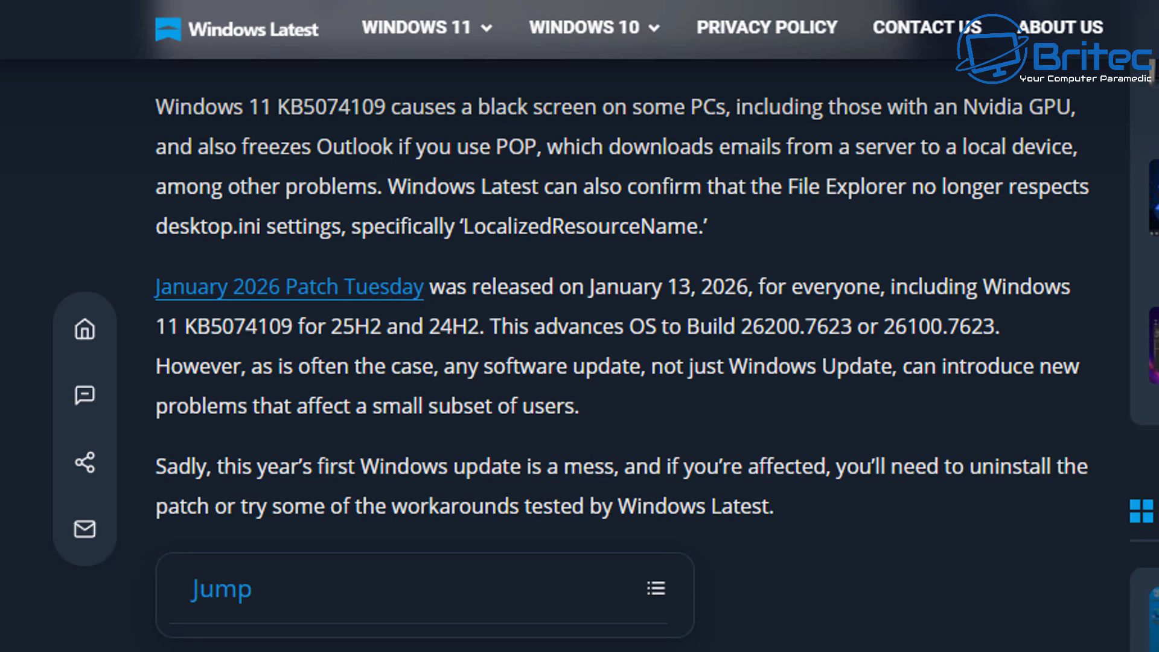
Scroll past the black screen workarounds to the wallpaper reset paragraph in Windows Latest.
scroll(down, 3)
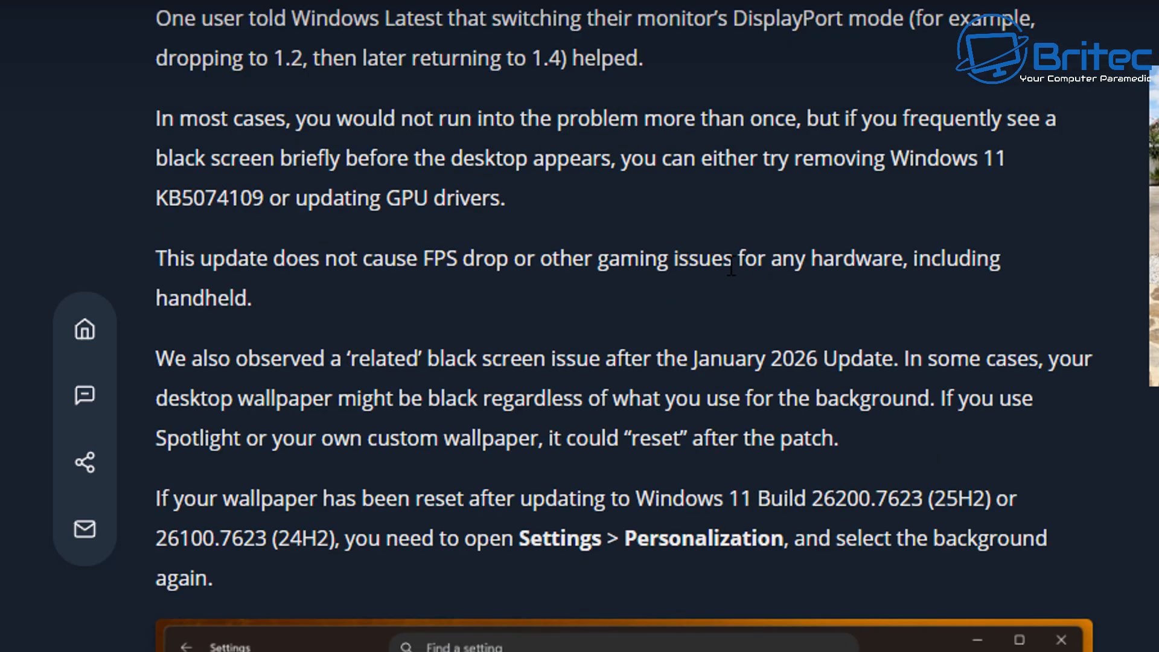
mouse_move(340, 466)
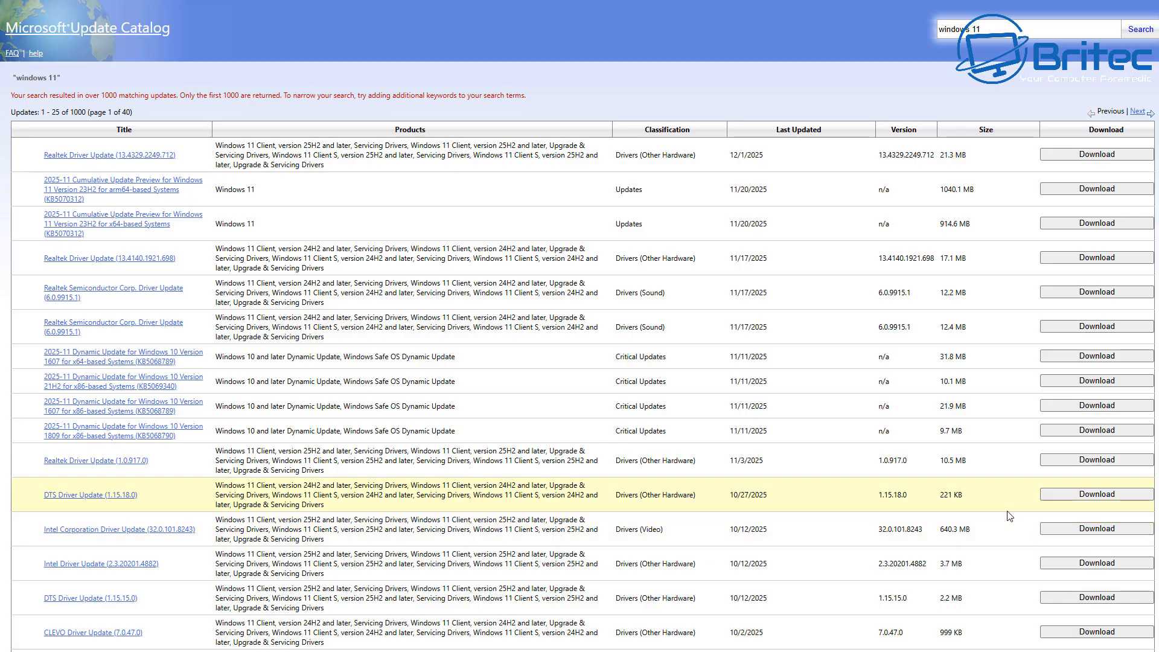
mouse_move(1024, 501)
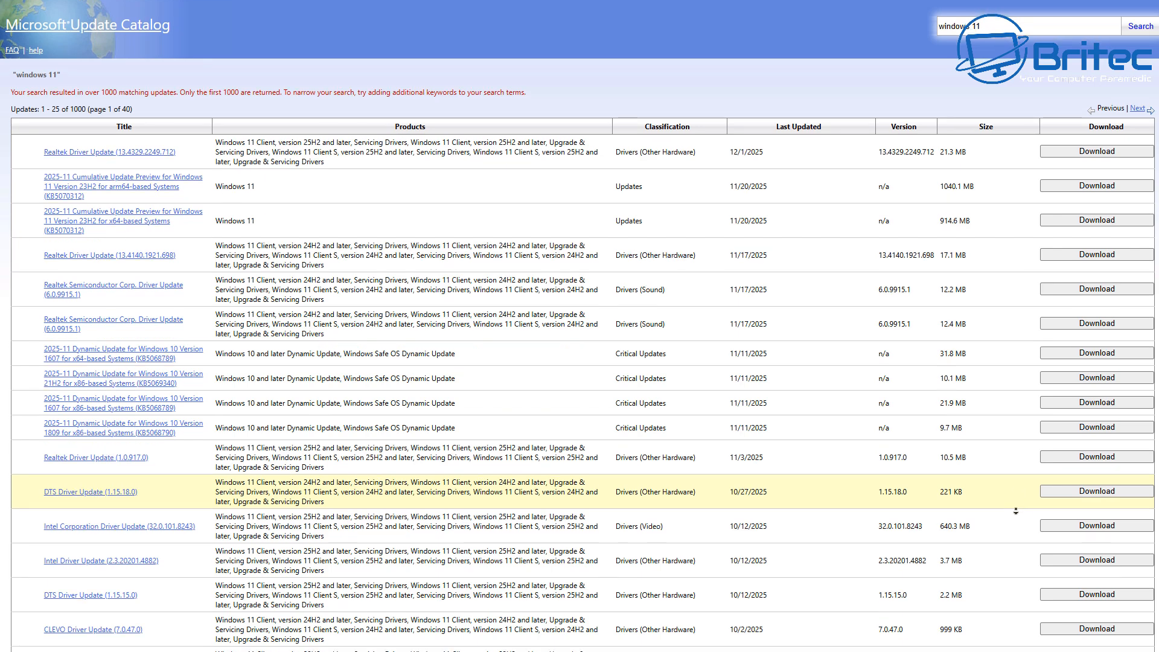
Browse the 'windows 11' Update Catalog results of driver and cumulative updates.
scroll(down, 3)
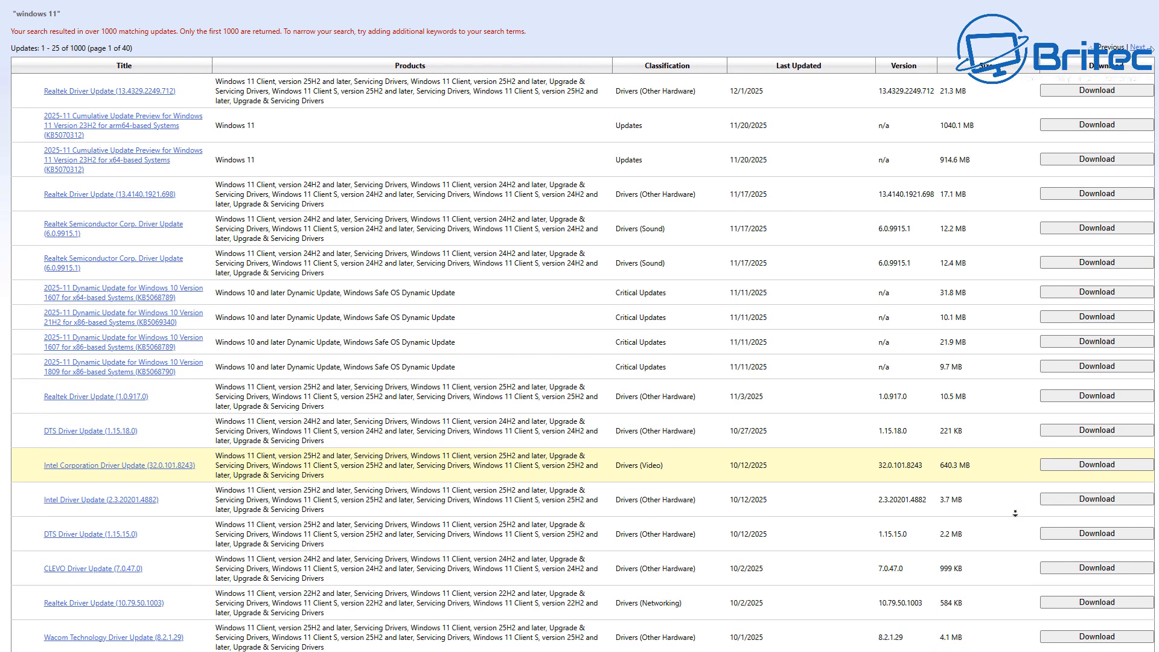
scroll(down, 3)
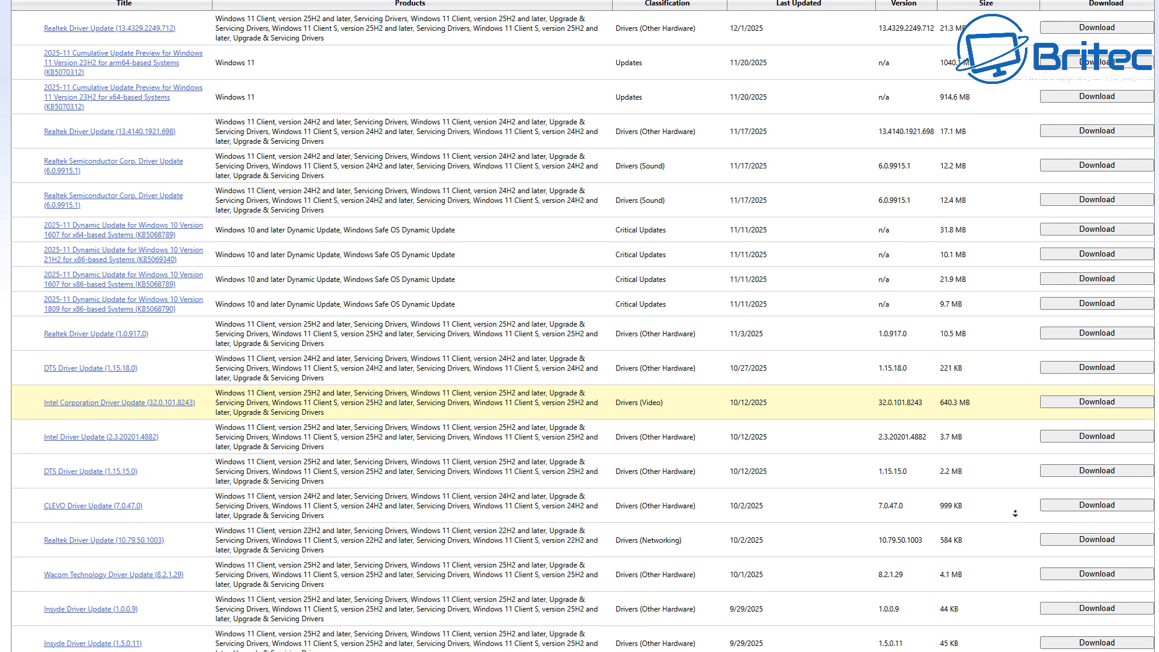
scroll(down, 3)
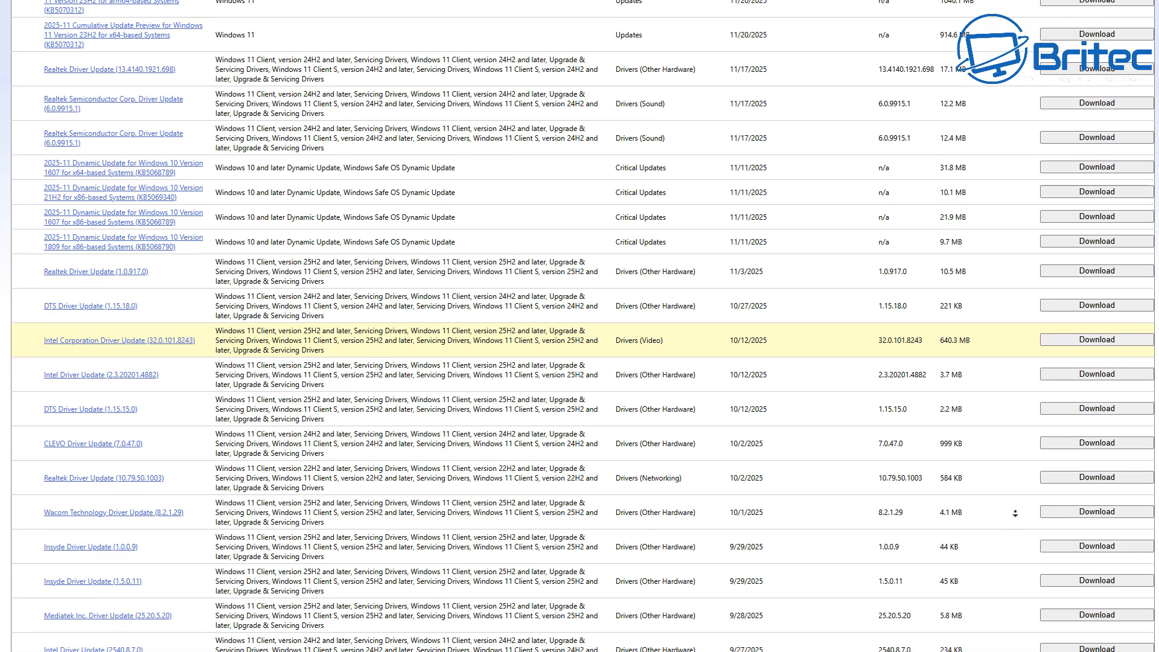
scroll(down, 3)
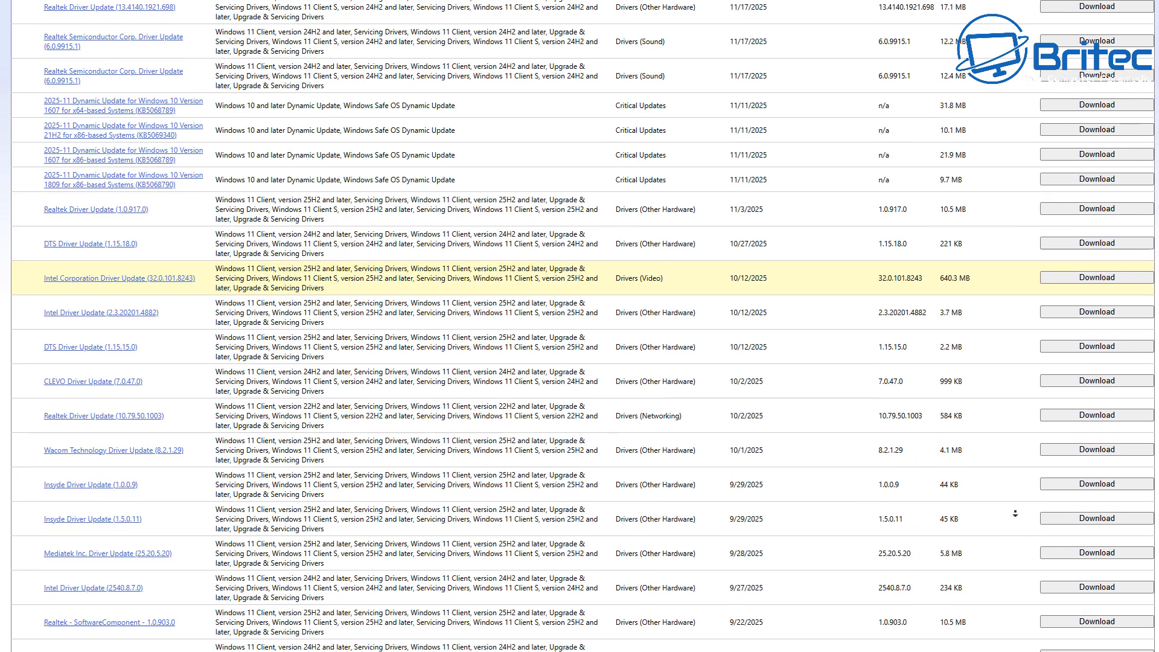
scroll(down, 3)
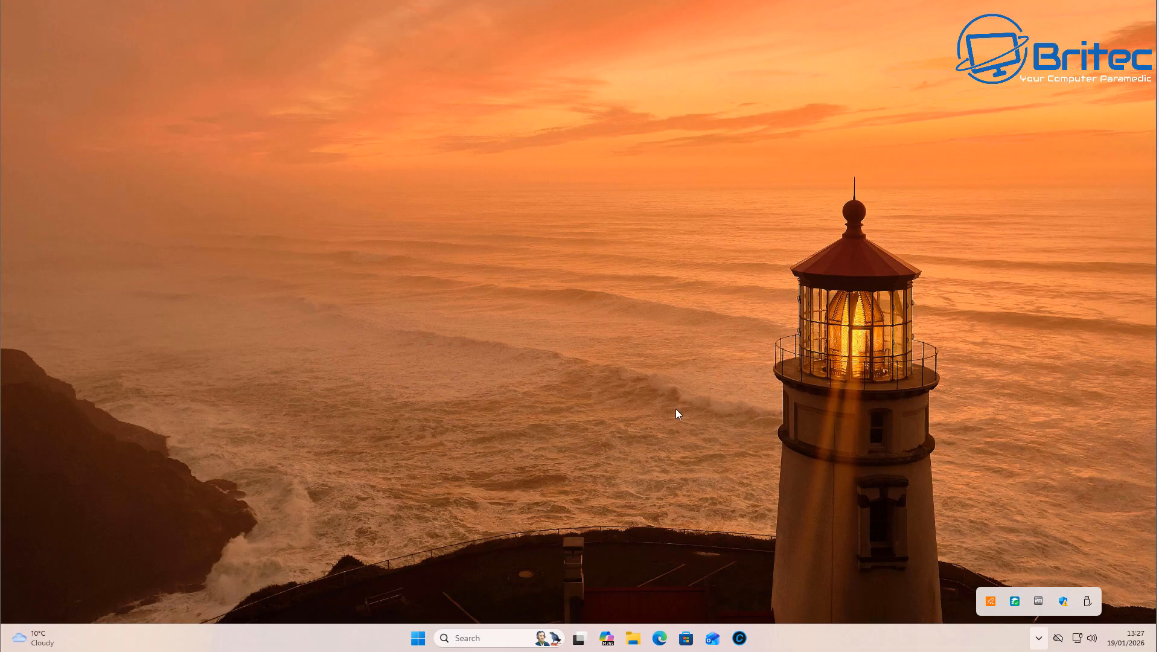
Launch Settings from the Start menu and go to Windows Update showing KB5074109.
click(418, 638)
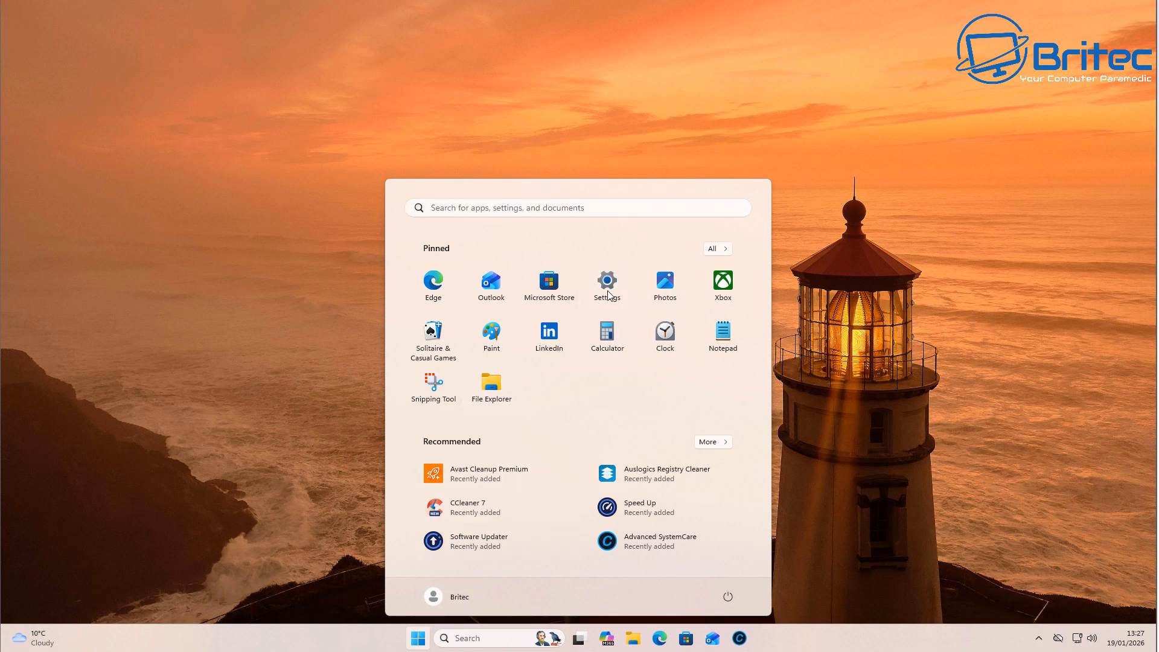
click(606, 283)
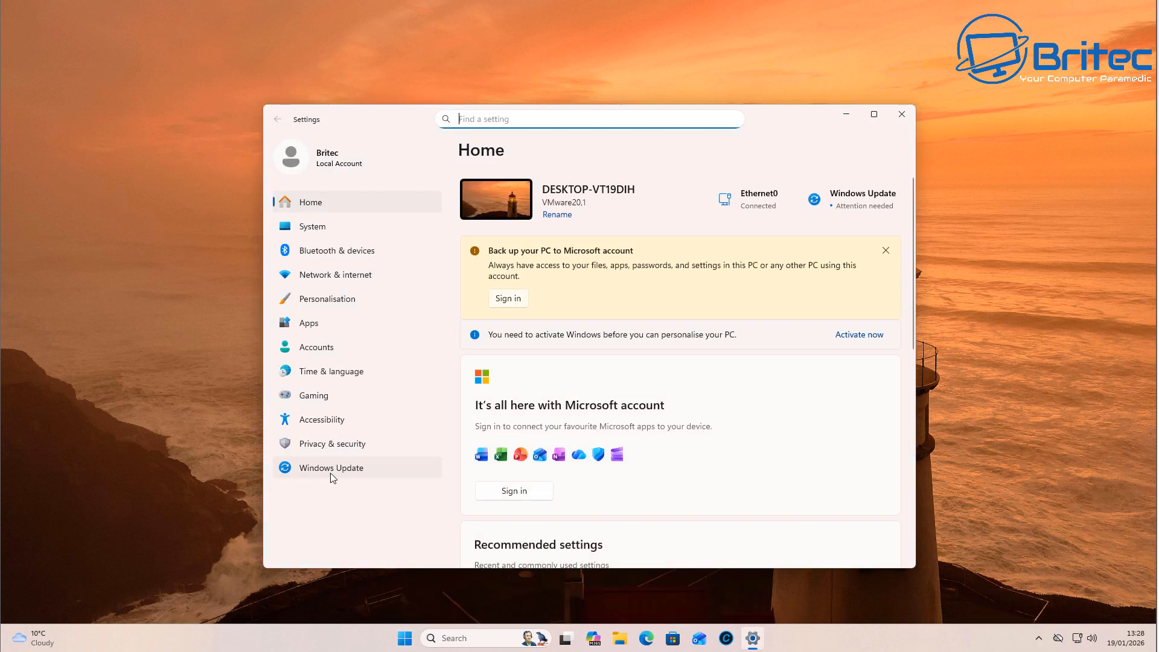
click(330, 467)
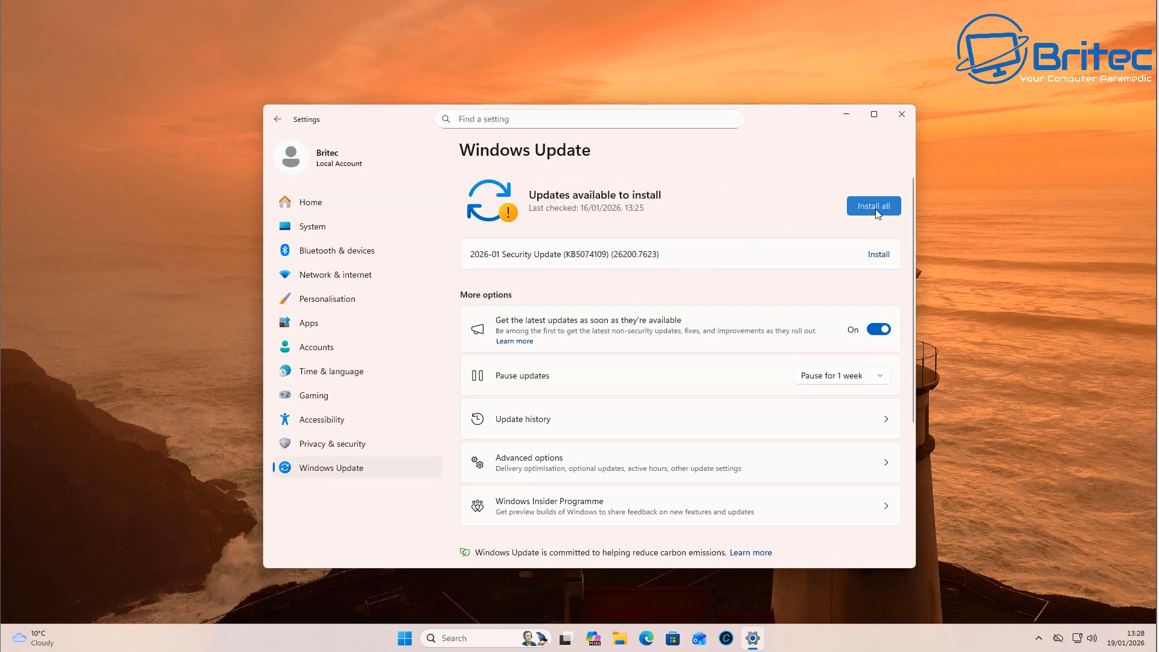
click(873, 205)
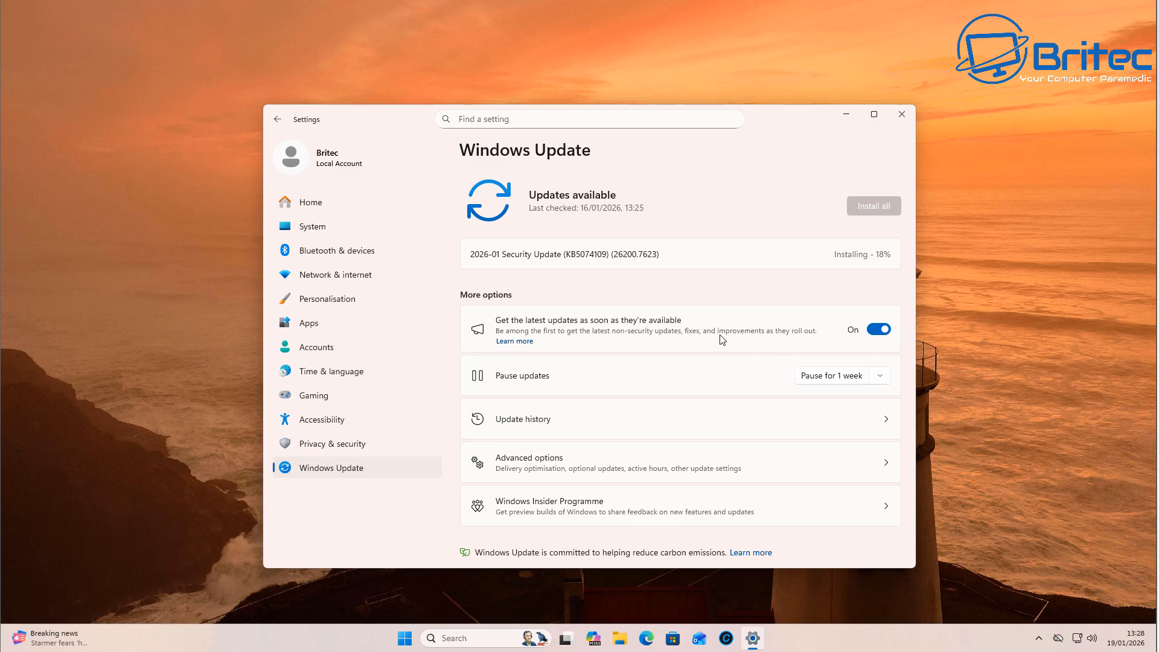
mouse_move(1150, 489)
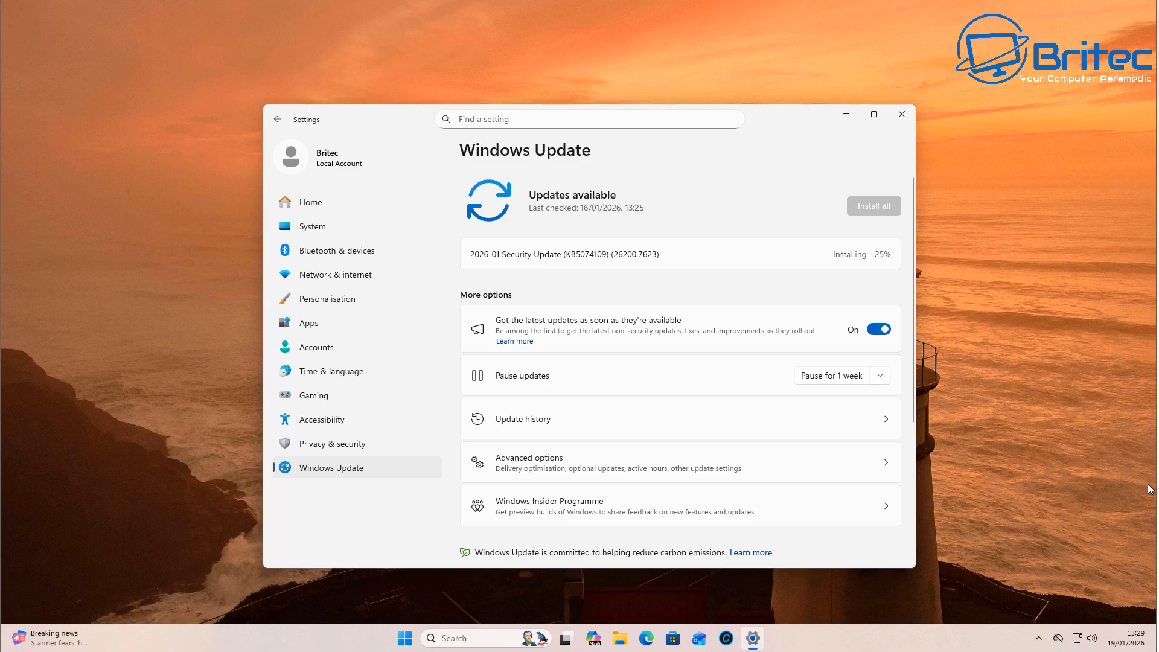
mouse_move(1060, 310)
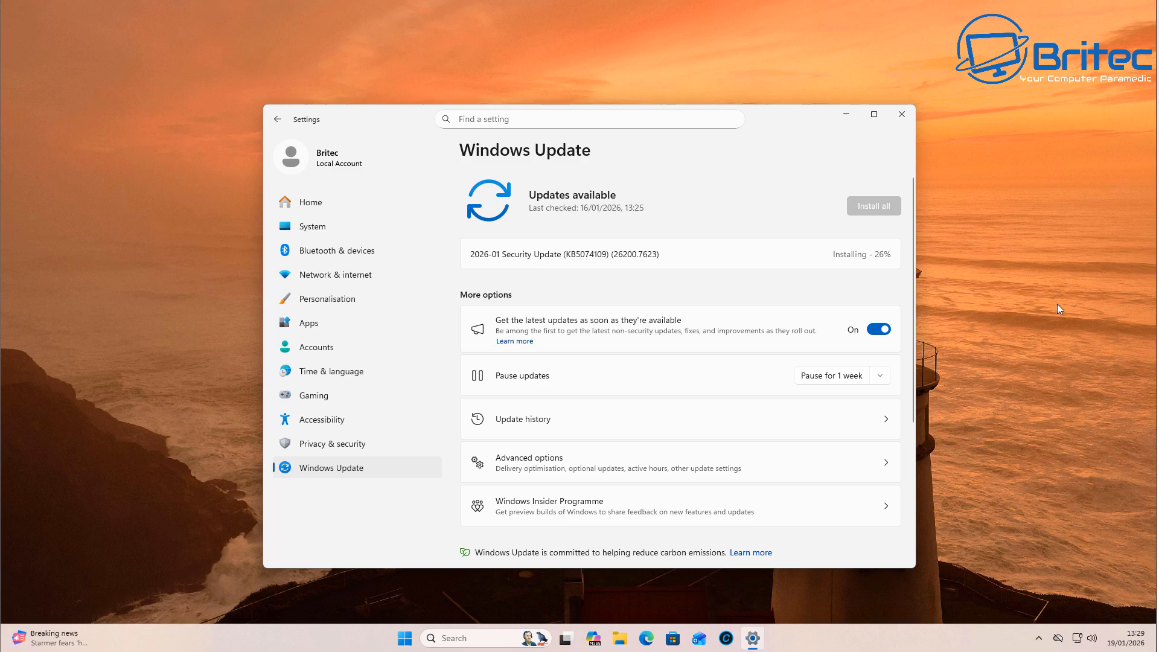
mouse_move(1110, 329)
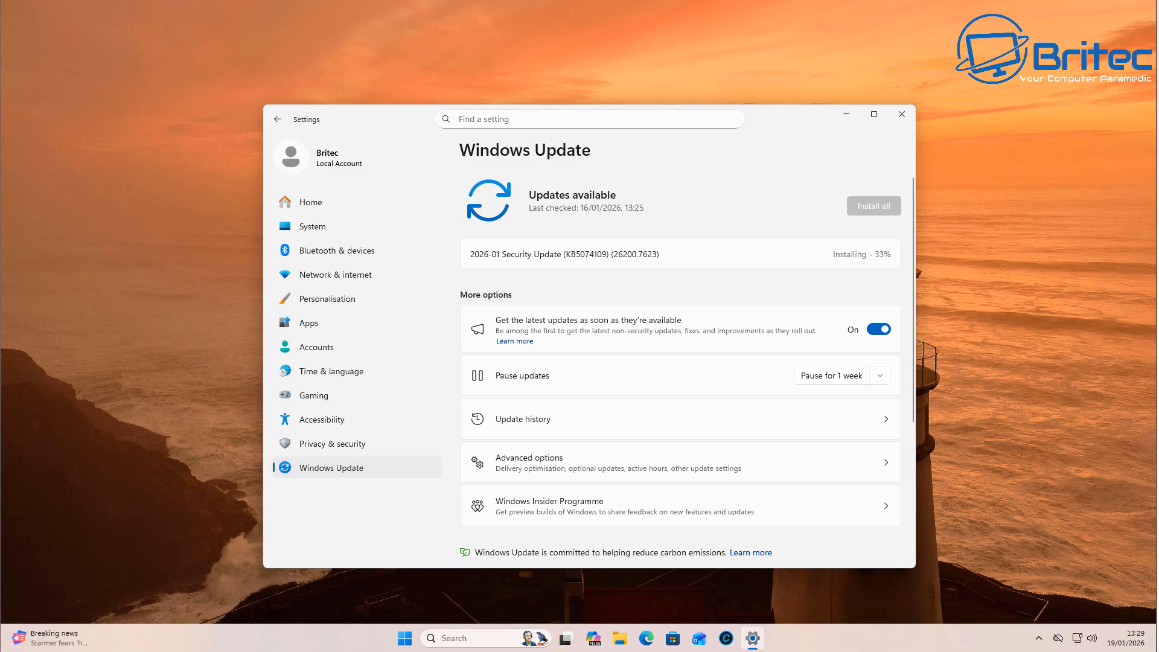
mouse_move(1153, 273)
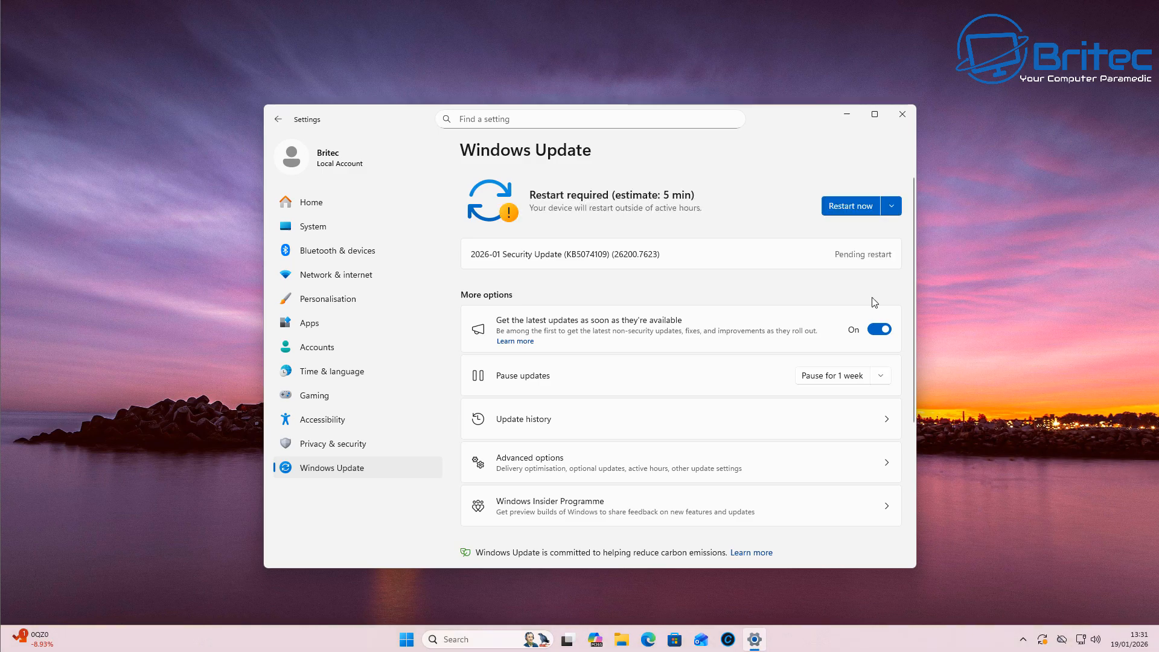
Wait for KB5074109 to install until Windows Update shows Pending restart.
click(850, 205)
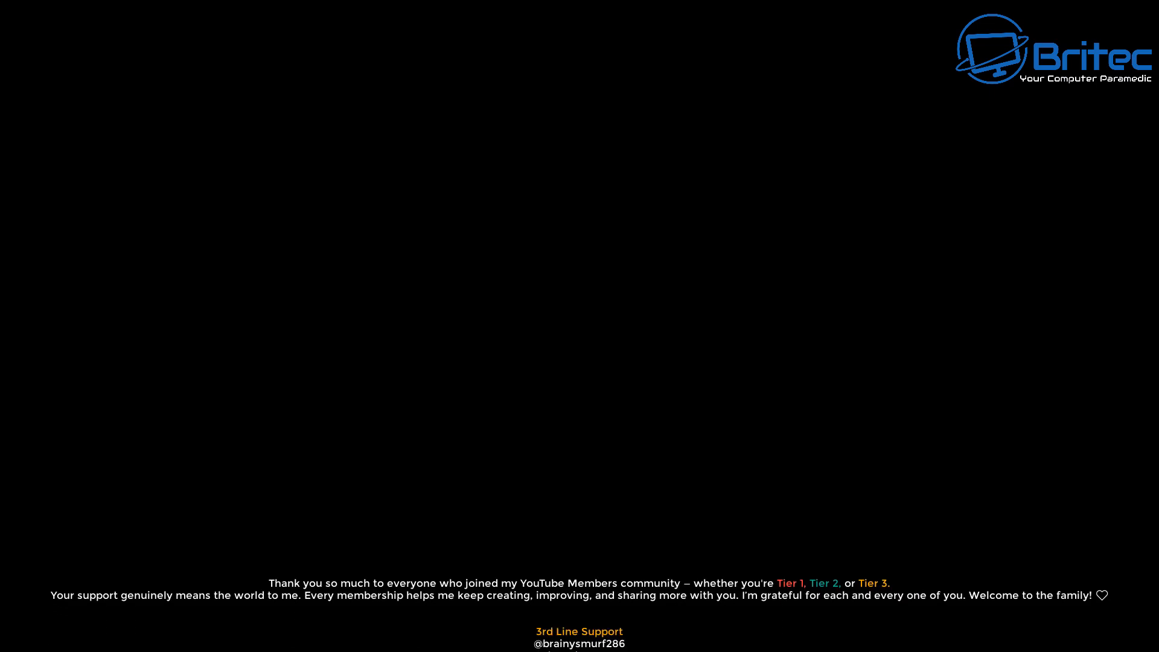
scroll(up, 3)
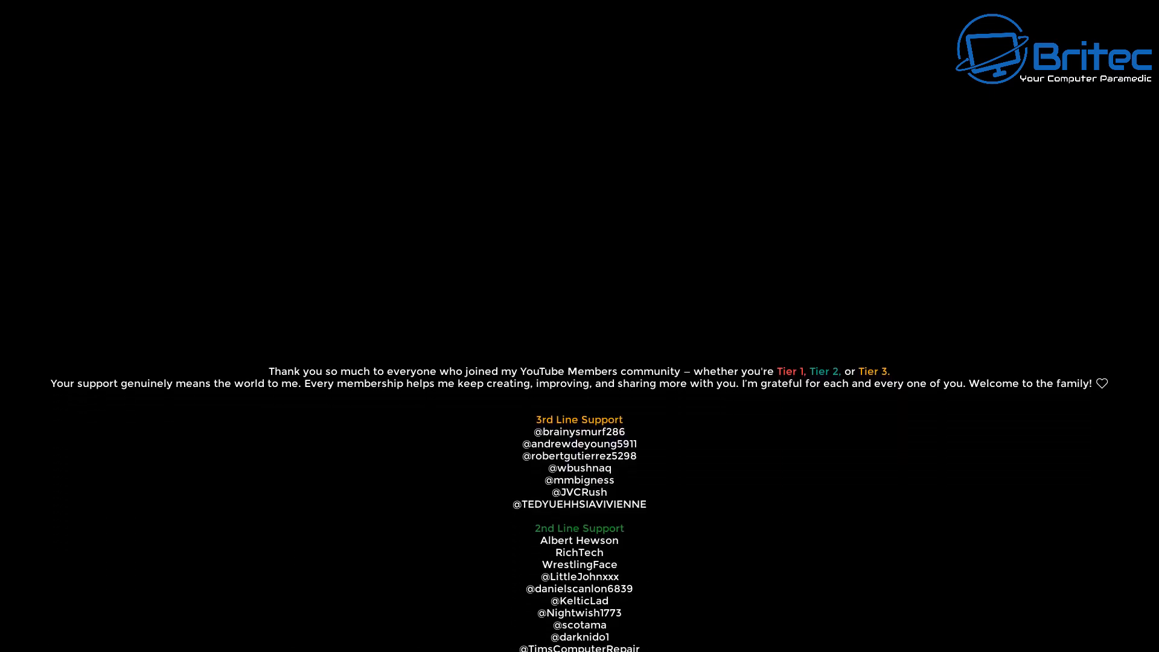
scroll(up, 3)
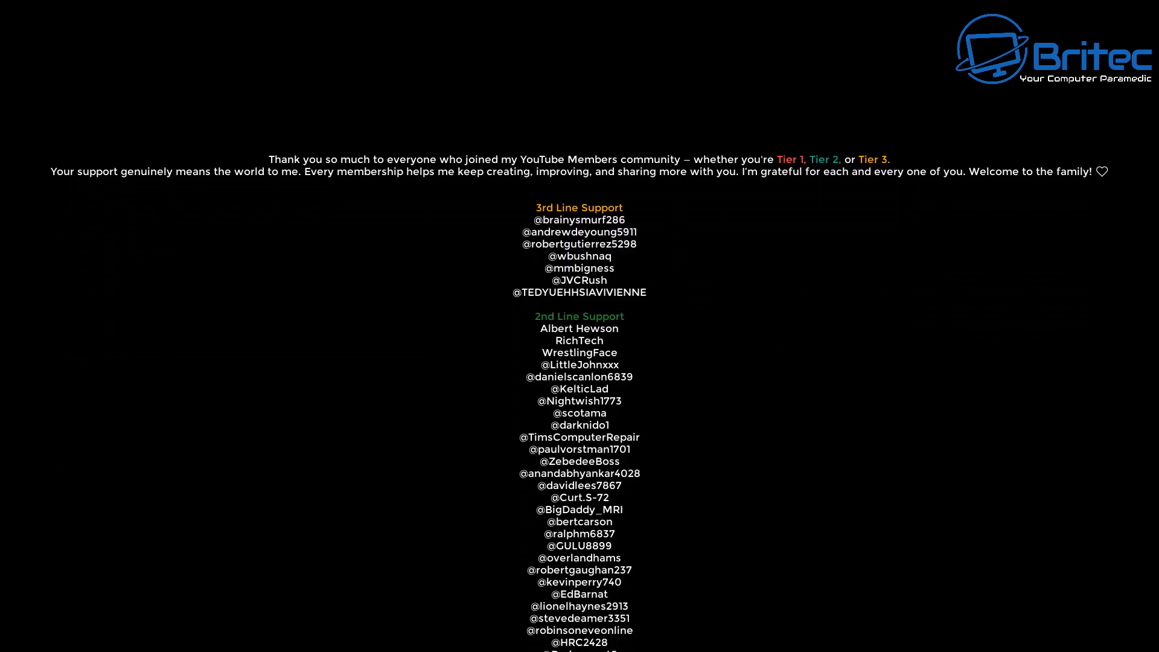
scroll(down, 3)
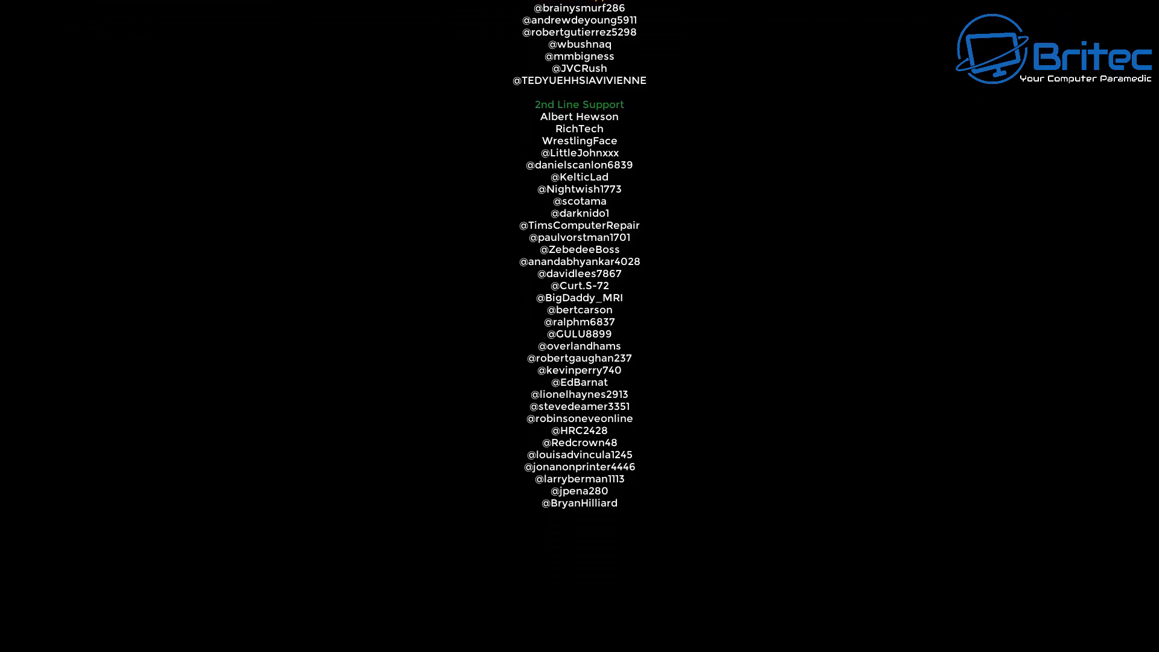